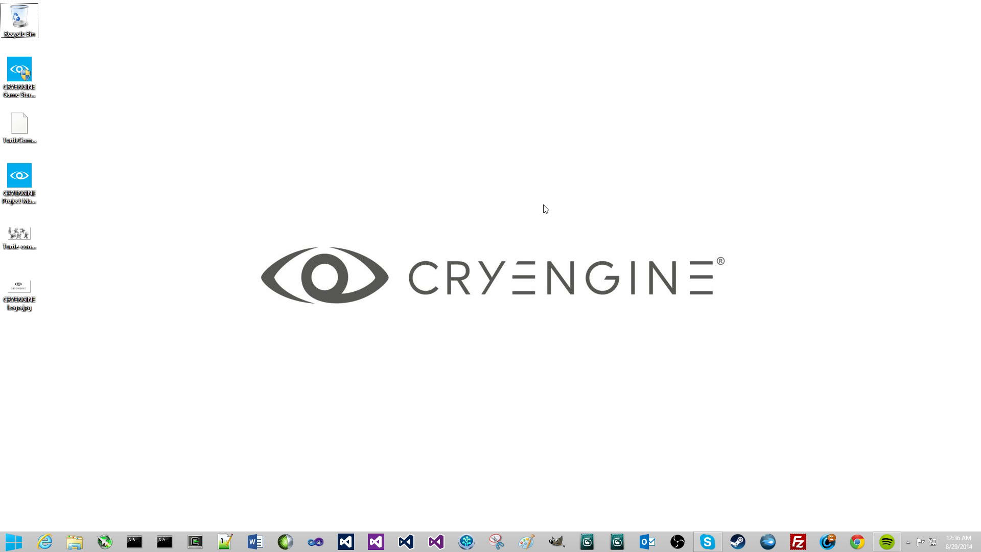
mouse_move(460, 217)
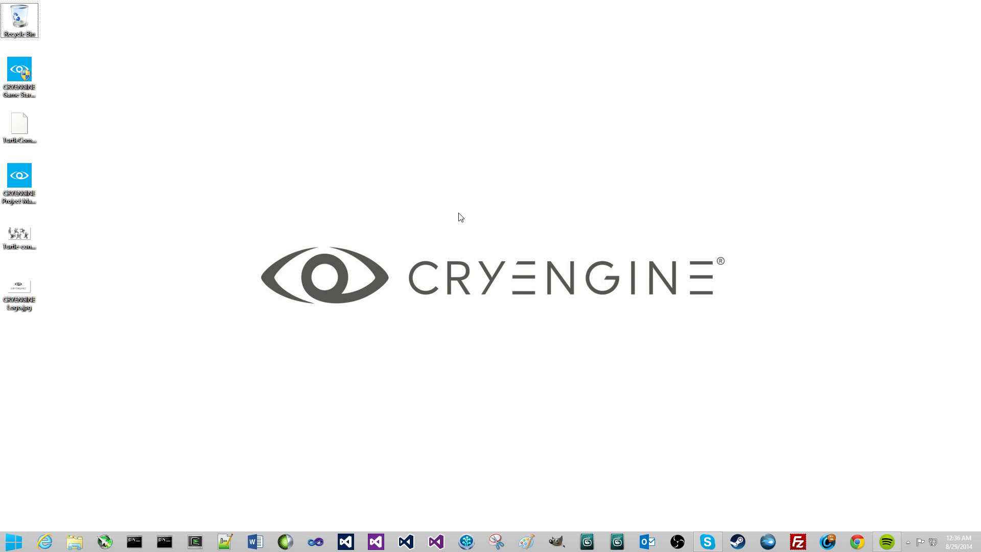
mouse_move(455, 217)
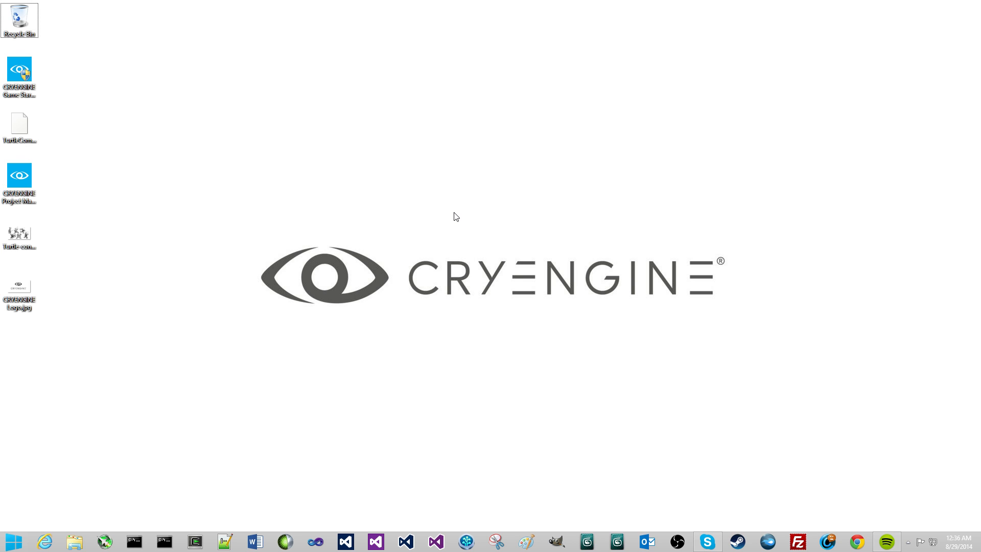
mouse_move(455, 221)
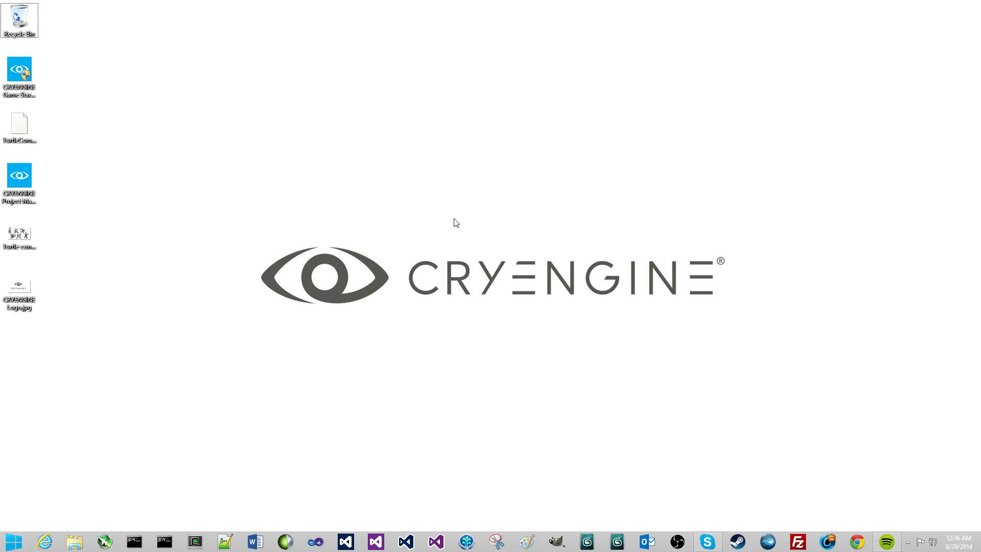
mouse_move(447, 229)
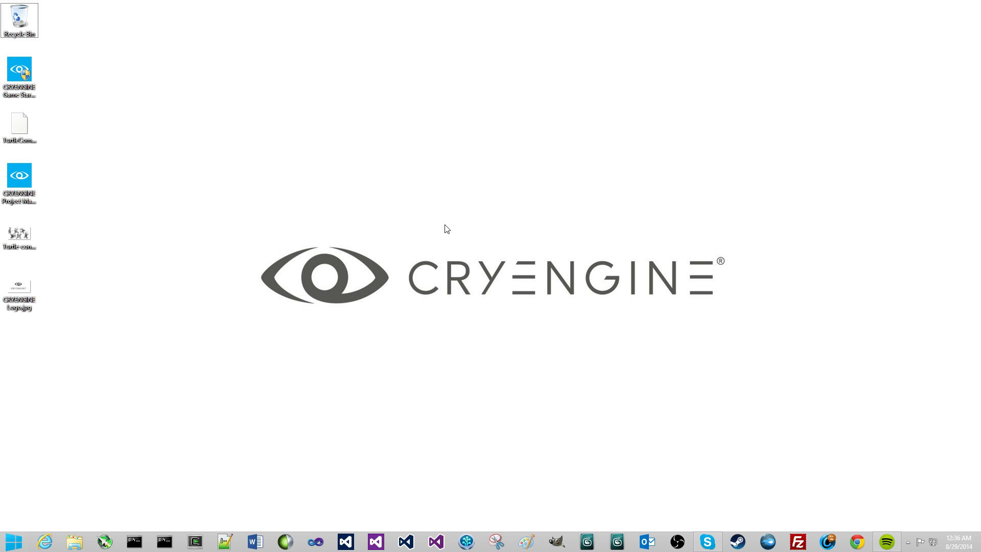
mouse_move(220, 215)
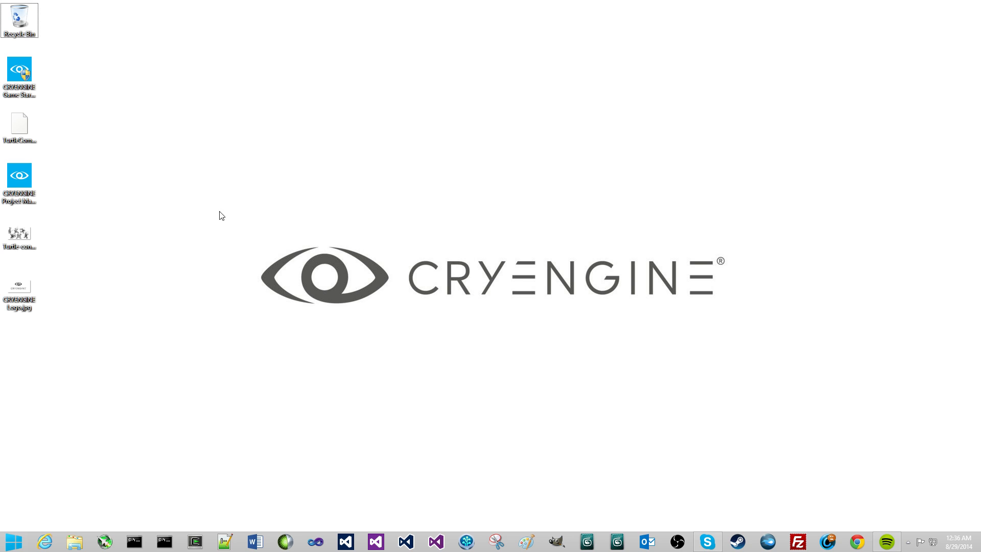
Launch CRYENGINE Project Manager from its desktop shortcut to show the empty project list.
left_click(20, 181)
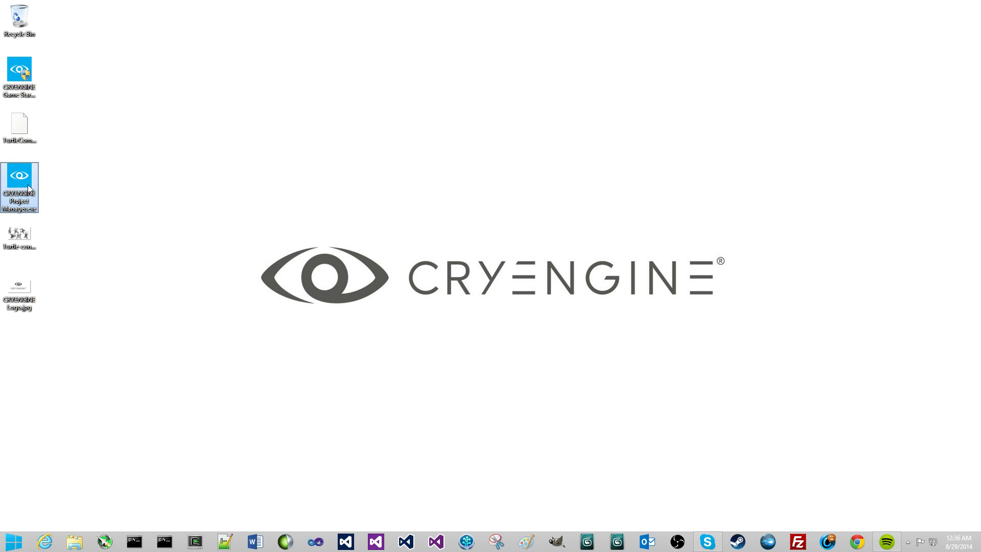
double_click(19, 188)
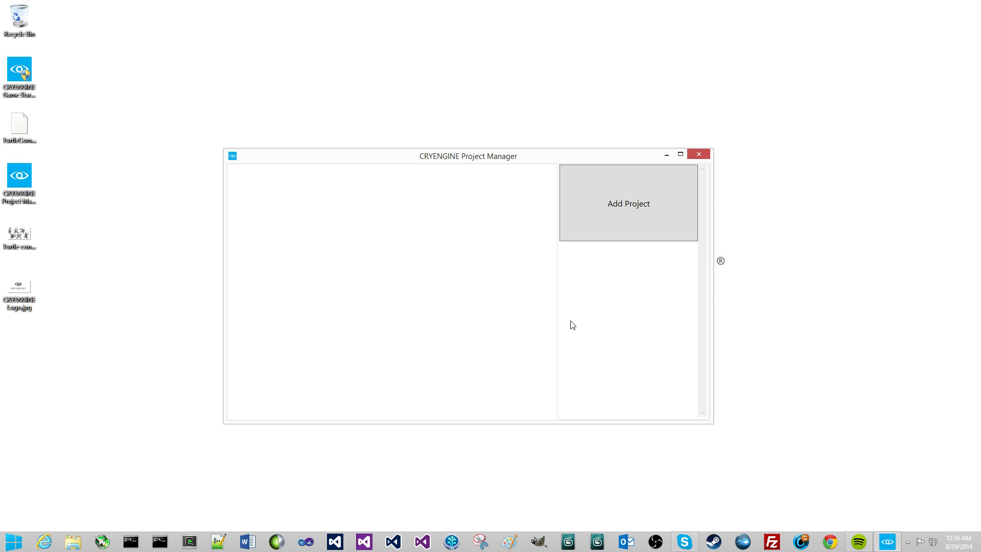
mouse_move(633, 299)
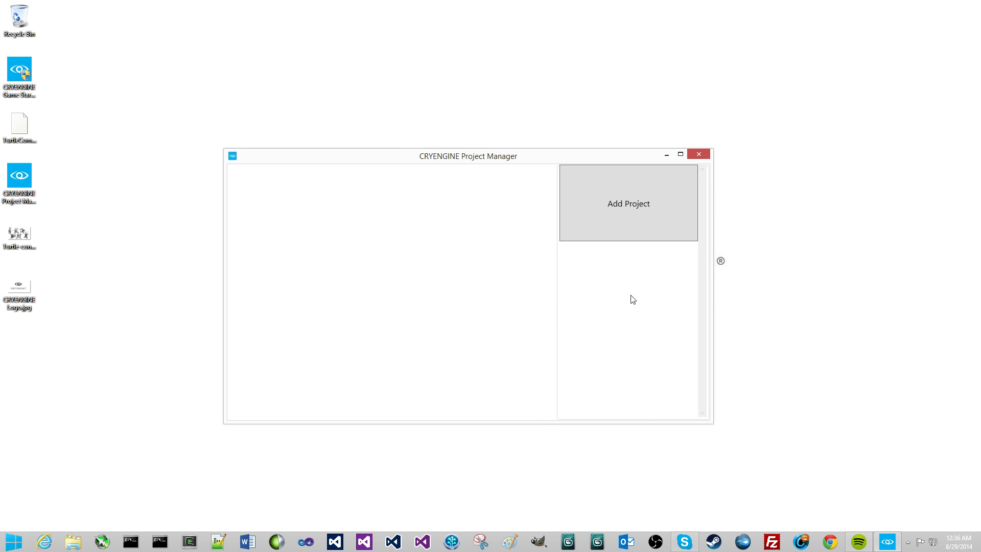
mouse_move(599, 157)
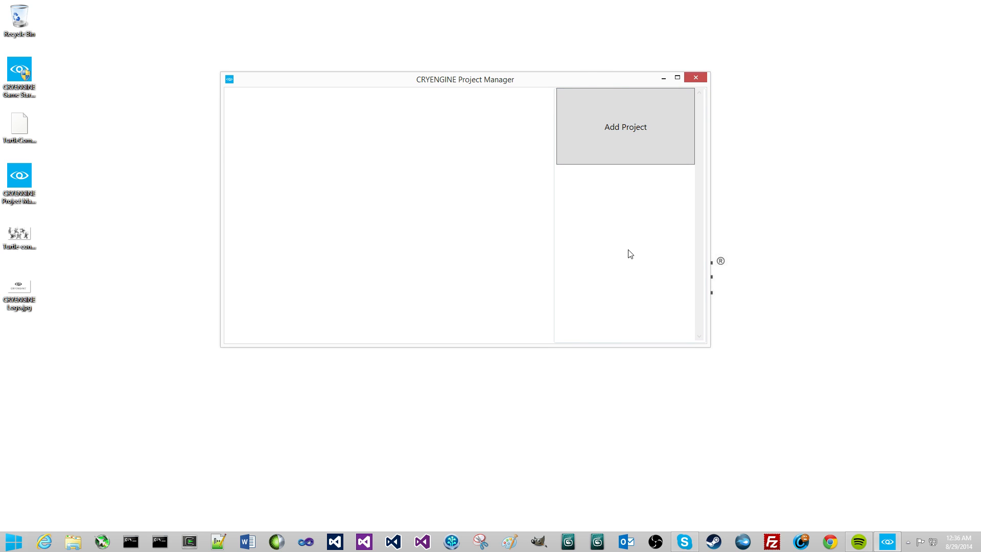
mouse_move(658, 181)
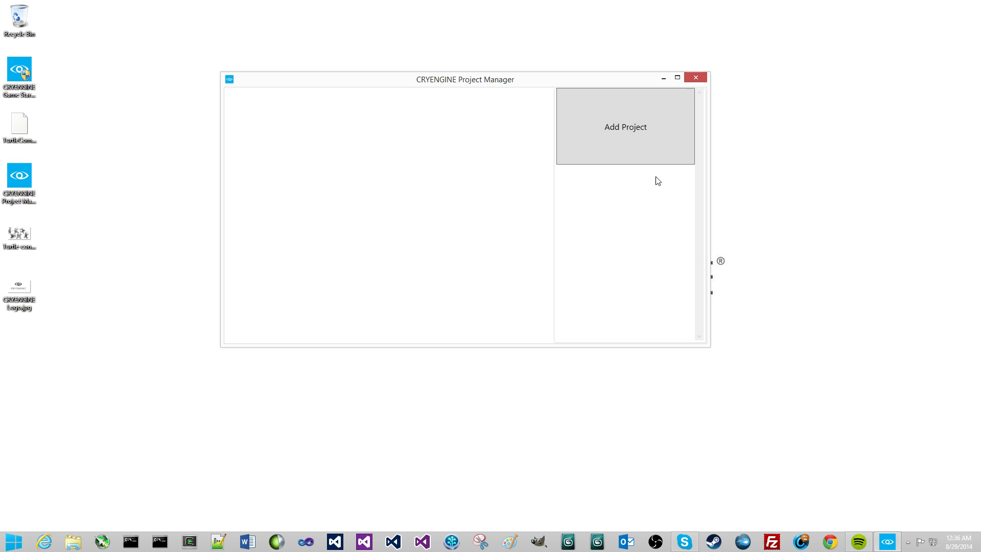
mouse_move(700, 356)
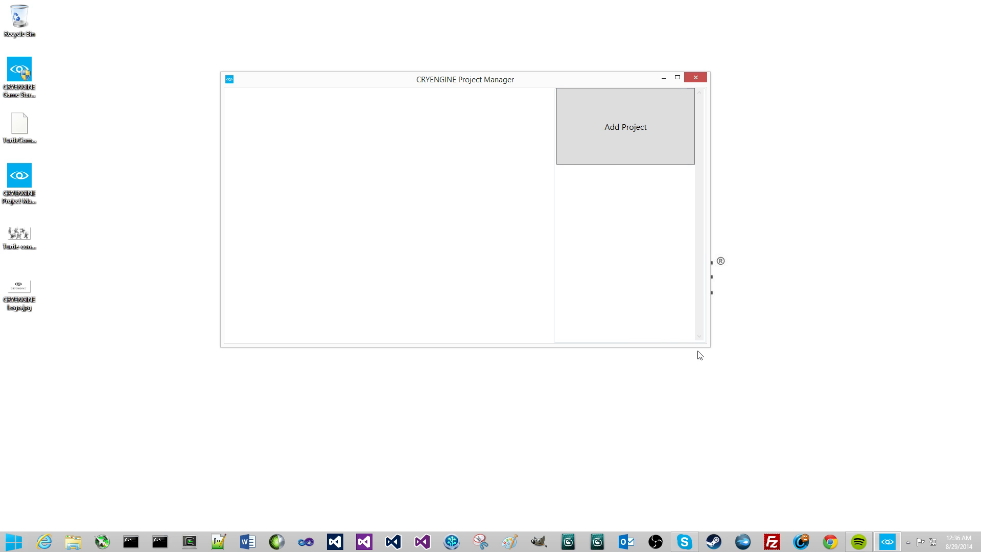
mouse_move(631, 293)
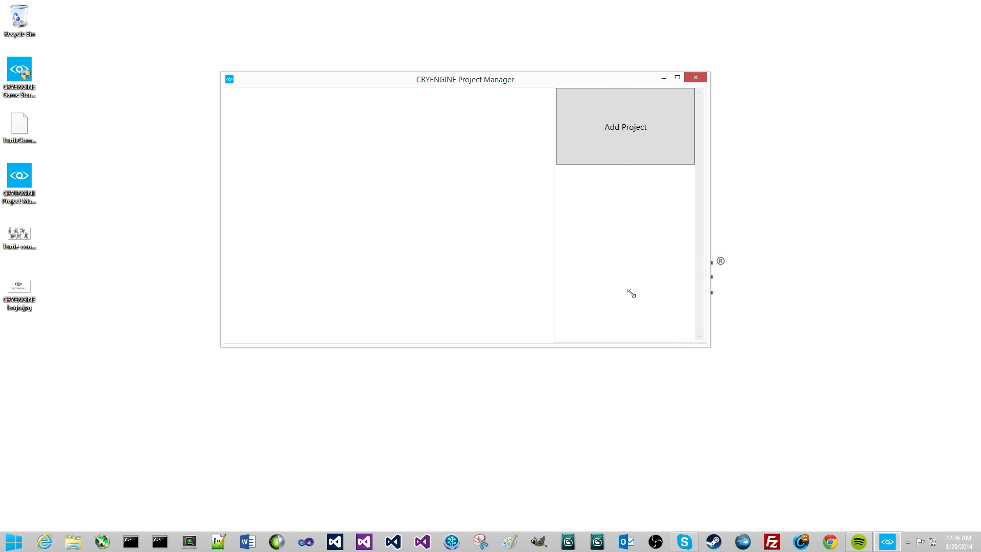
mouse_move(456, 193)
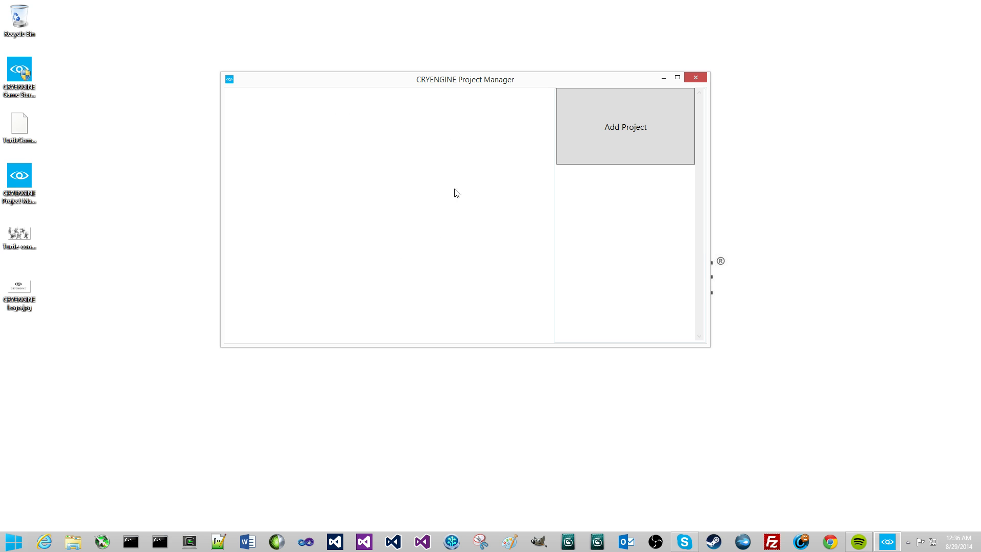
mouse_move(619, 184)
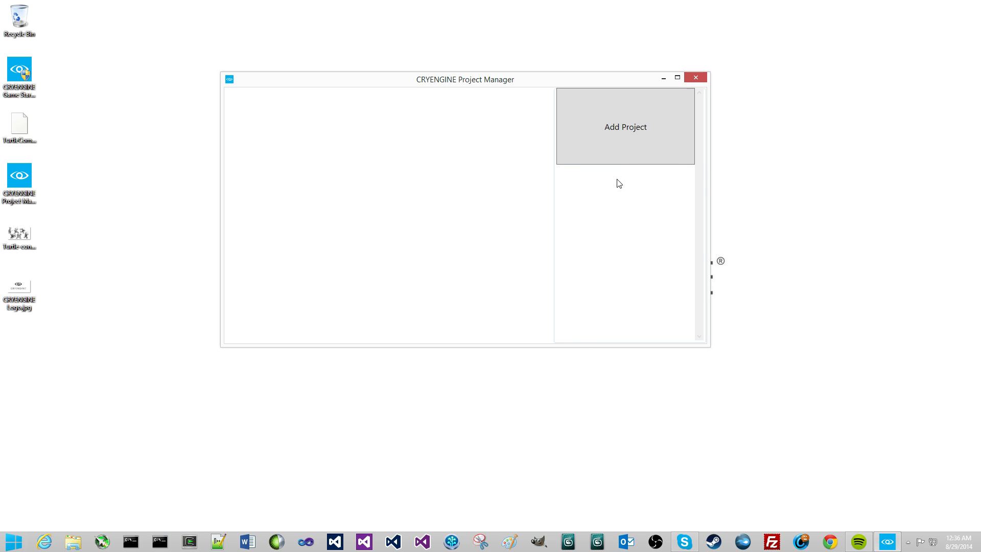
mouse_move(628, 282)
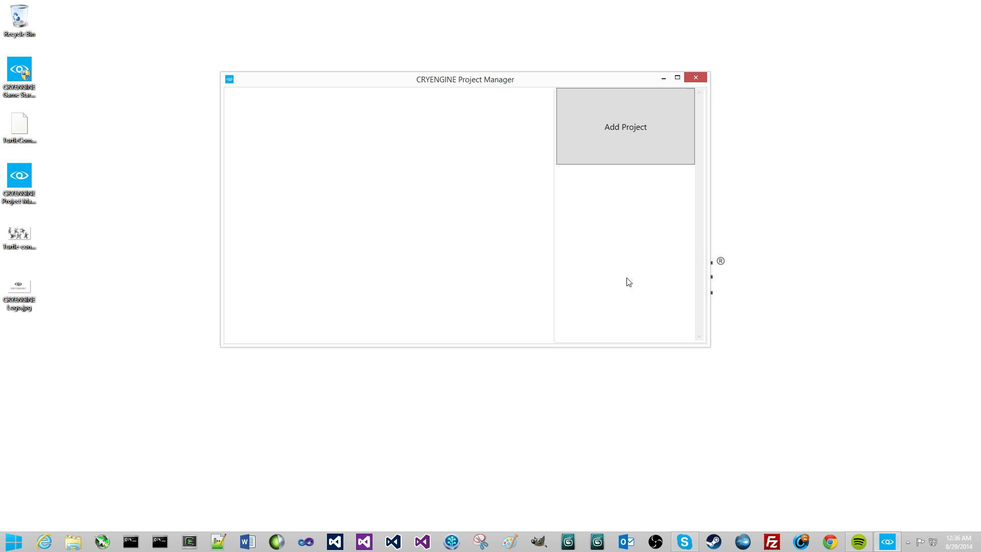
mouse_move(460, 131)
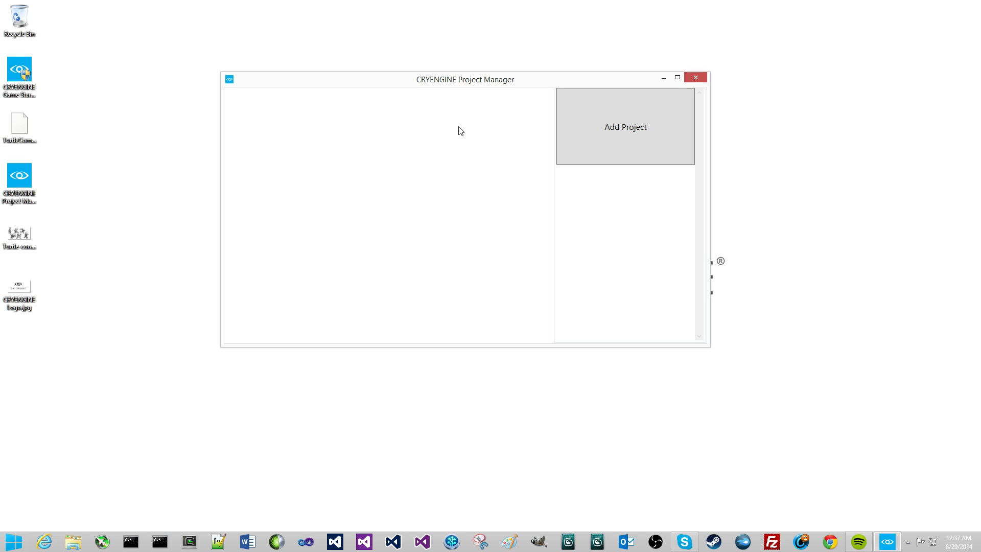
mouse_move(401, 93)
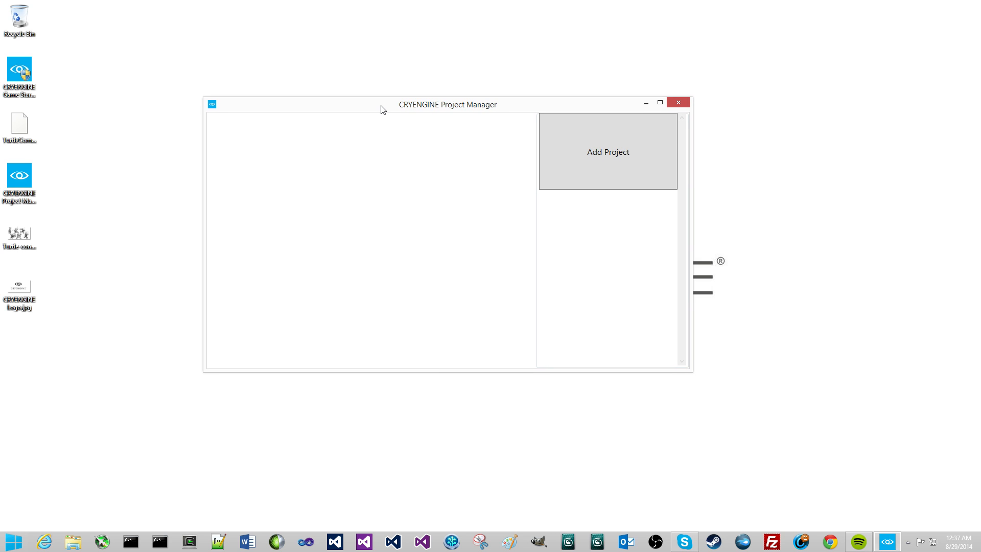
Start a new project named 'Turtle Commando' with the turtle sketch image as its icon.
left_click(607, 151)
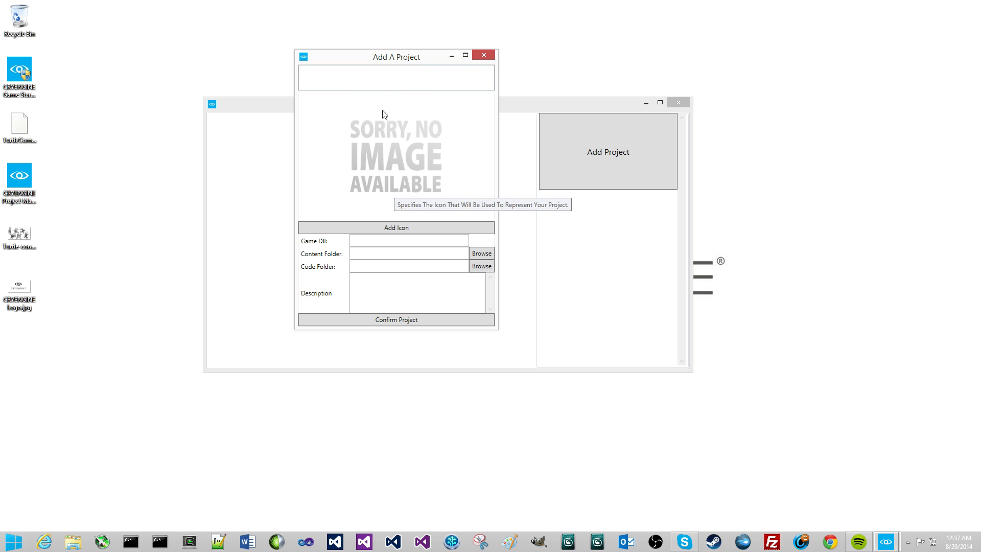
left_click(396, 78)
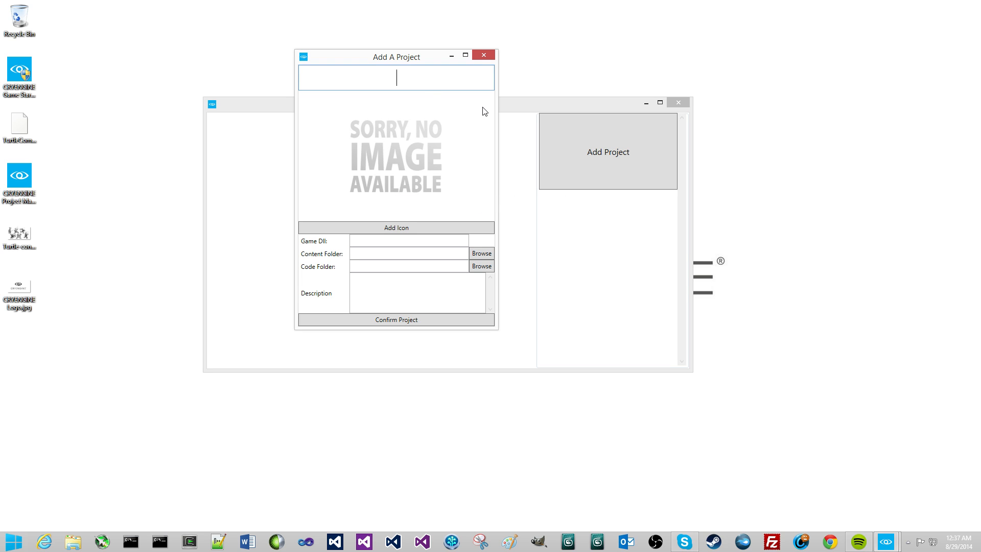
type("Turtle")
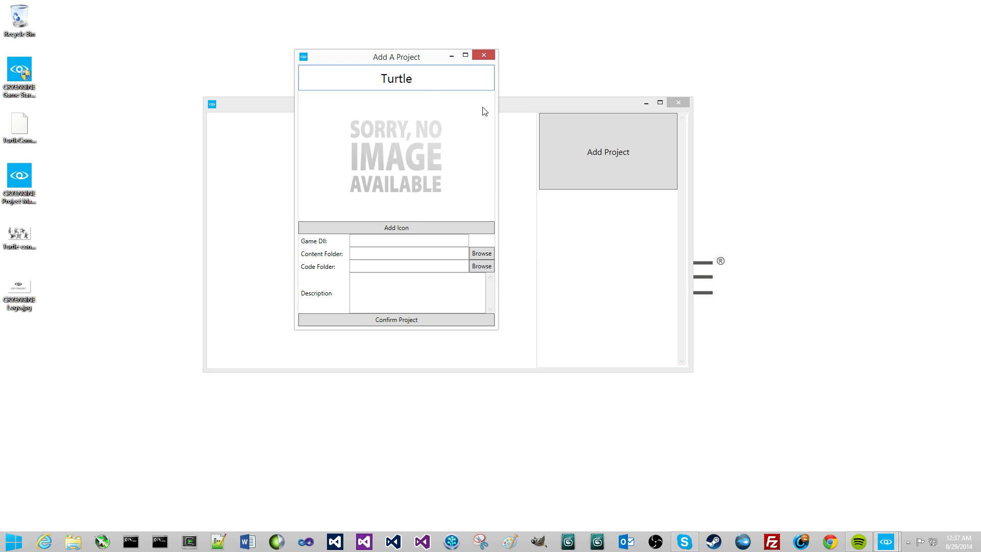
mouse_move(555, 249)
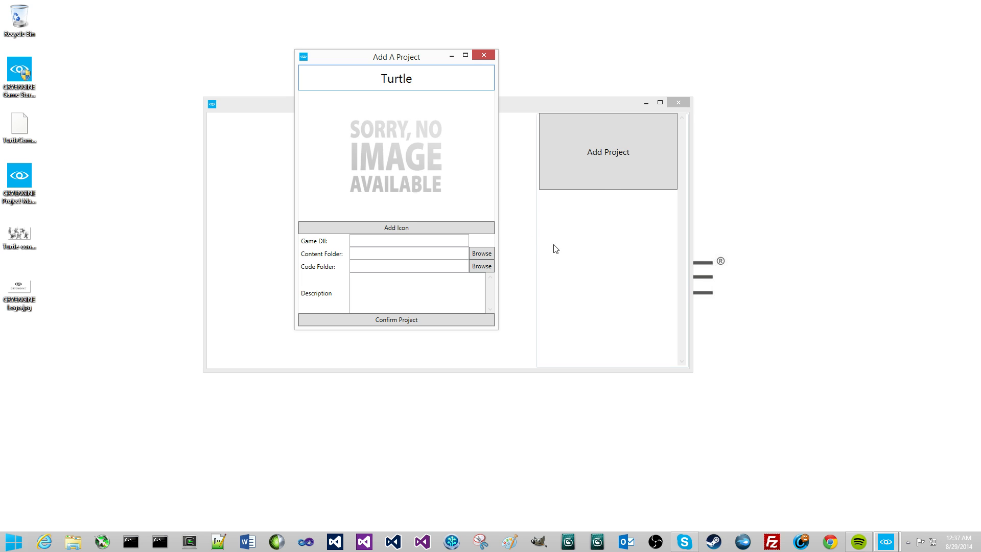
type("Com")
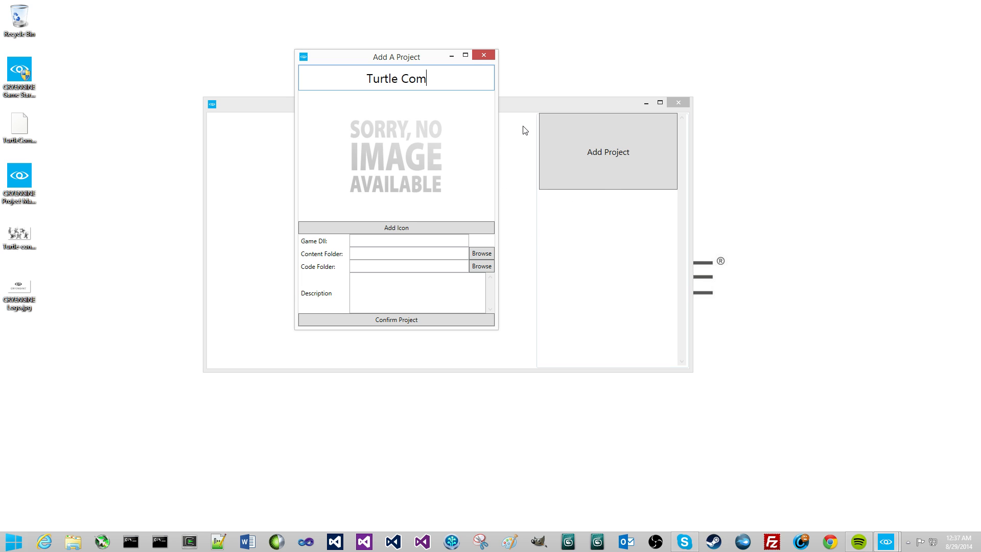
type("mando")
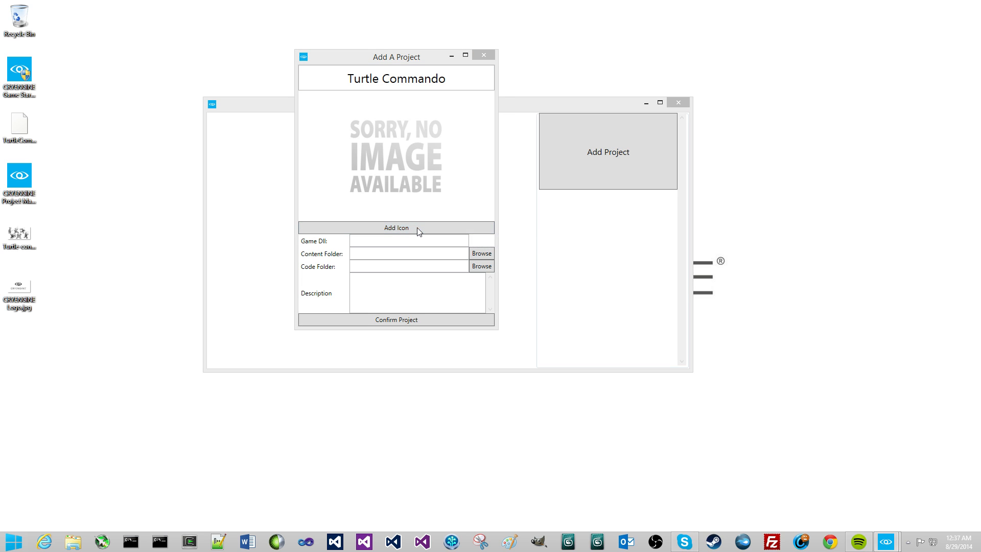
left_click(396, 226)
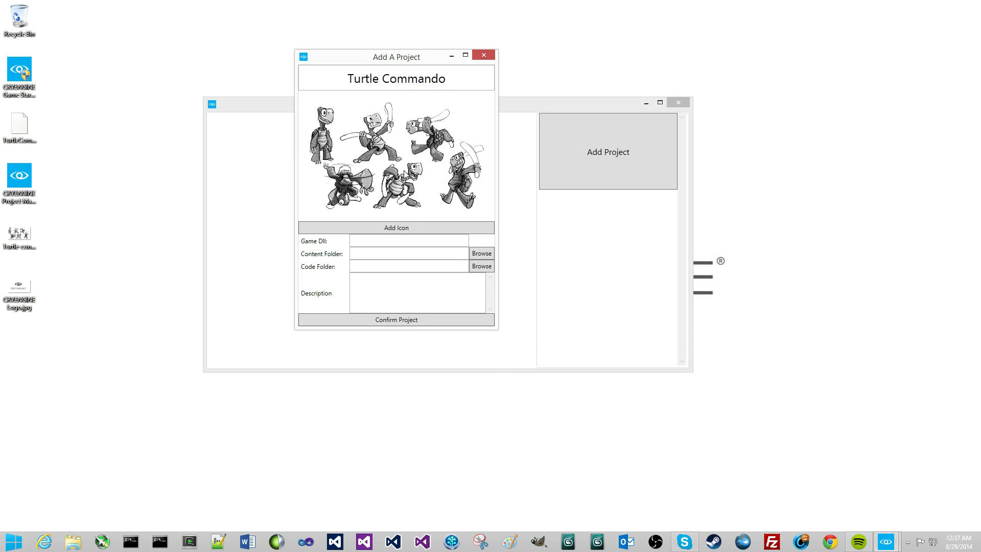
left_click_drag(395, 56, 387, 43)
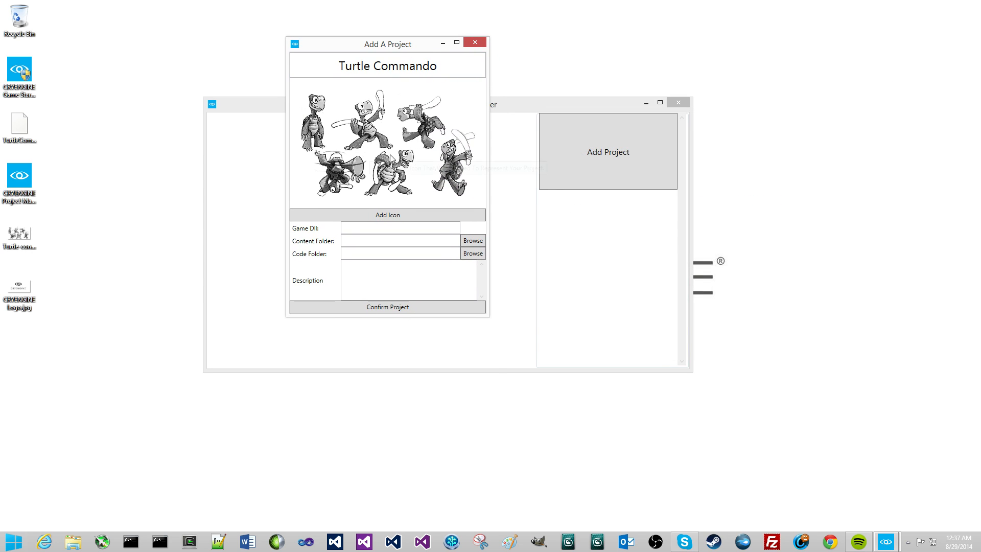
Enter TurtleCommando.dll as the Turtle Commando project's game DLL.
left_click(401, 227)
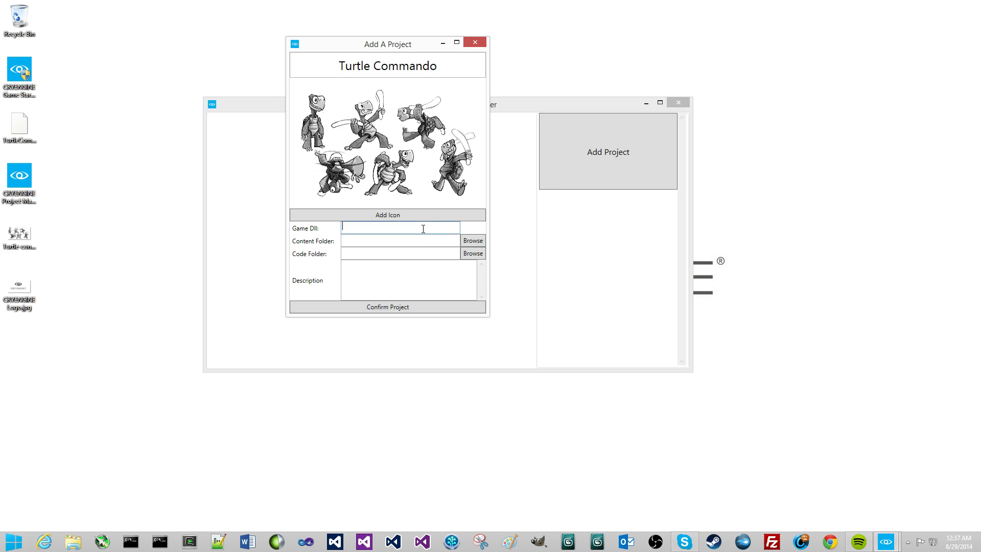
left_click_drag(387, 44, 385, 50)
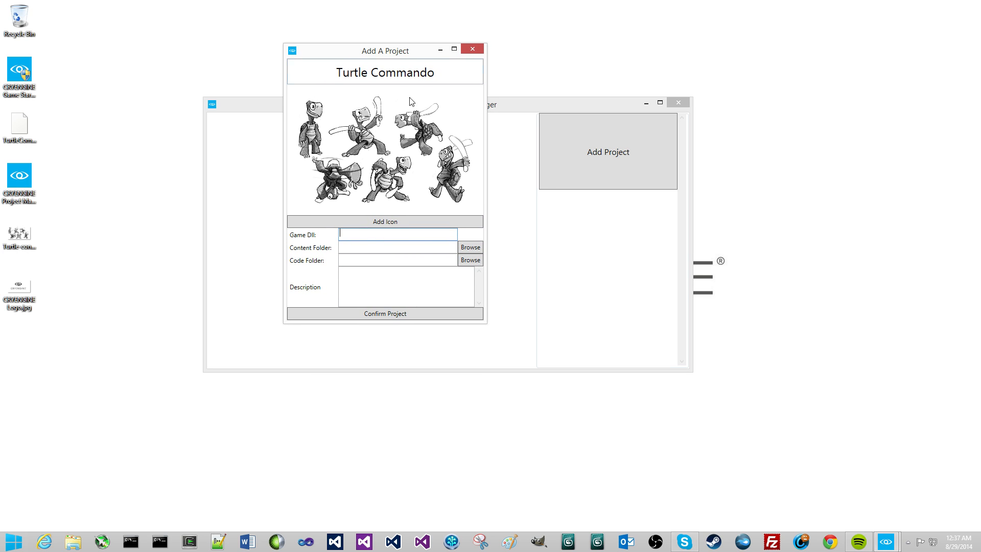
type("T")
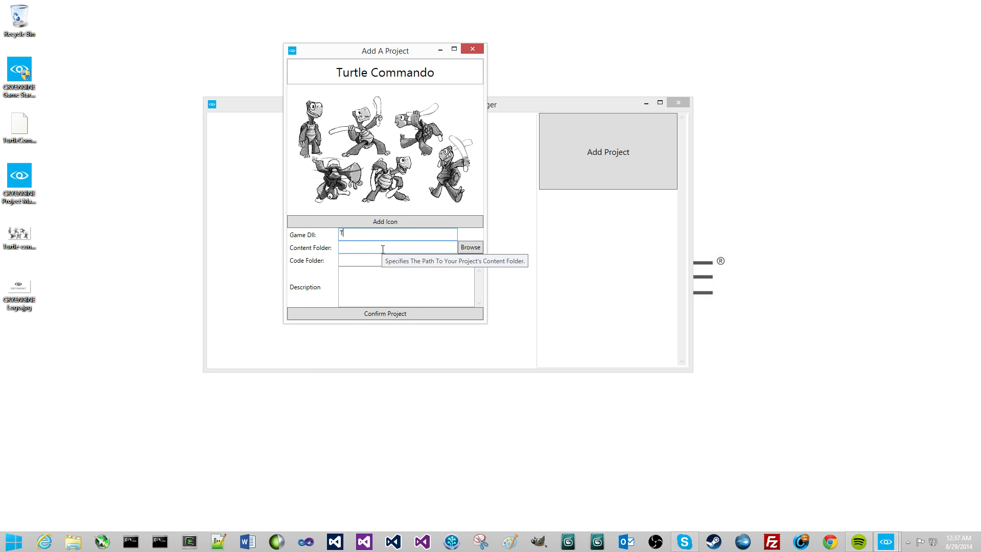
type("urtleCo")
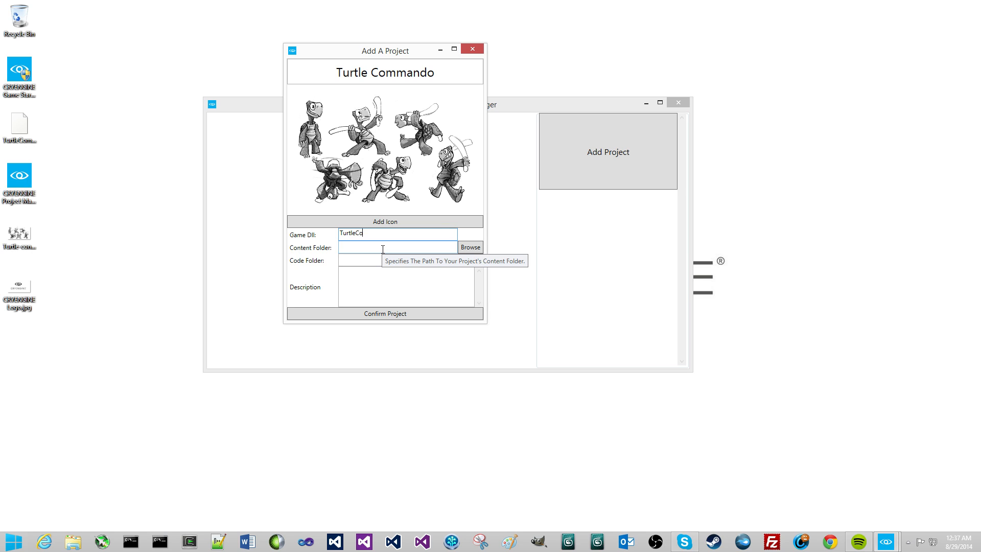
type("mmando.")
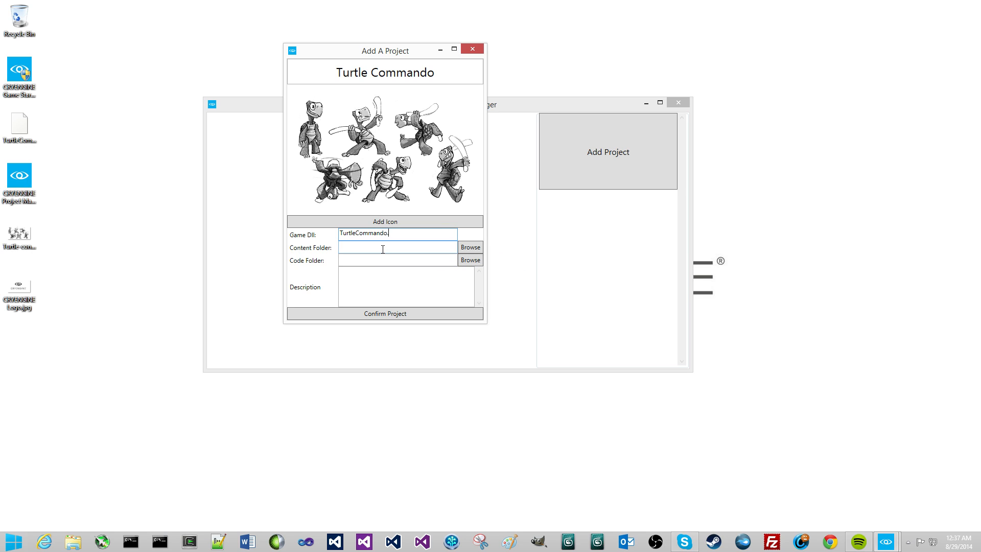
type("dll")
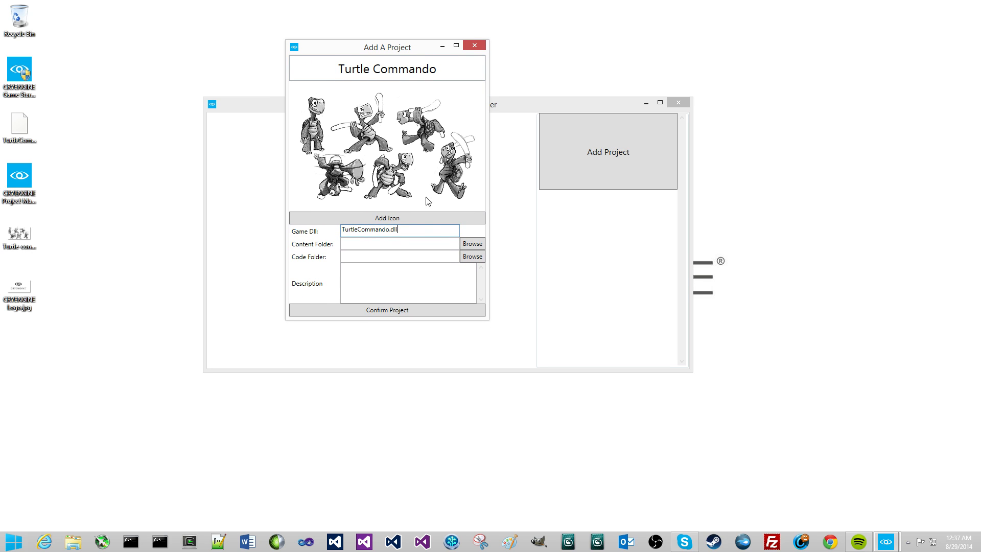
left_click(472, 242)
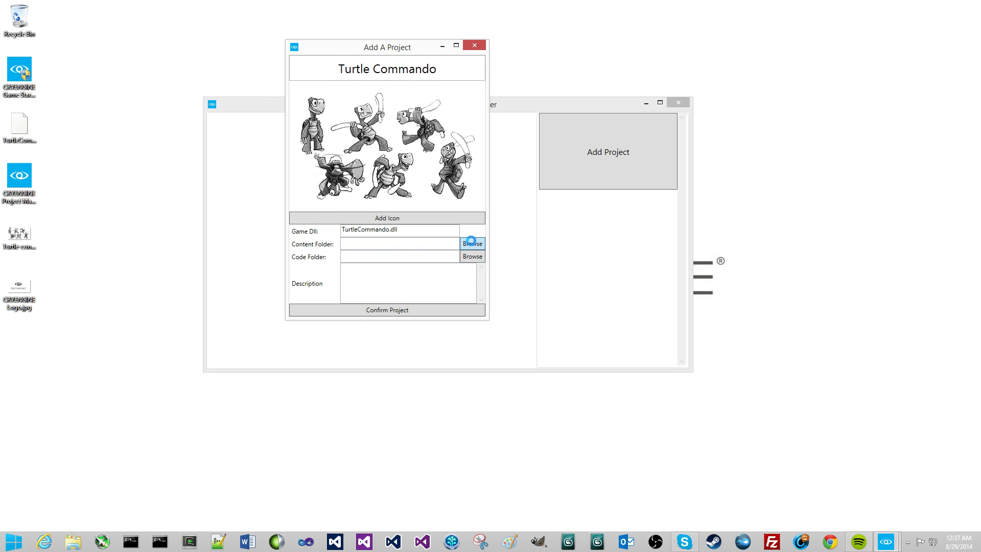
Set the content folder to Content under SteamApps\common\CRYENGINE.
left_click(471, 244)
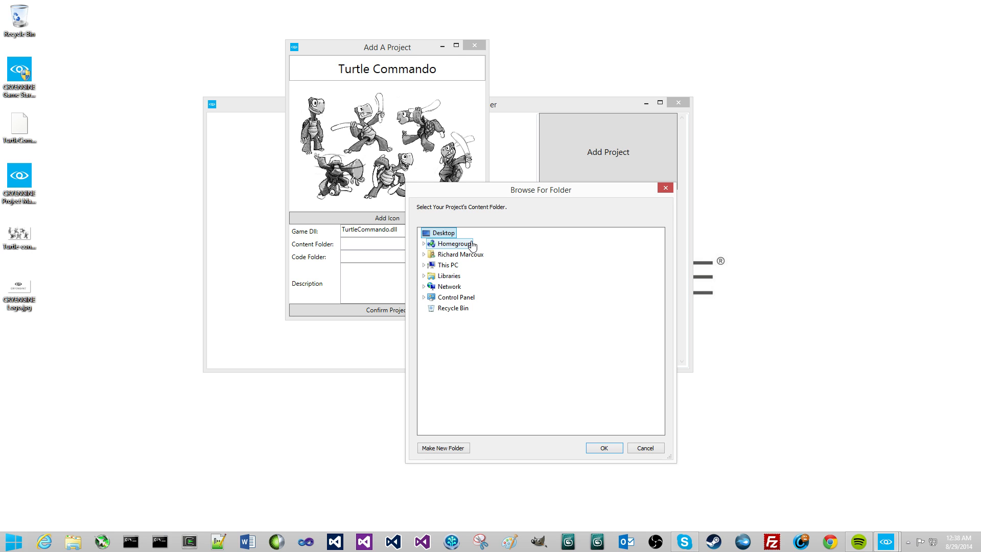
mouse_move(491, 195)
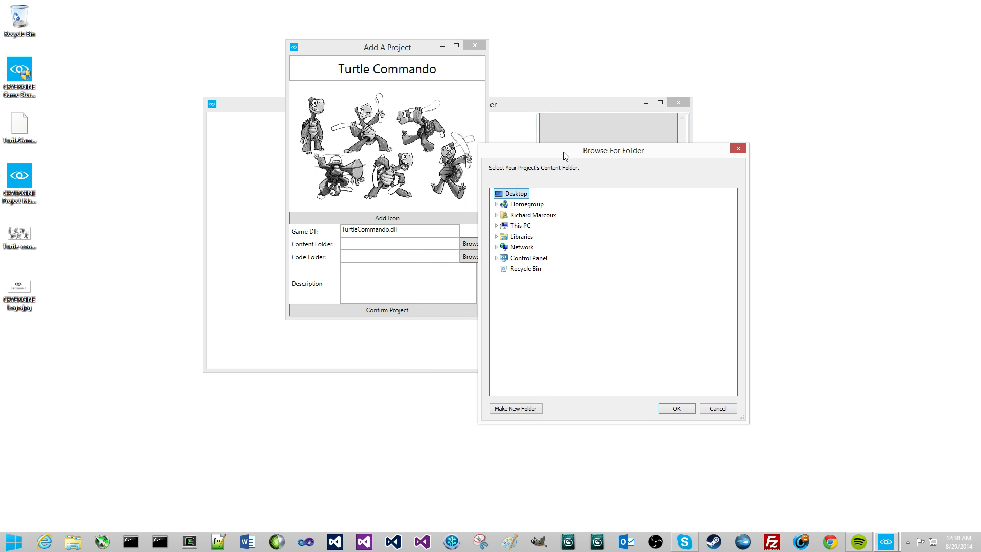
left_click(496, 225)
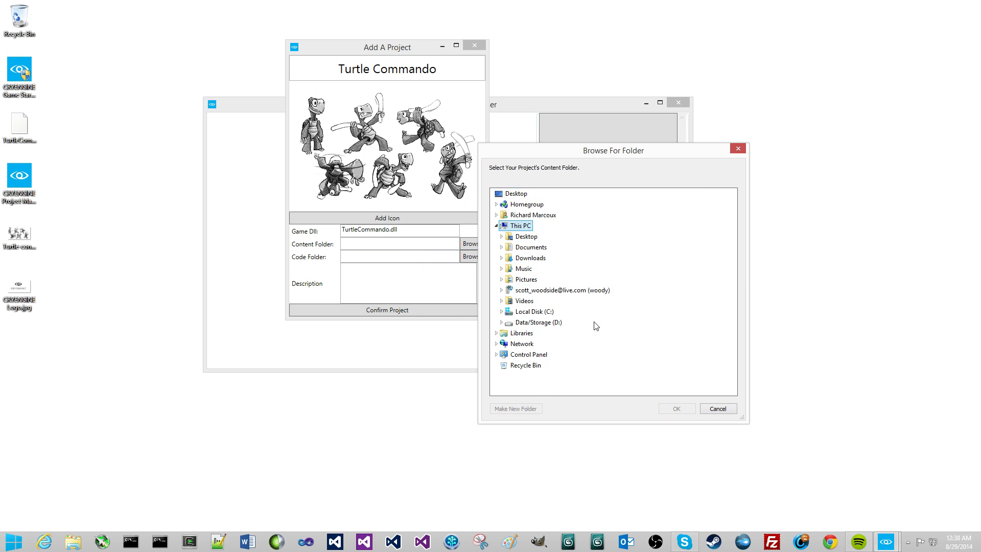
mouse_move(616, 340)
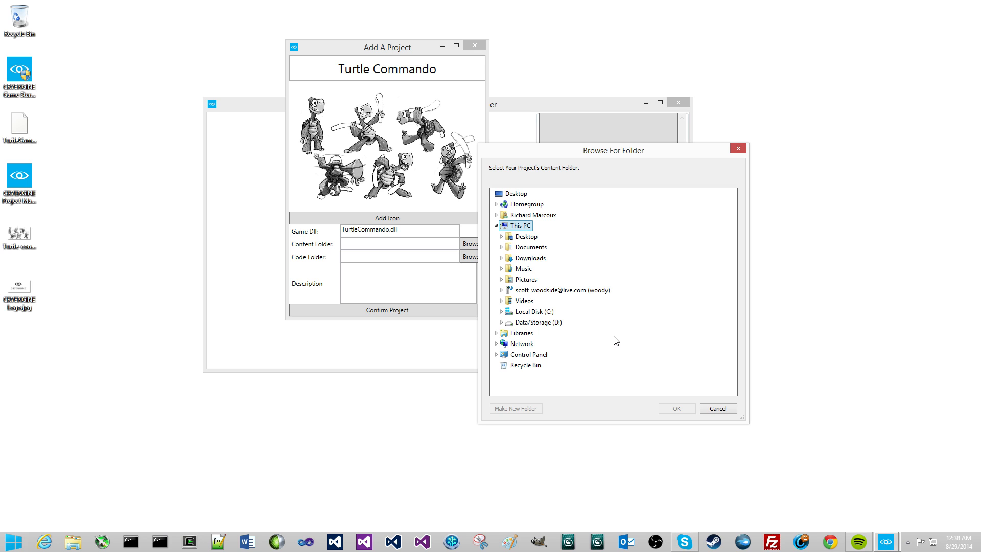
mouse_move(553, 154)
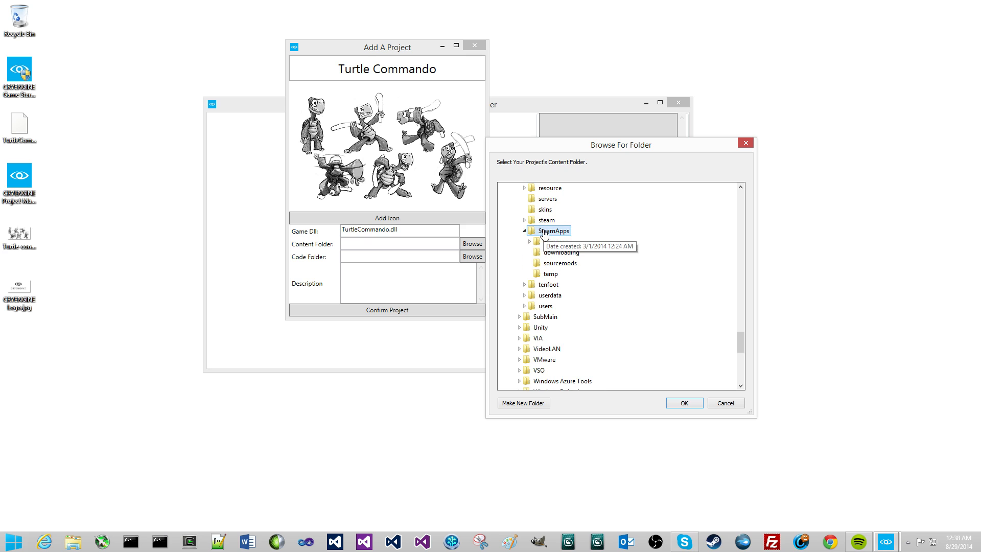
left_click(524, 230)
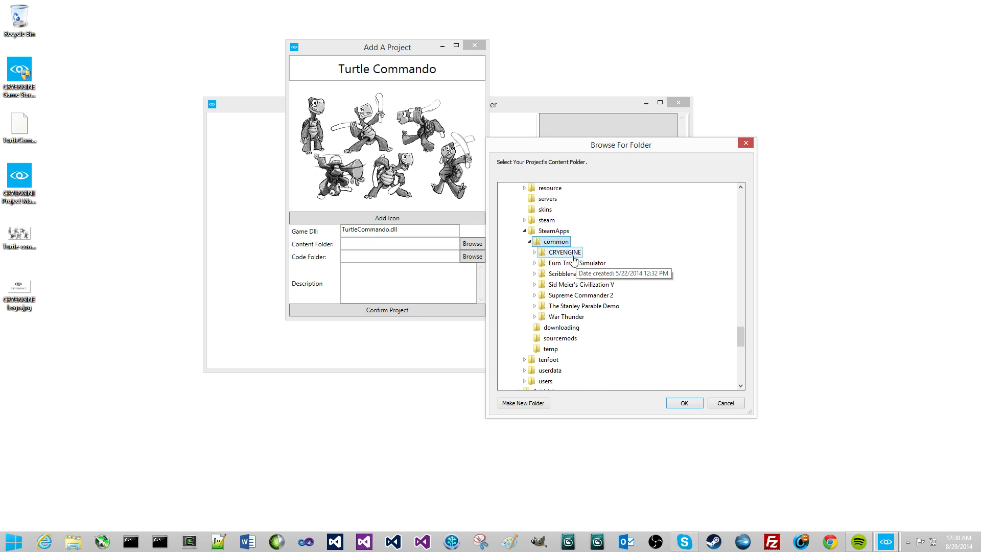
left_click(543, 252)
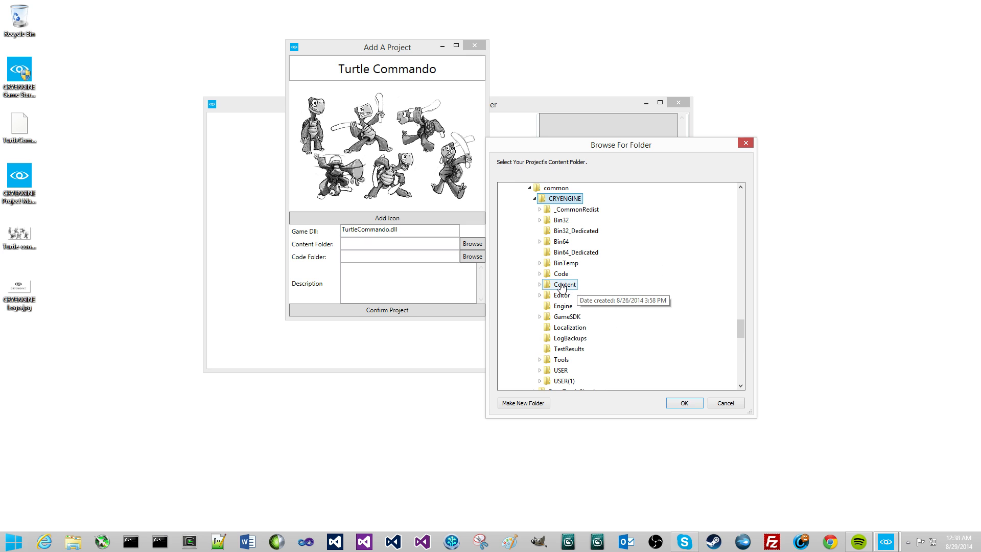
left_click(539, 284)
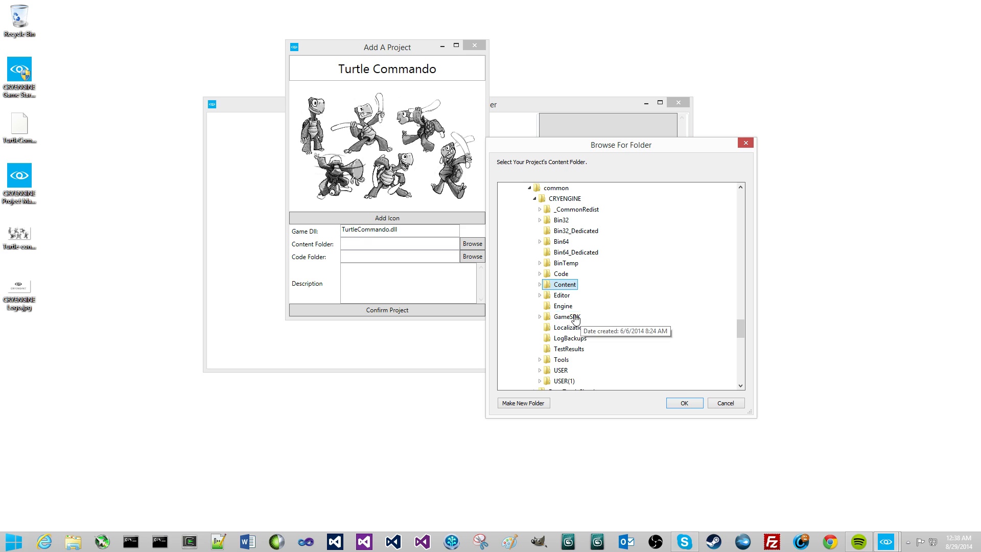
mouse_move(566, 288)
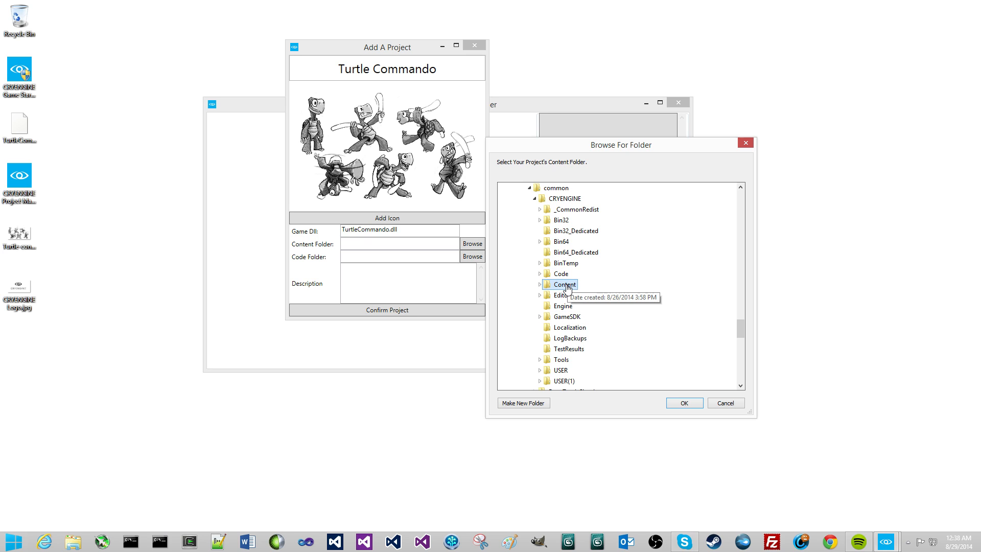
left_click(683, 402)
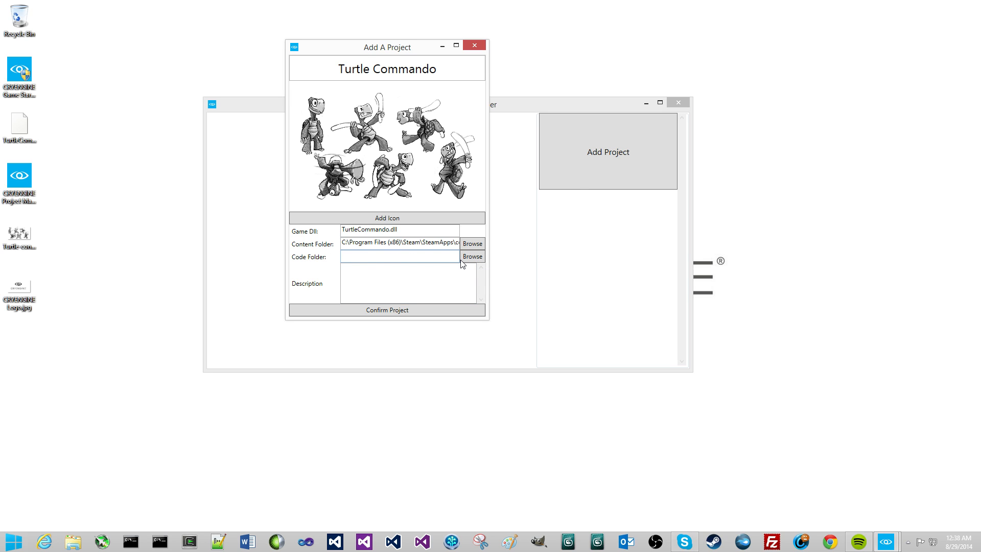
Set the code folder to Code inside the CRYENGINE install on drive C:.
left_click(472, 256)
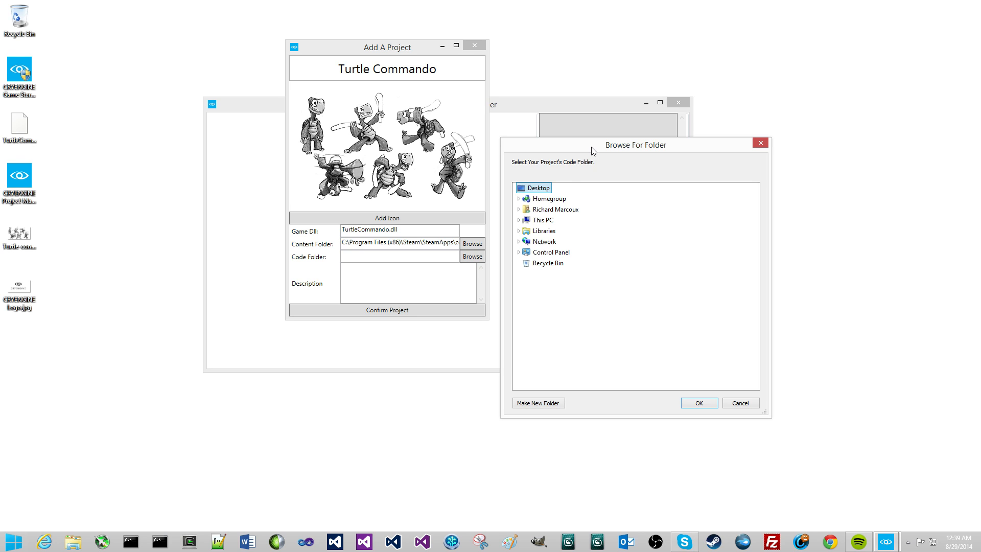
left_click(519, 220)
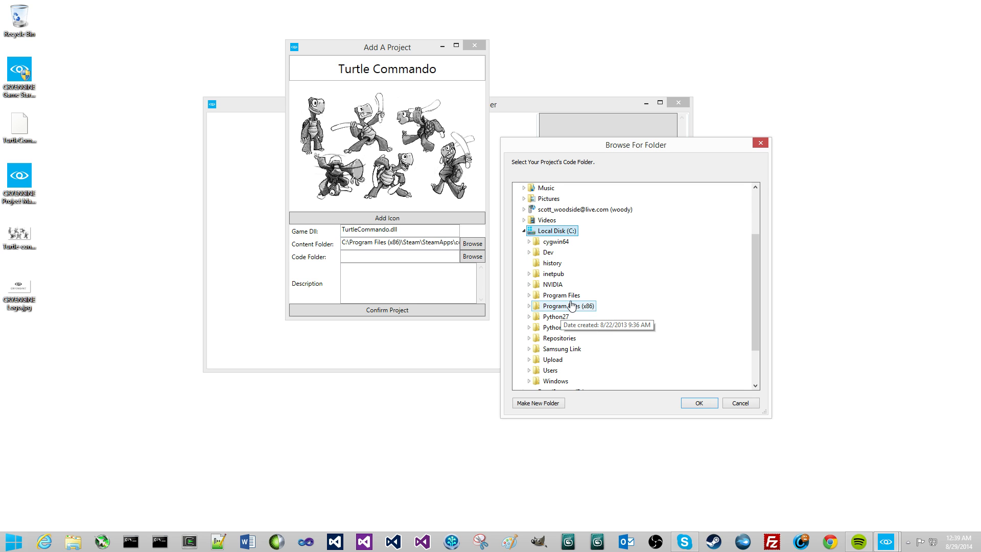
scroll("down", 3)
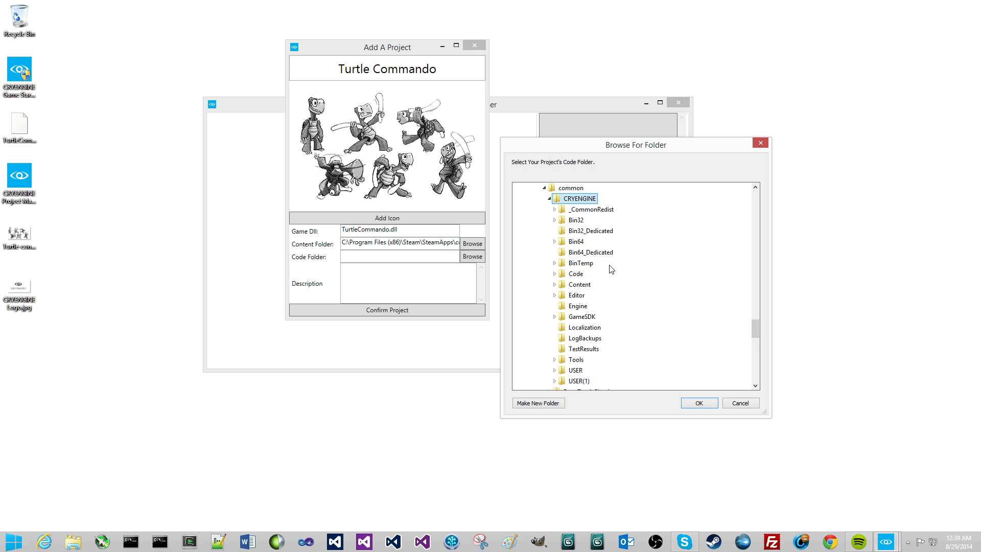
left_click(574, 274)
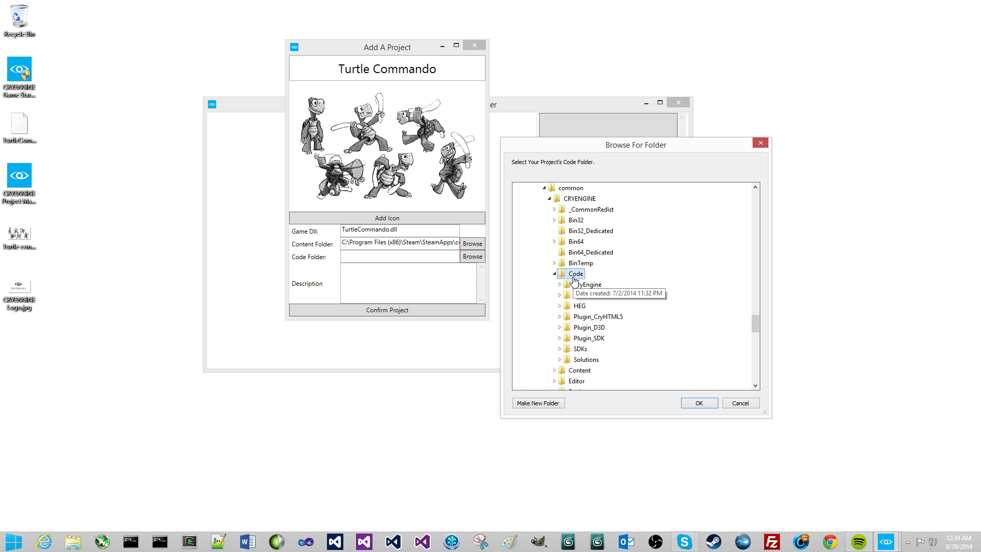
mouse_move(606, 296)
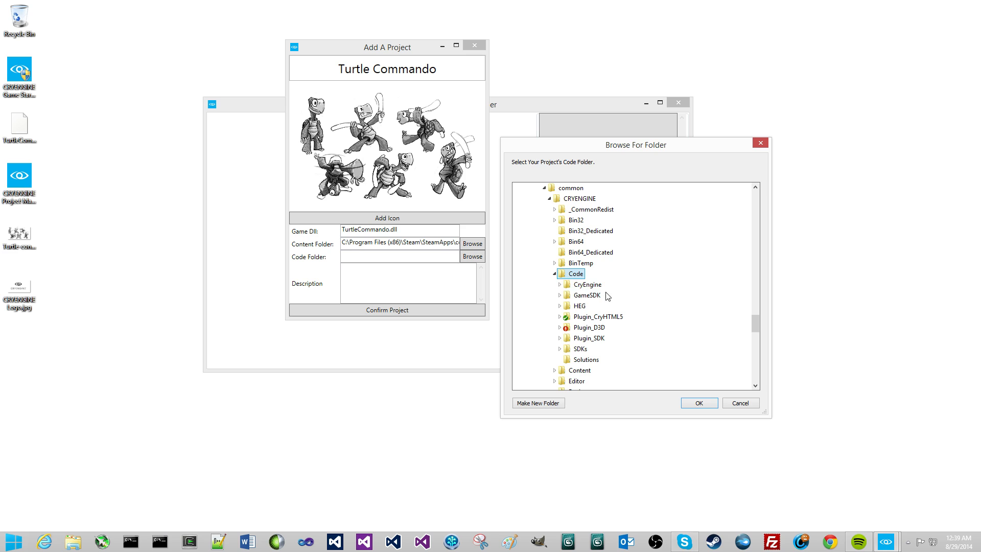
mouse_move(699, 403)
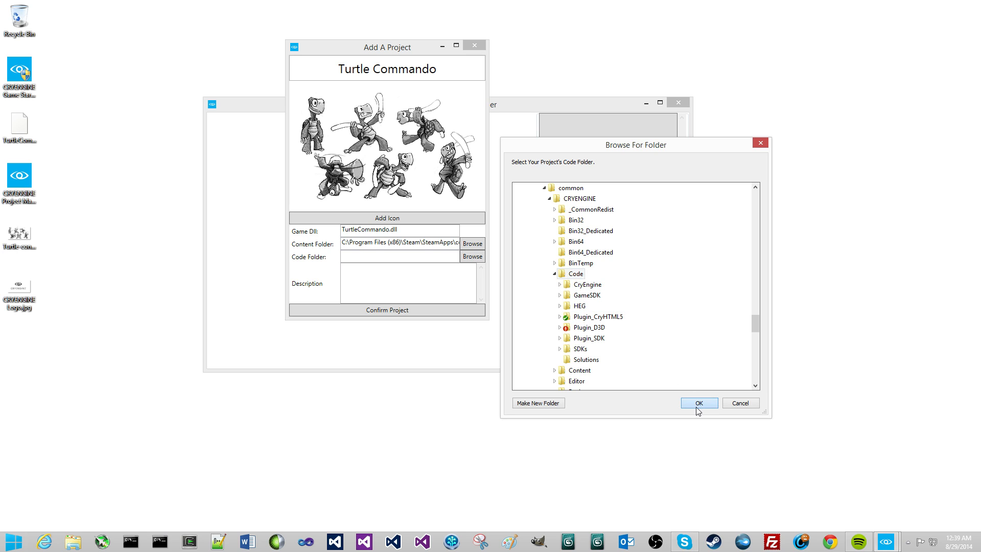
left_click(699, 402)
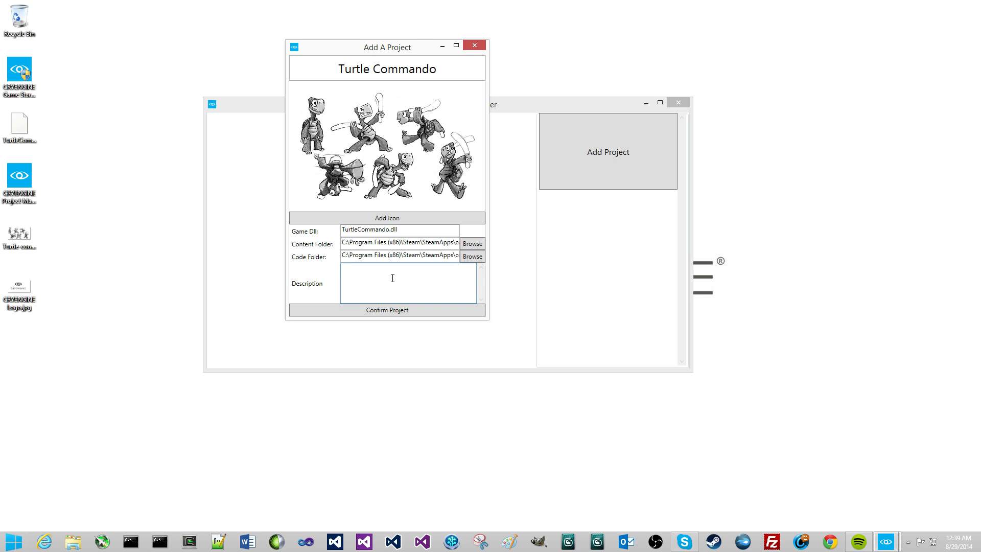
Describe Turtle Commando as 'An Amazing Game' and confirm the project.
type("A")
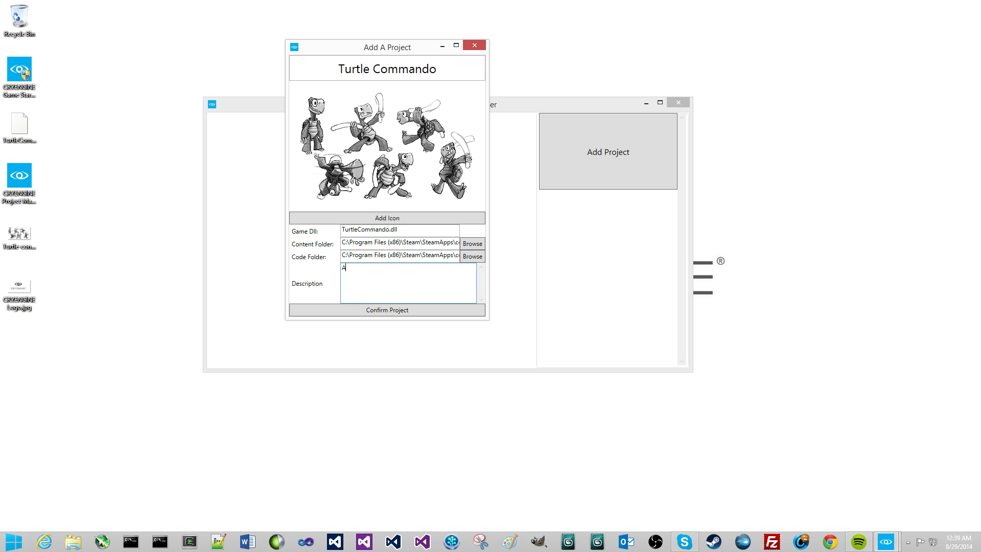
type("n Amaz")
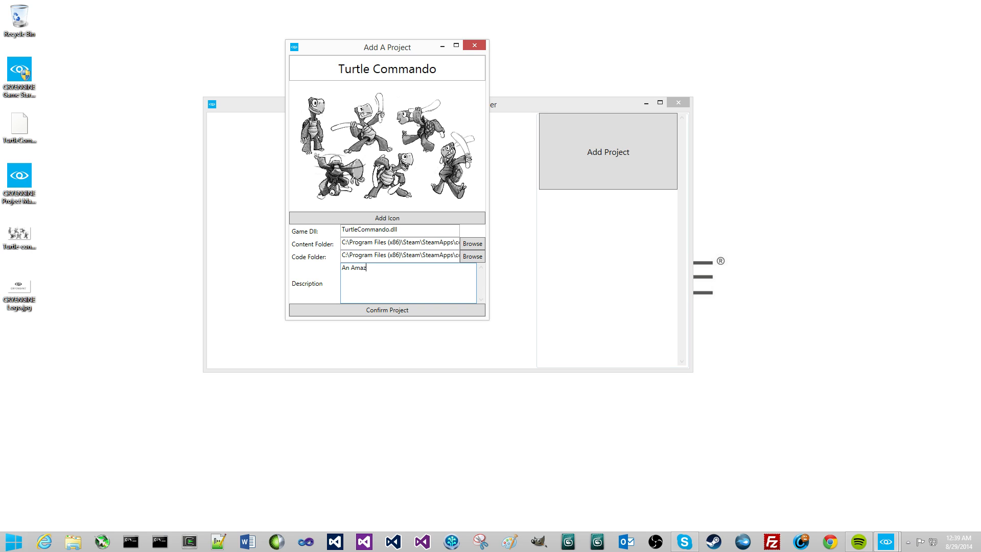
type("ing Game!")
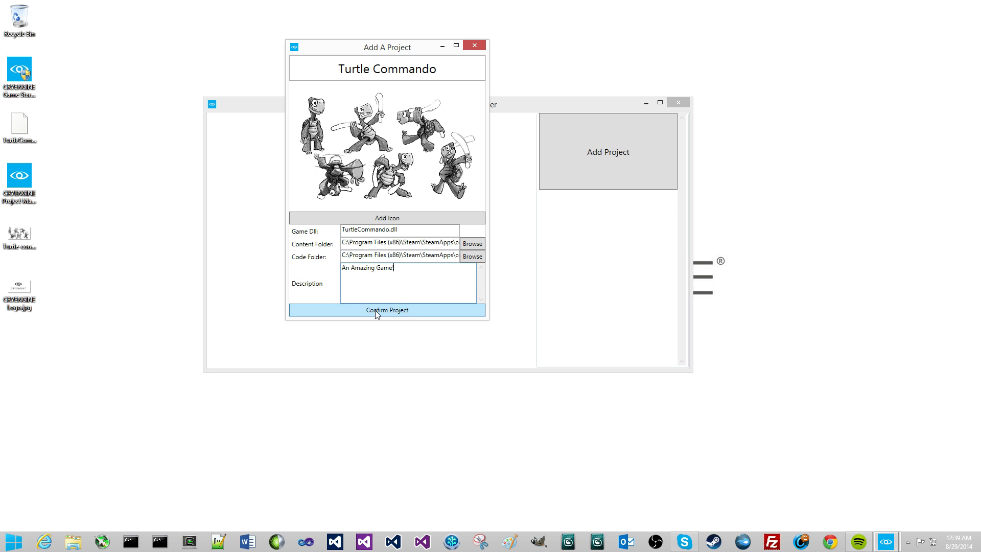
left_click(387, 310)
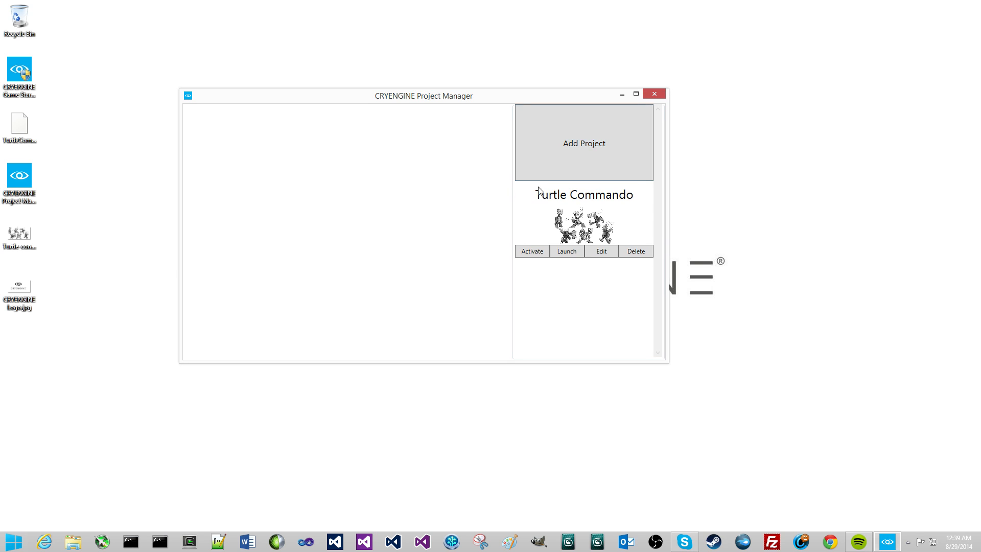
mouse_move(509, 220)
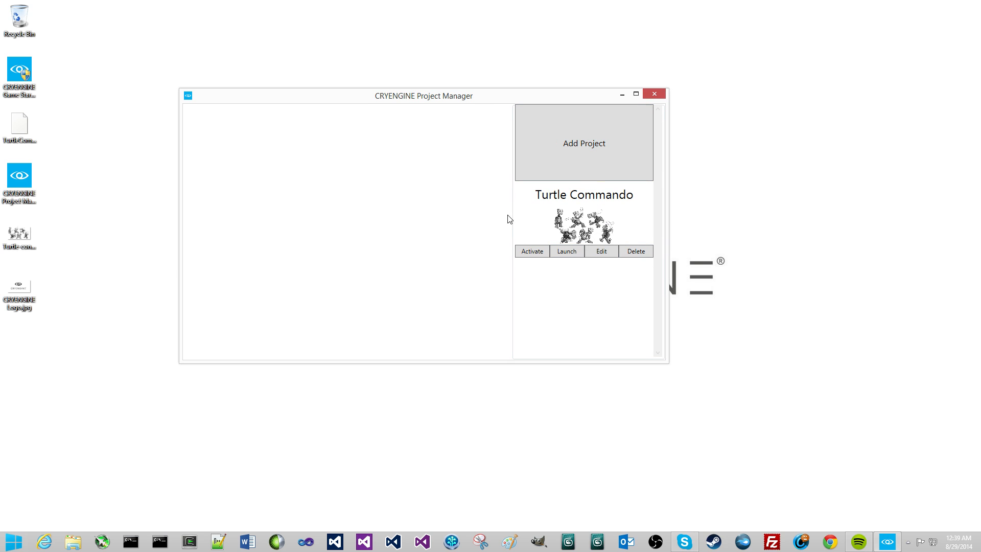
mouse_move(571, 209)
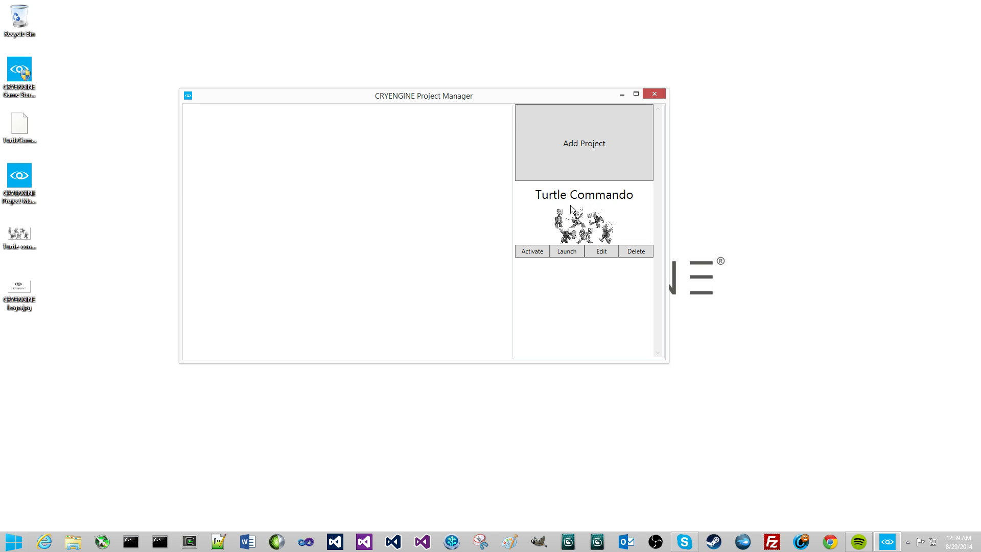
Select Turtle Commando in the list to preview its details, then close its project form.
left_click(583, 225)
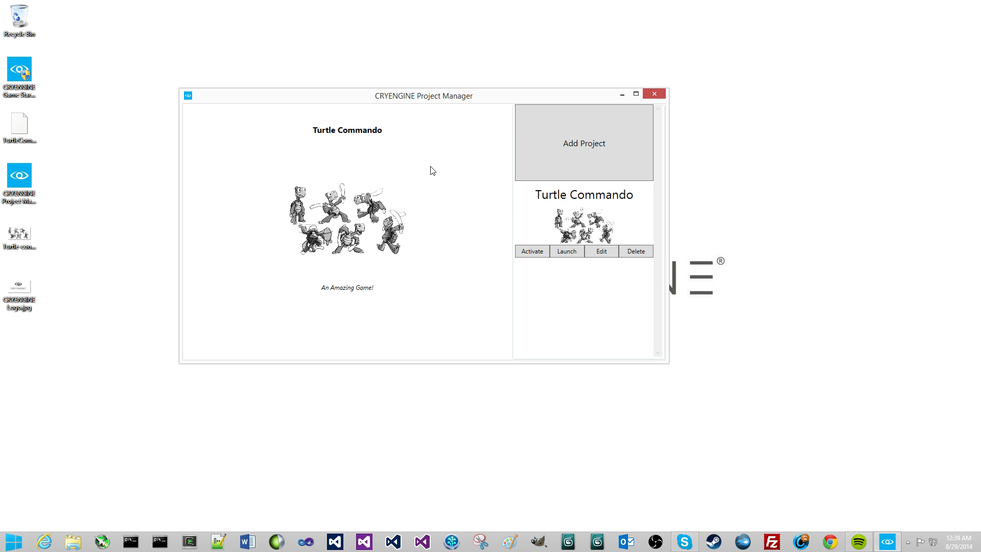
mouse_move(301, 292)
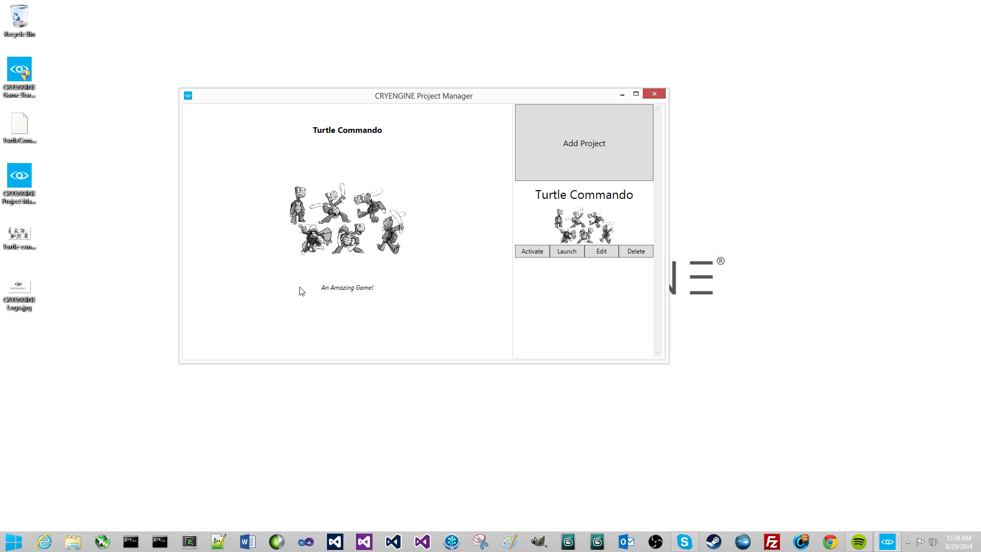
mouse_move(370, 102)
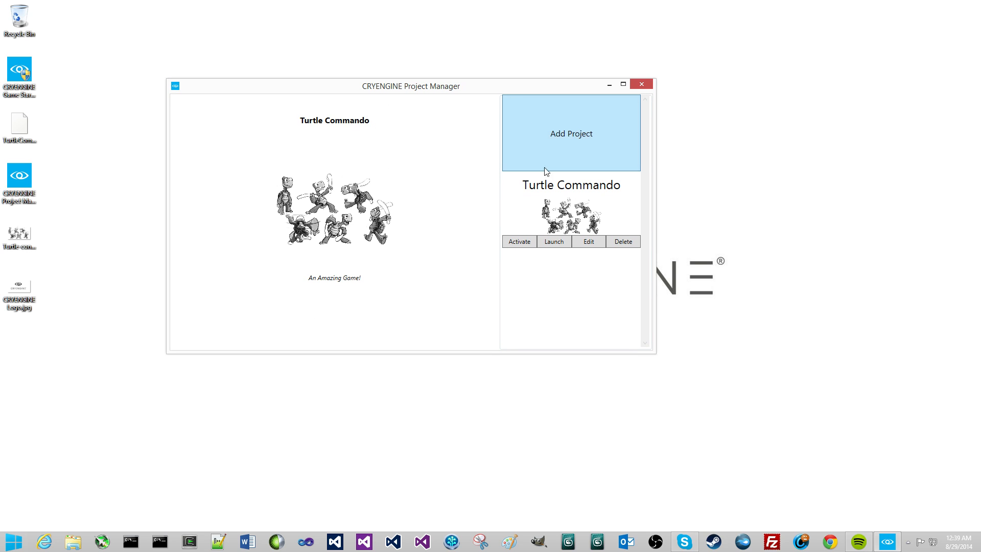
mouse_move(613, 232)
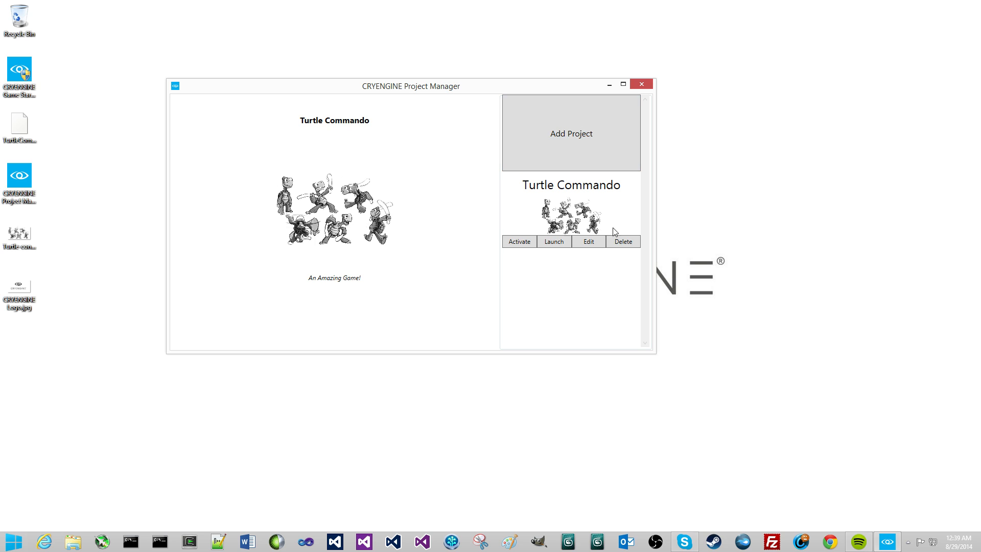
mouse_move(622, 242)
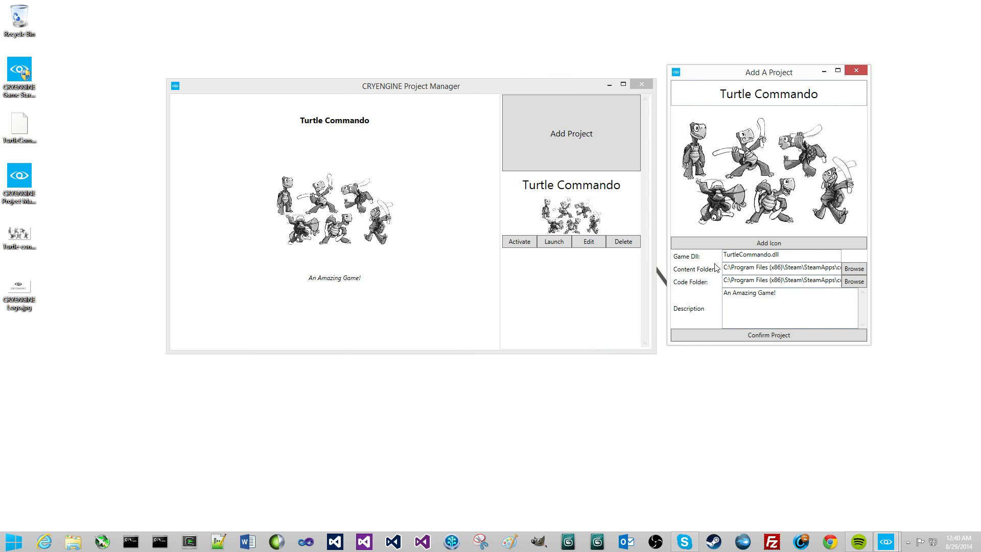
left_click(856, 70)
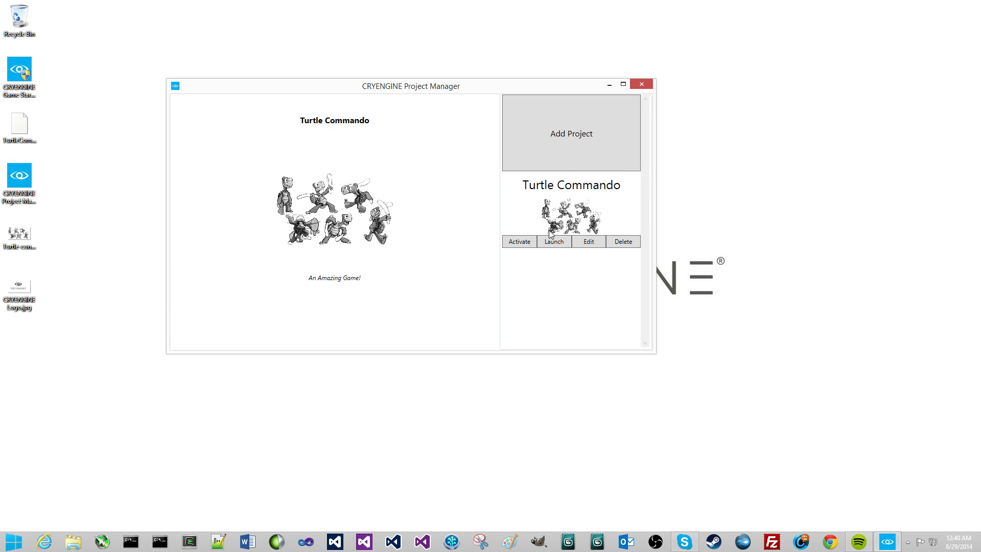
mouse_move(511, 89)
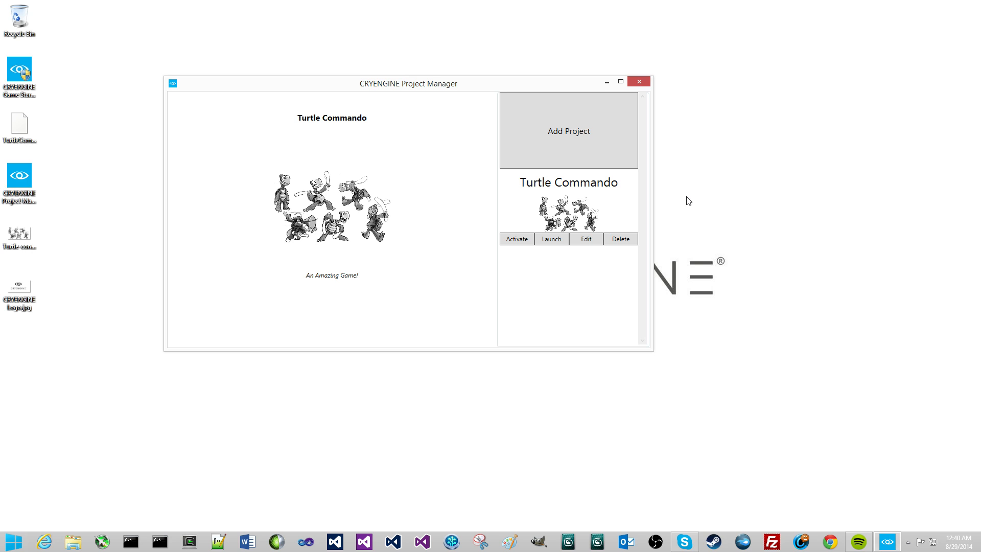
mouse_move(549, 197)
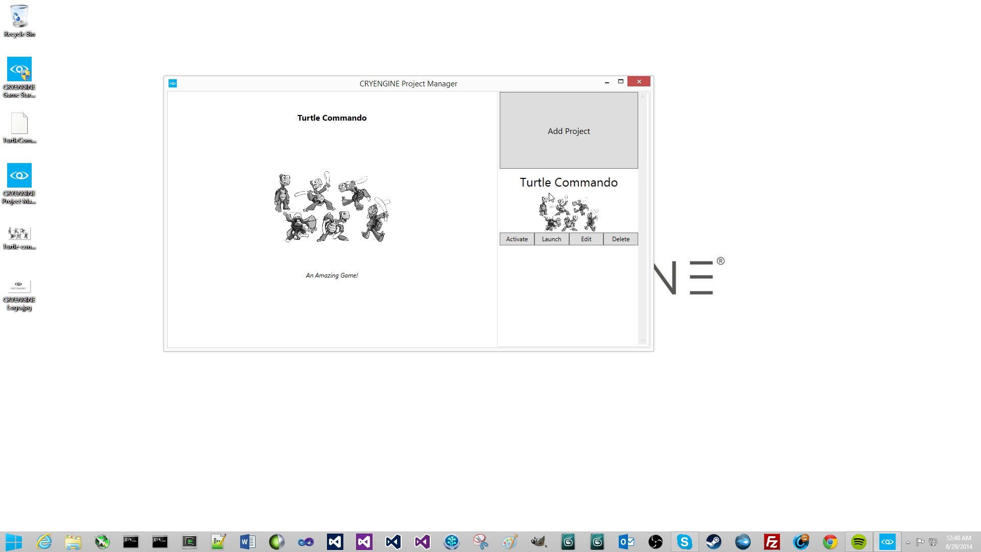
mouse_move(436, 215)
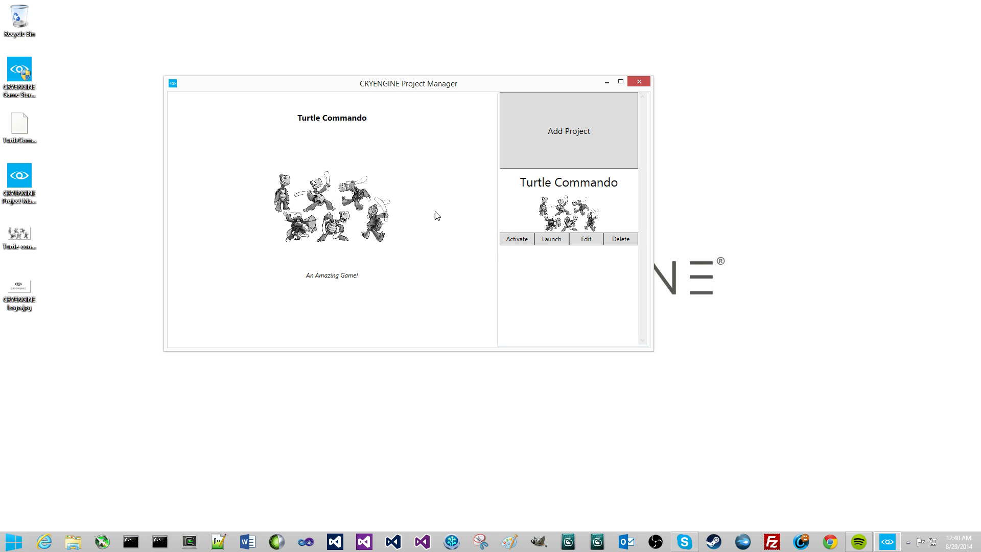
mouse_move(580, 206)
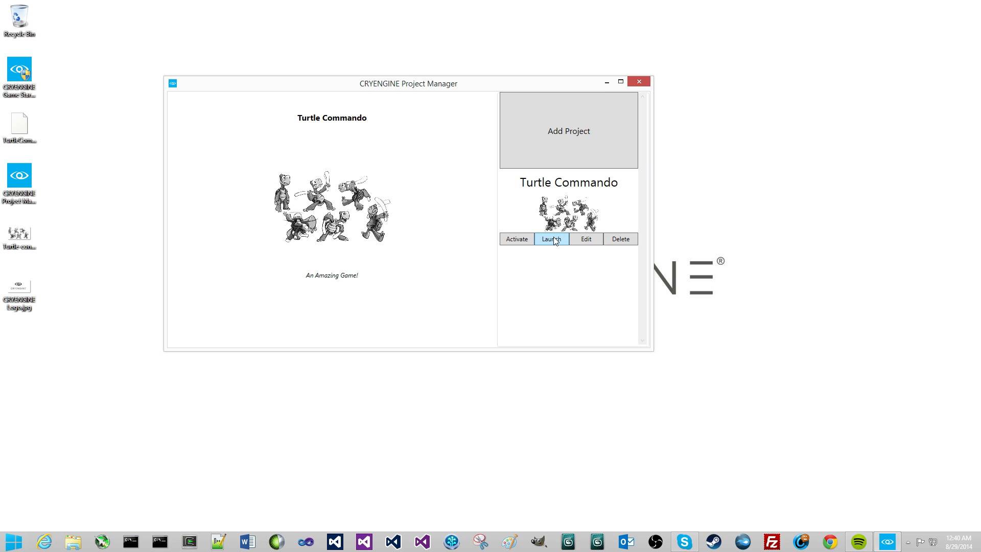
mouse_move(568, 185)
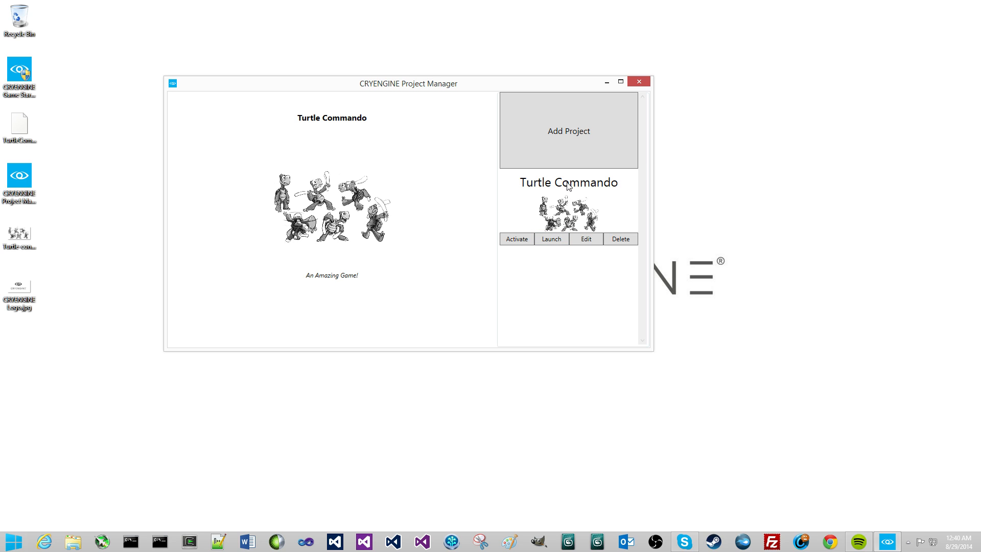
mouse_move(568, 130)
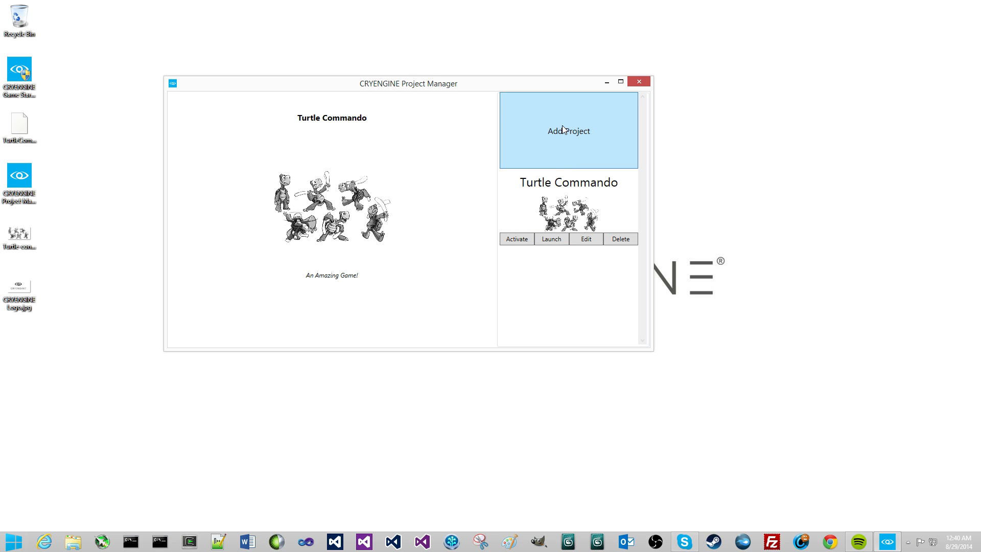
mouse_move(560, 133)
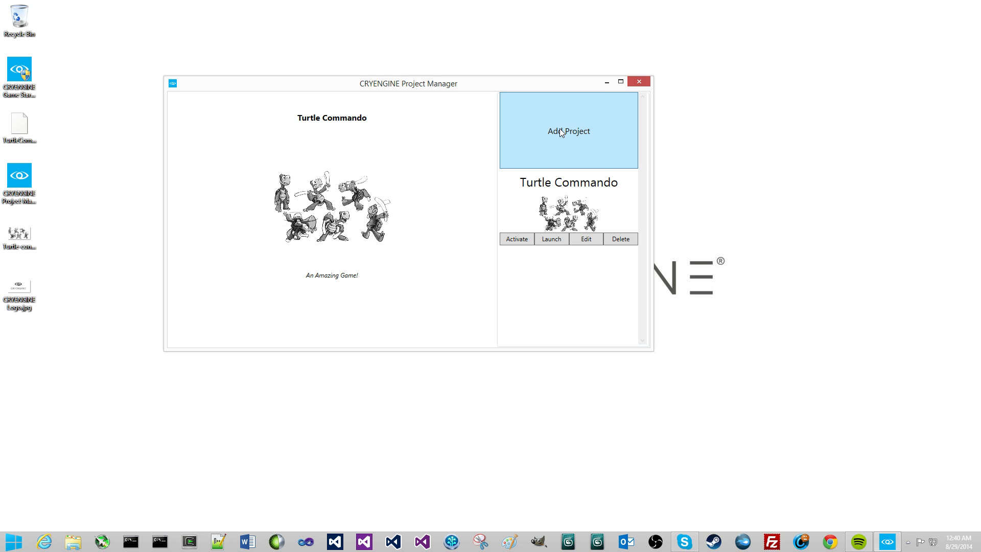
Open a blank add-project form with the Add Project button.
left_click(568, 130)
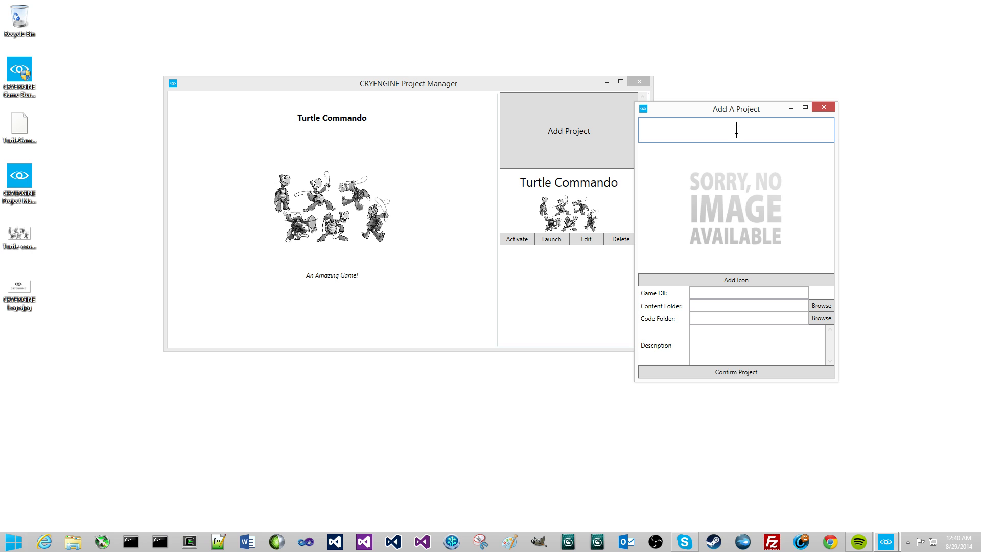
Name the new project 'CRYENGINE Default FPS Project'.
type("CRYENGIEN")
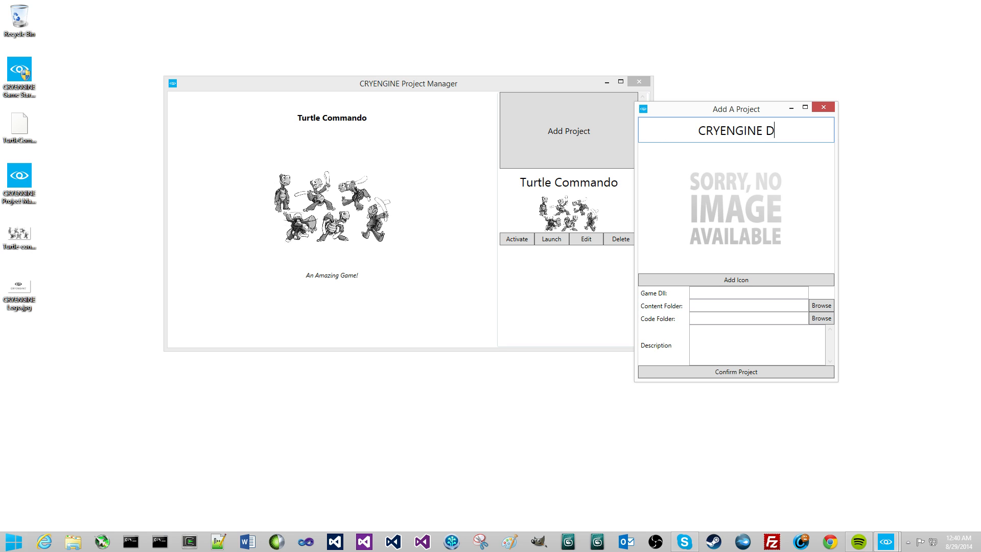
type("efault FPS")
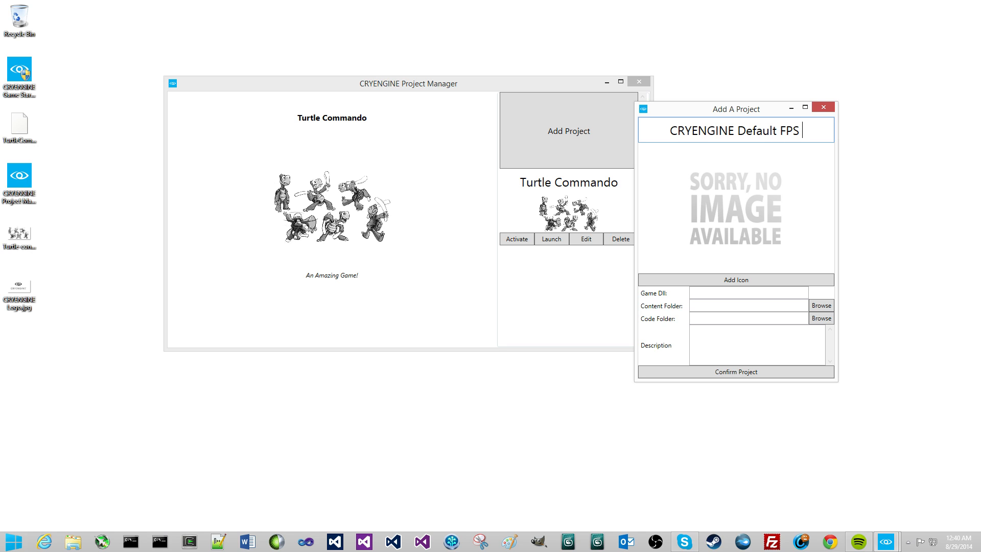
type("Sample")
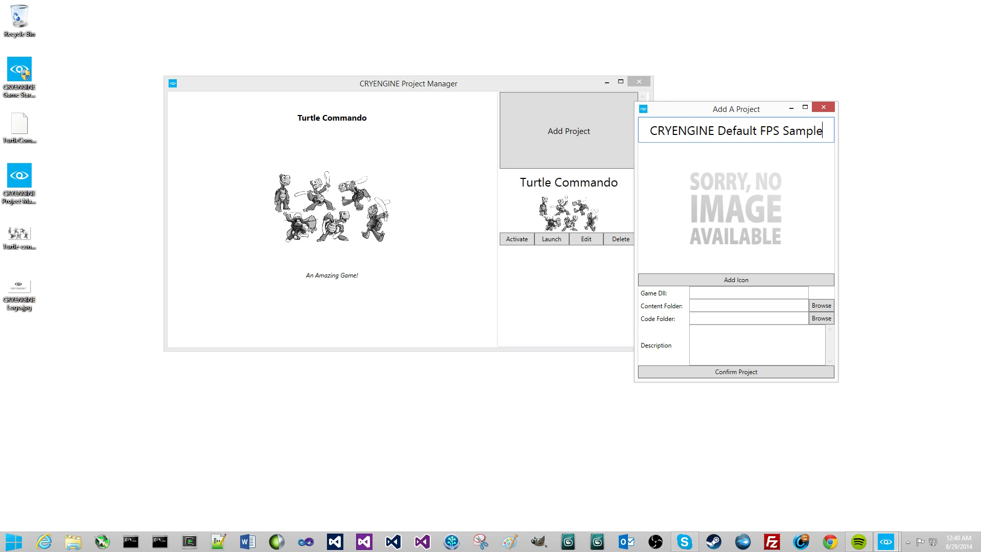
mouse_move(828, 166)
type("Pr")
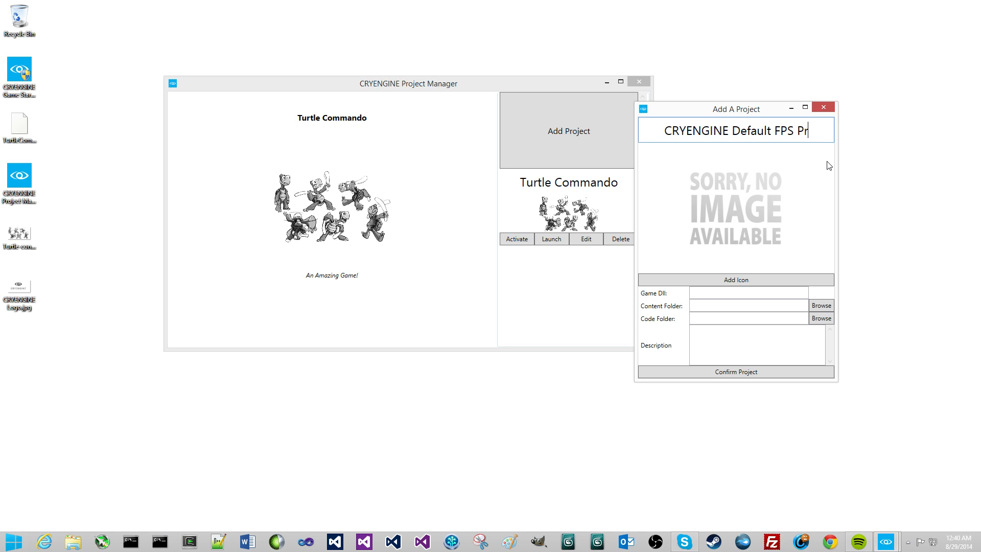
type("oject")
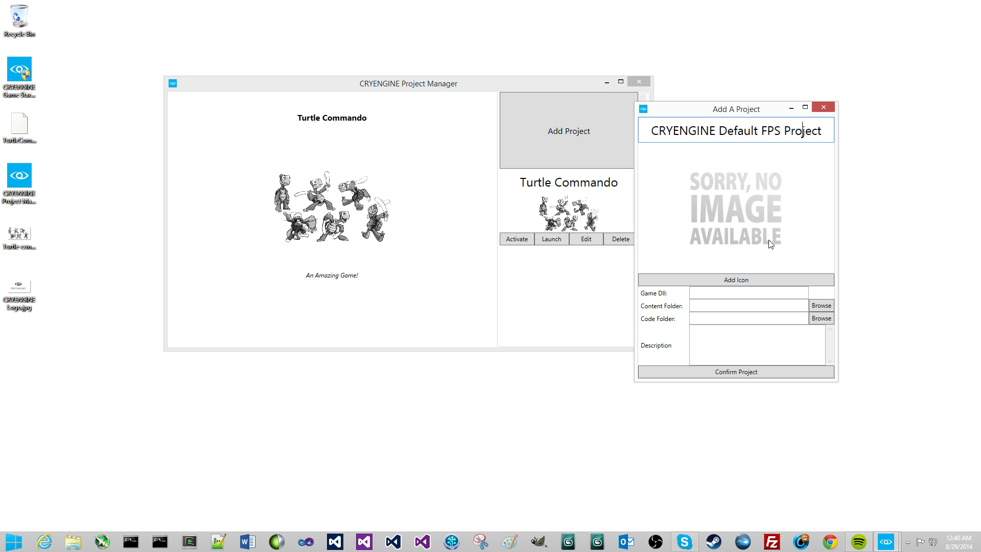
Give the project the CRYENGINE logo icon and set its game DLL to CryGameSDK.dll.
left_click(735, 280)
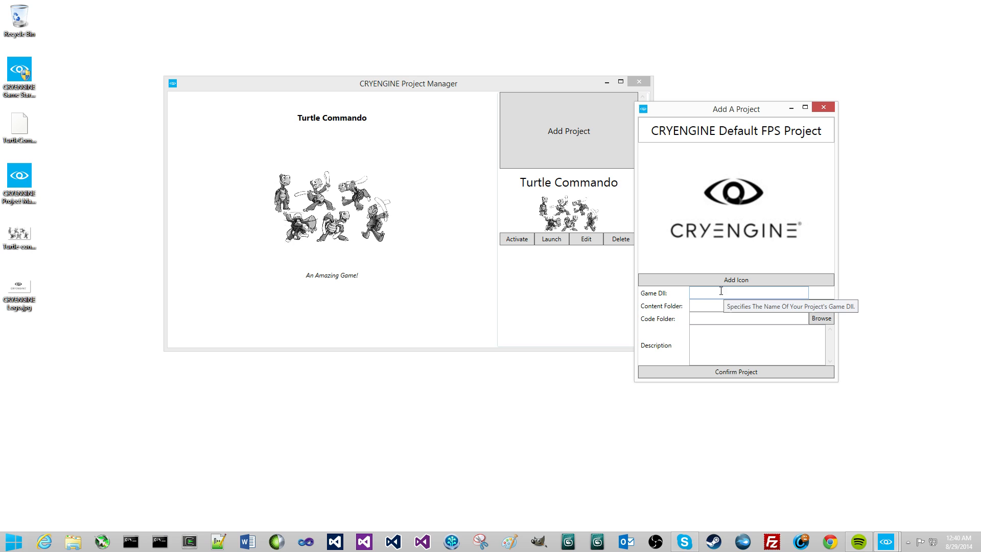
type("Cry")
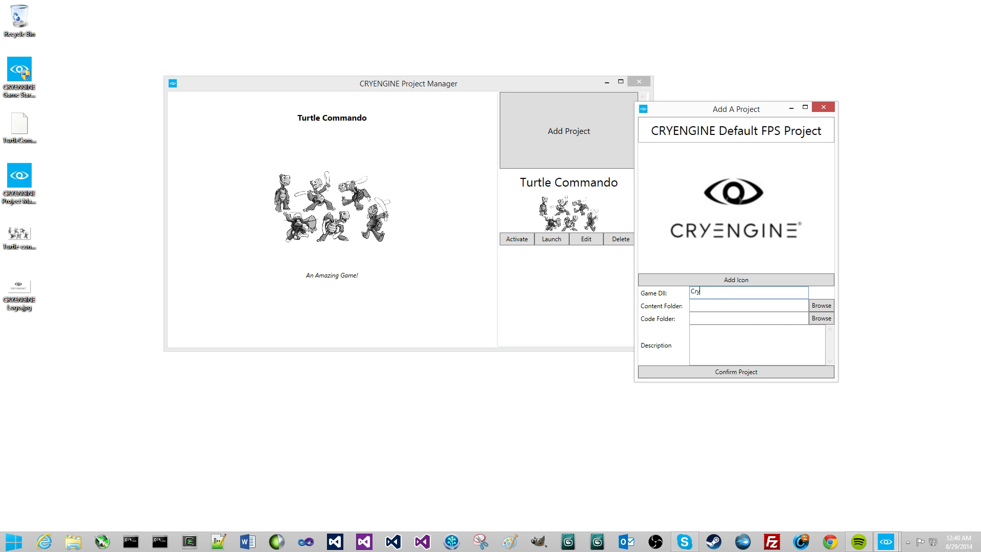
type("GameSDK")
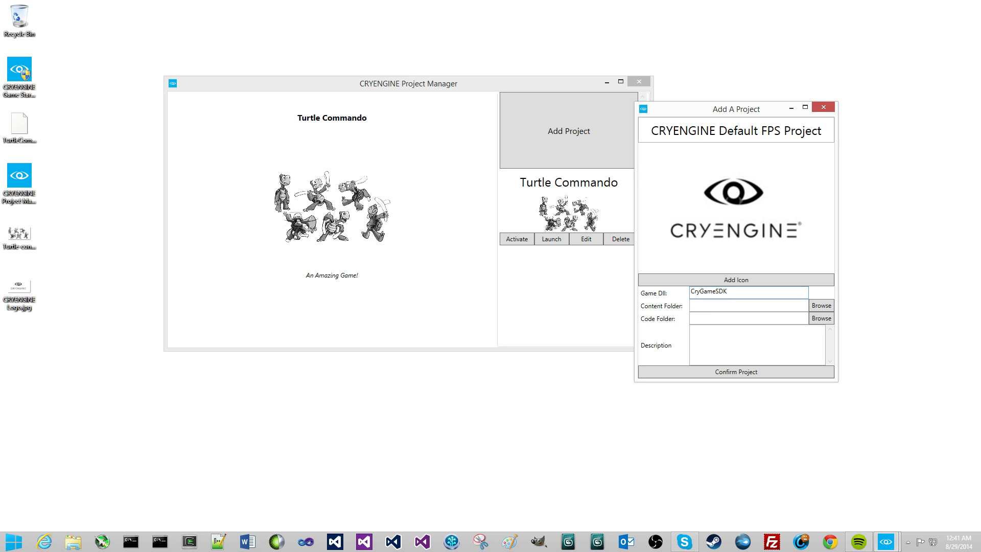
type(".dll")
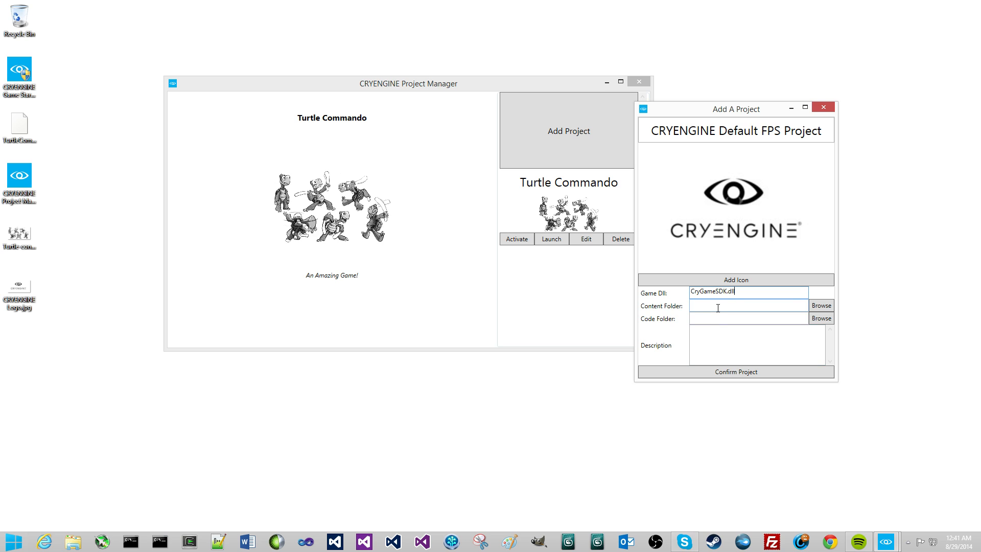
left_click(820, 306)
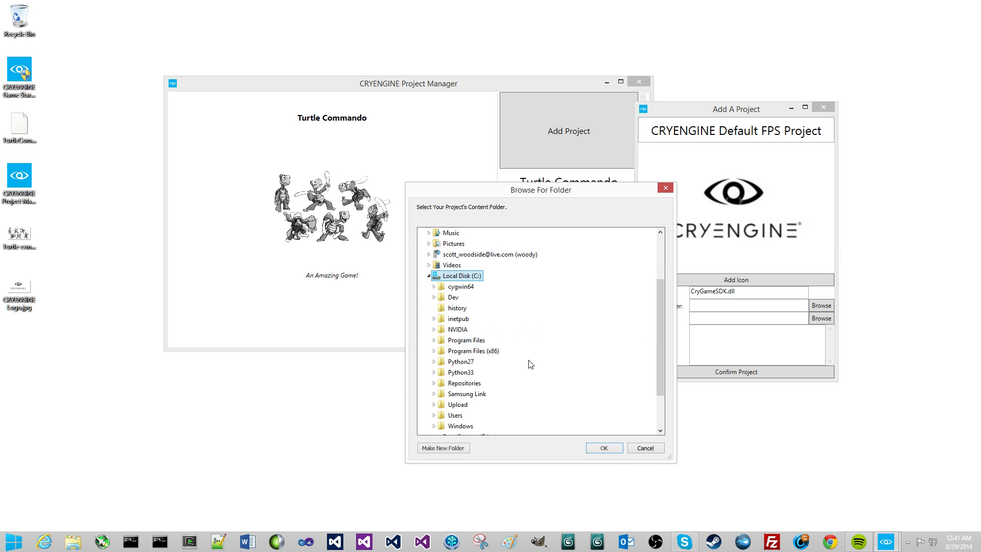
Choose Steam\SteamApps\common\CRYENGINE\GameSDK as the new project's content folder.
scroll("down", 3)
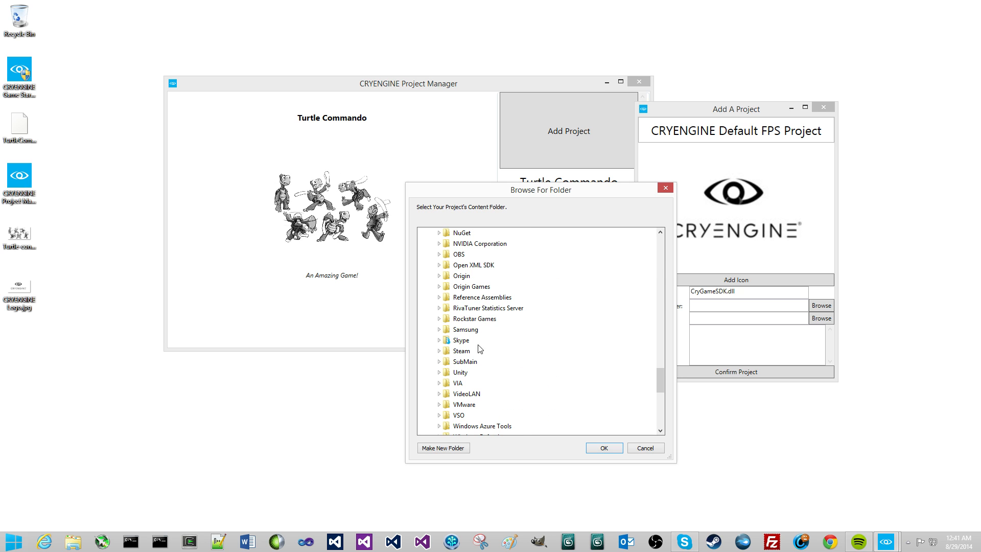
scroll("down", 3)
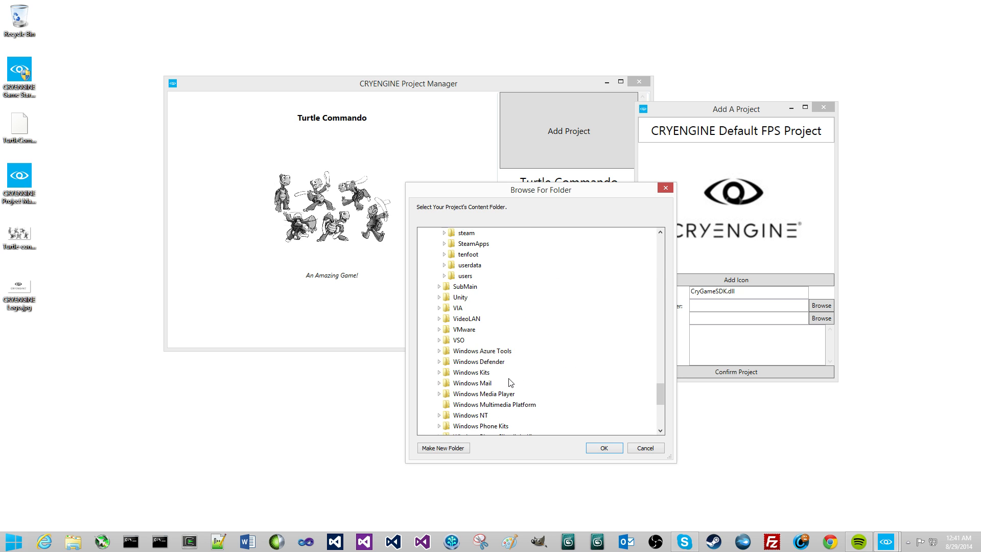
left_click(444, 244)
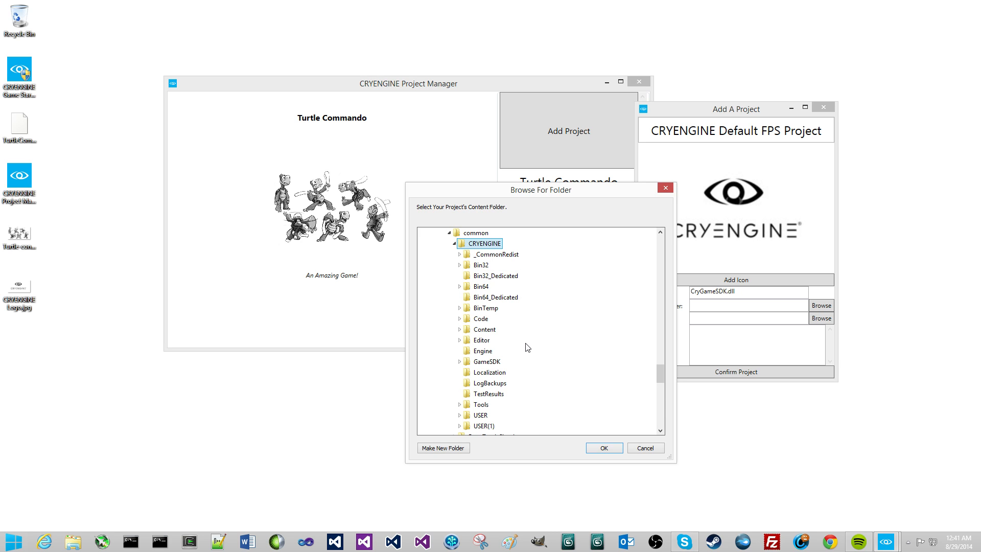
left_click(485, 362)
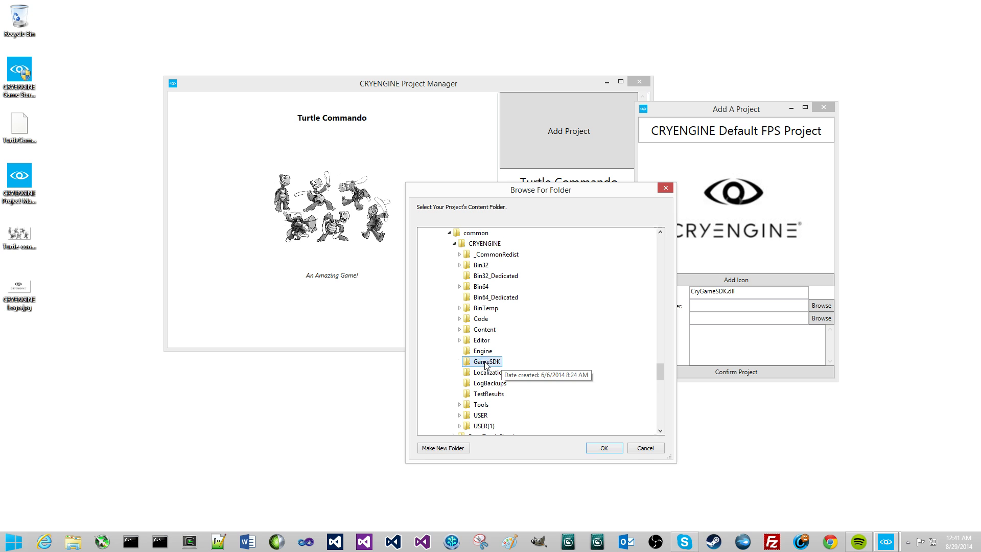
double_click(490, 361)
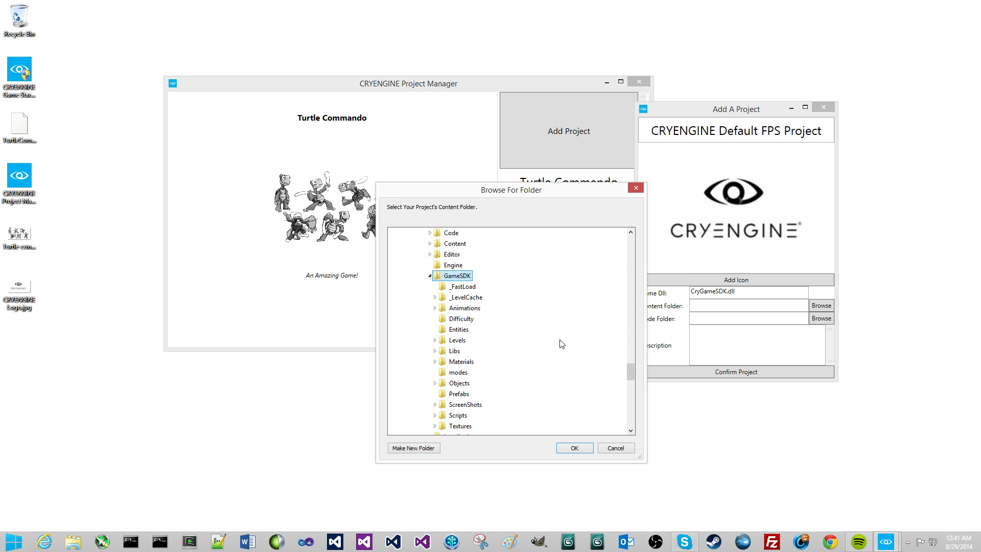
left_click(574, 447)
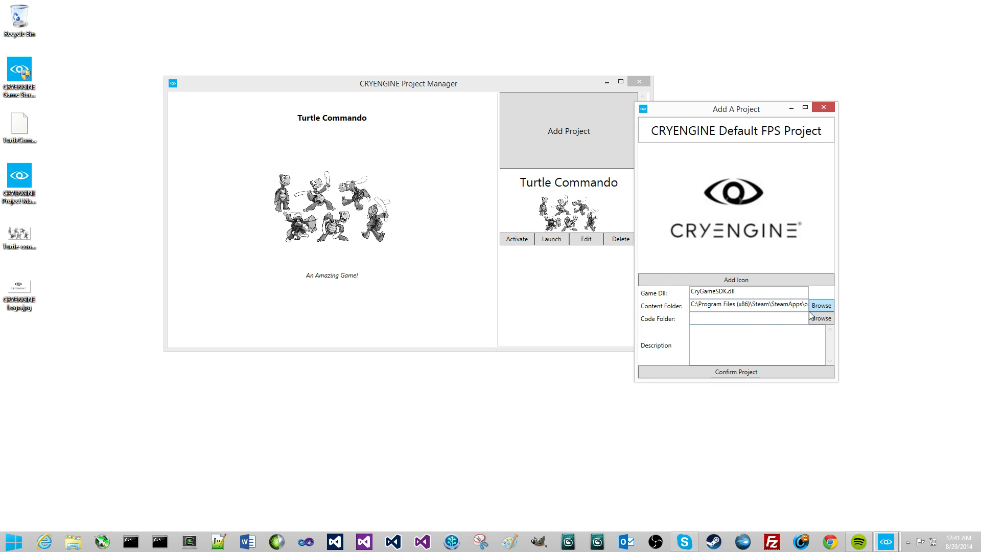
Set the project's code folder to the Code folder under common\CRYENGINE.
left_click(821, 318)
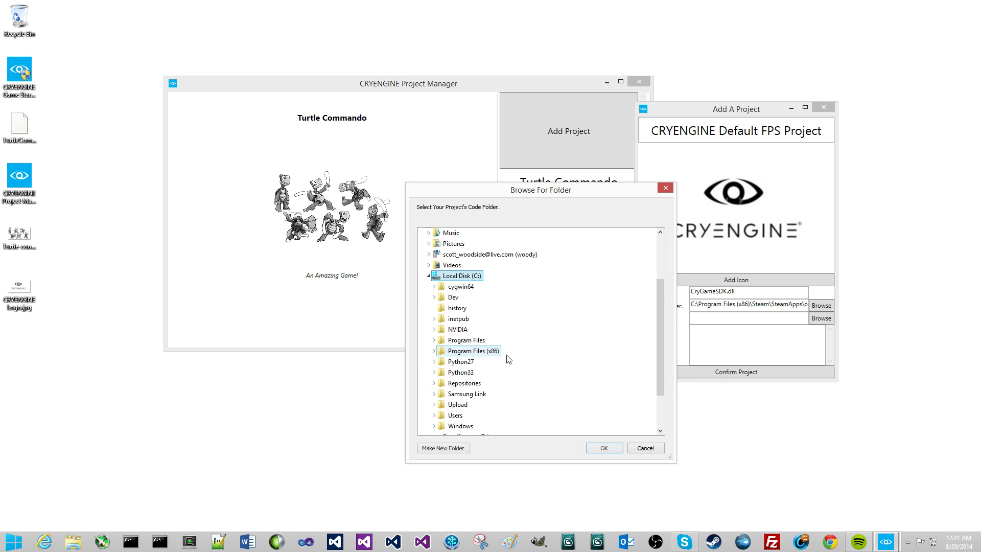
scroll("down", 3)
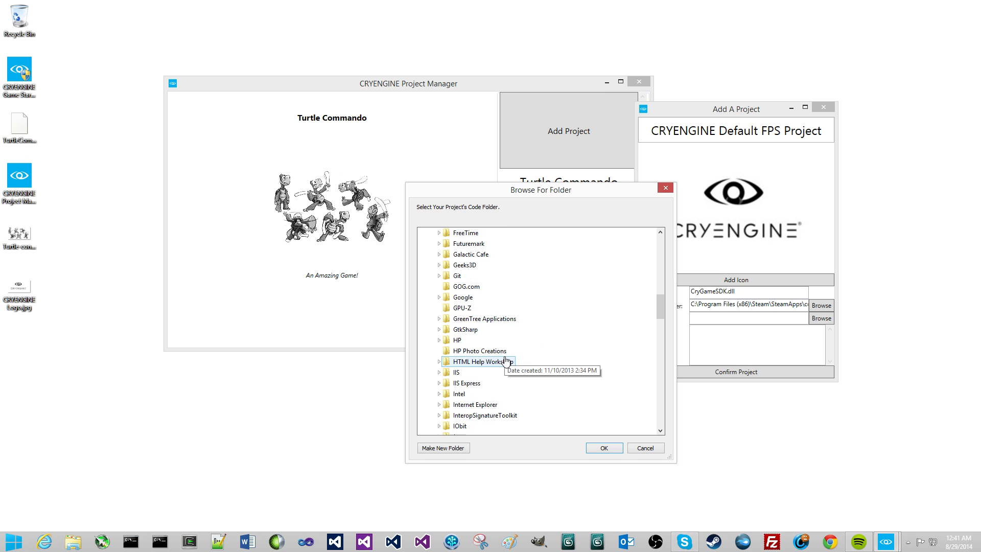
scroll("down", 3)
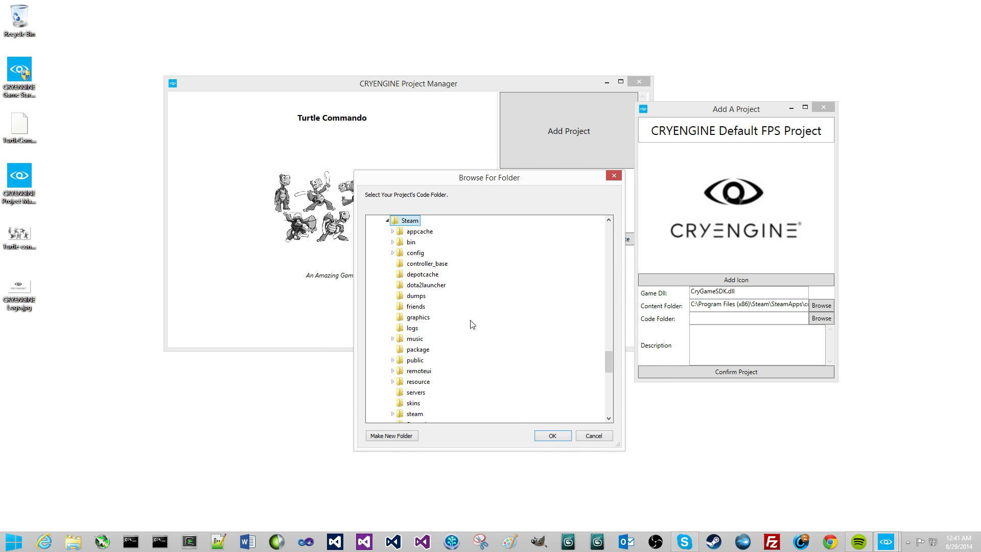
mouse_move(462, 331)
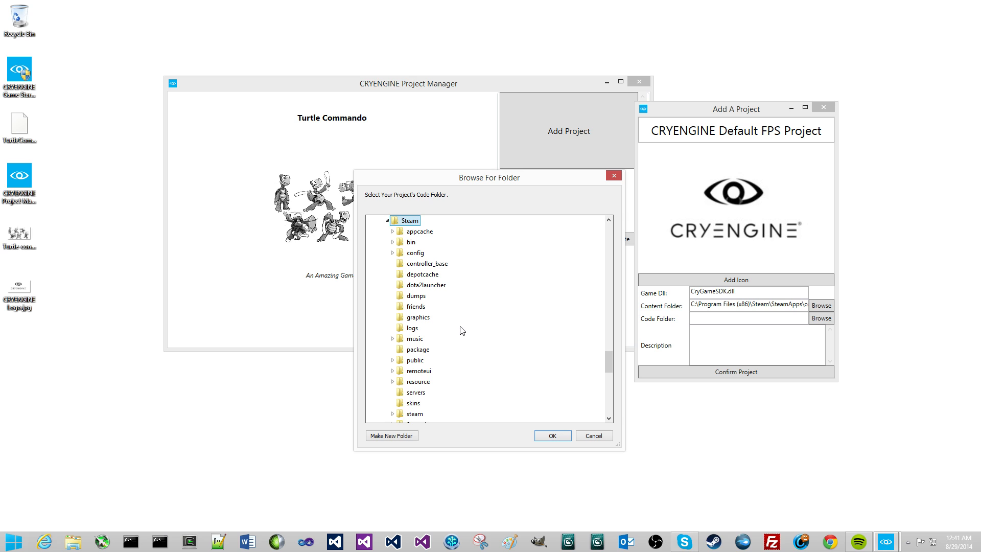
mouse_move(394, 225)
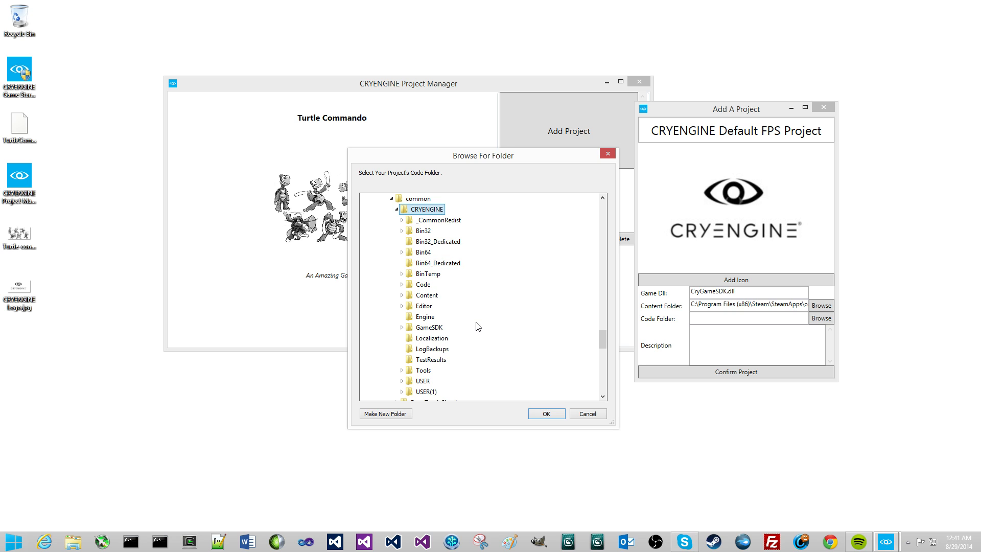
left_click(402, 285)
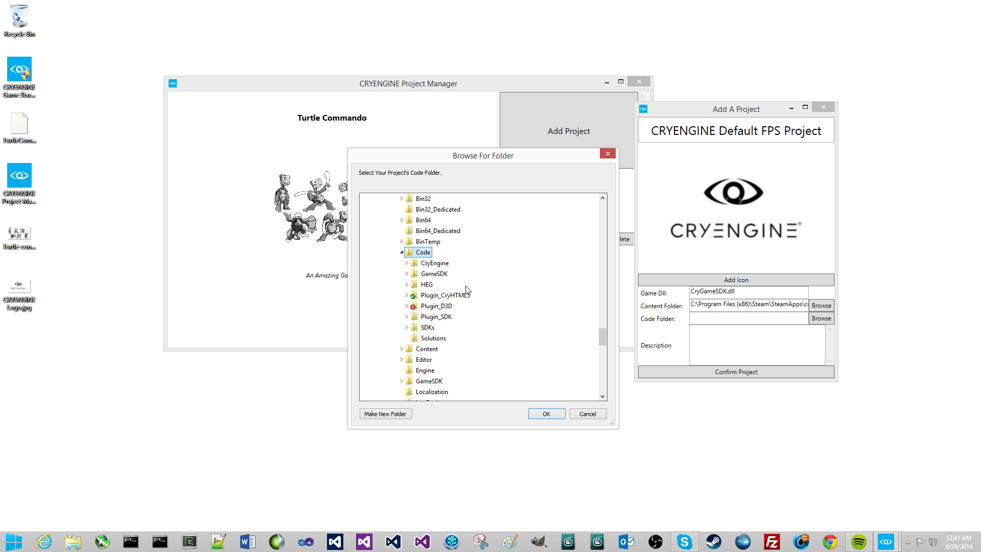
left_click(546, 414)
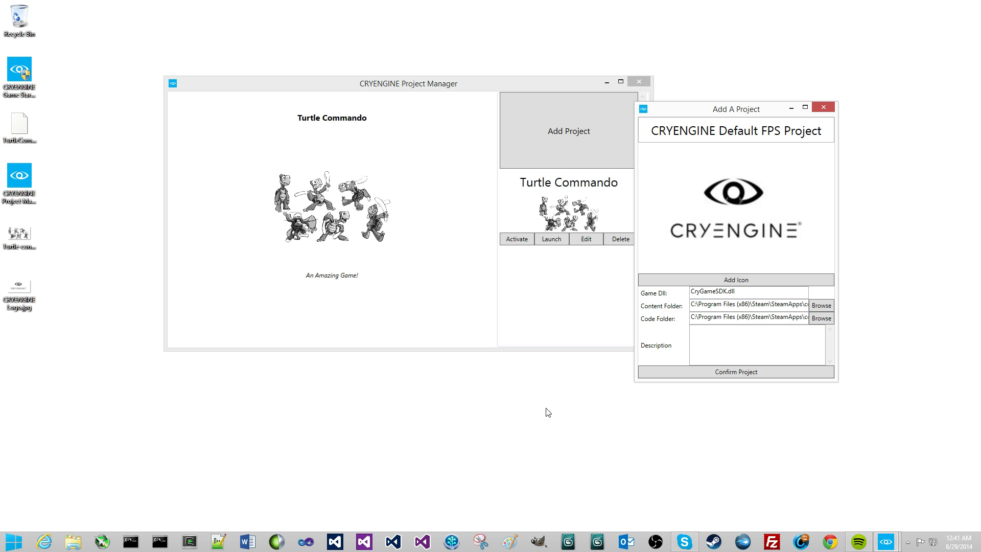
Enter the description "CRYENGINE's Default FPS Sample Game" and confirm the new project.
left_click(758, 345)
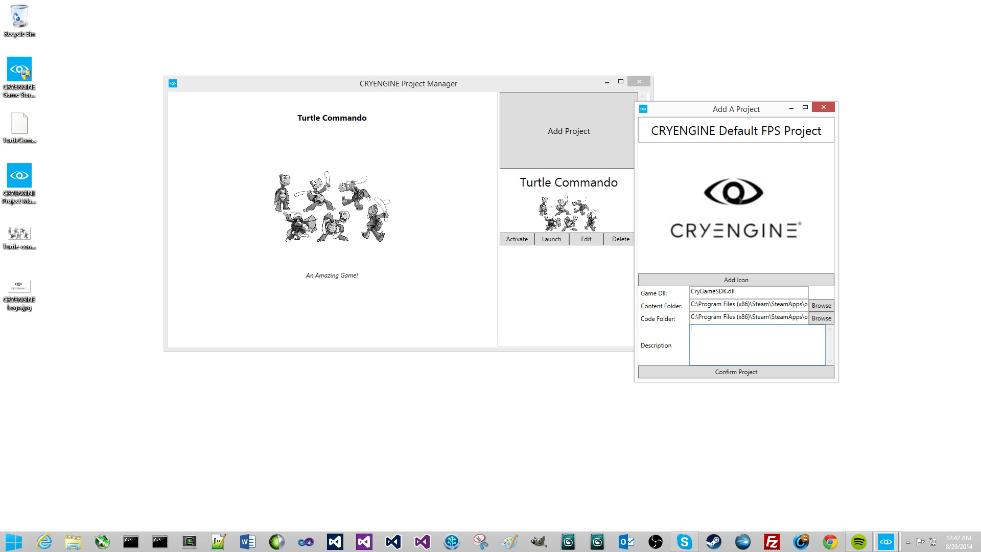
type("CRYENGIN")
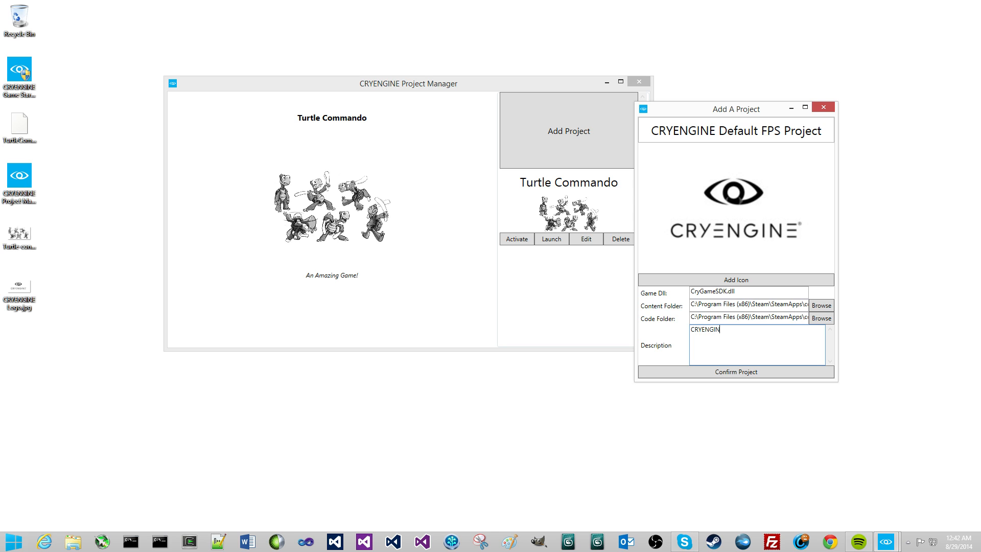
type("E's De")
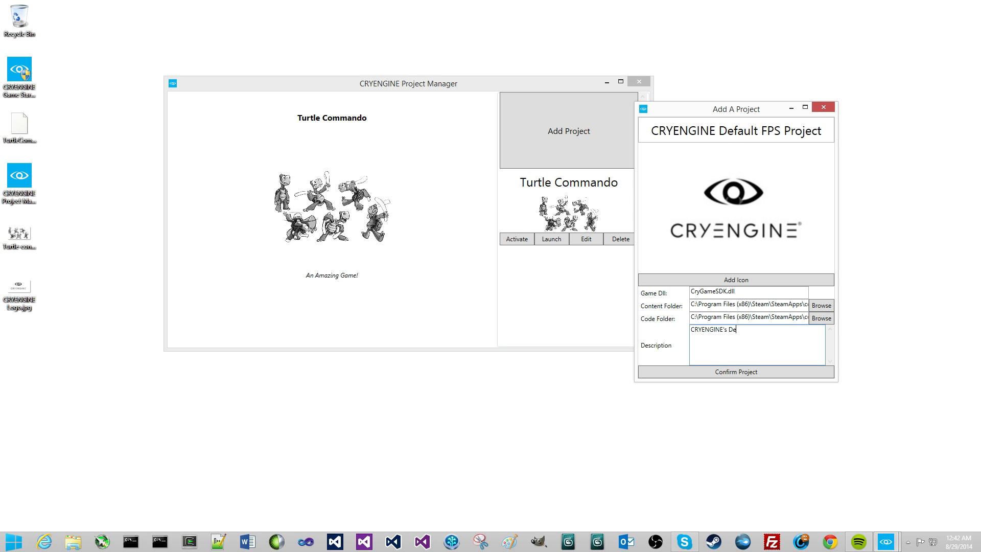
type("fault Smaple")
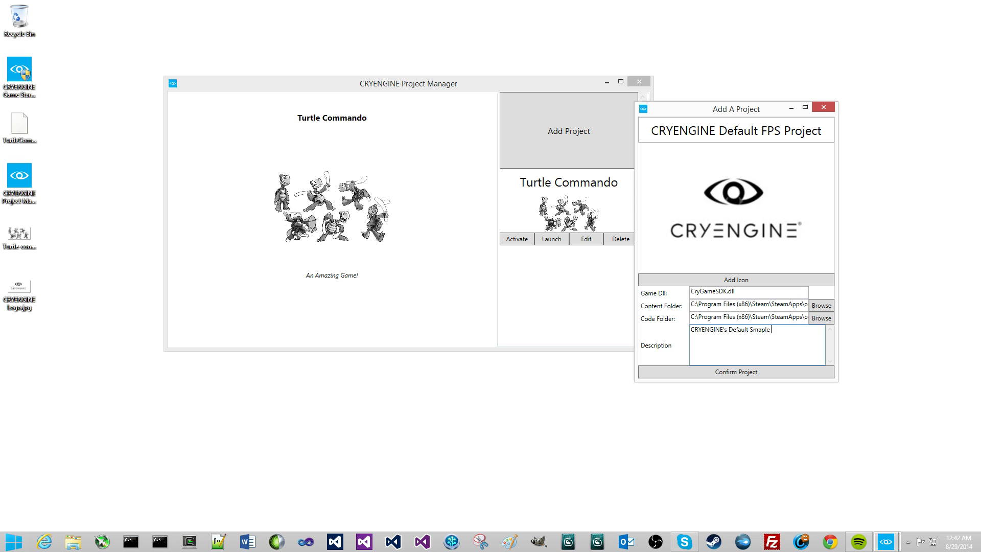
key("Backspace")
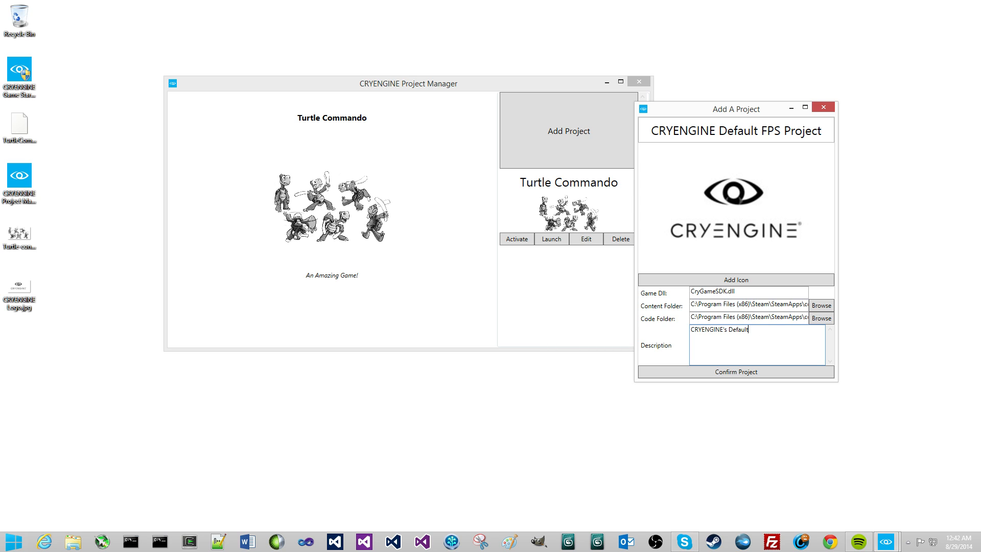
type("FPS Sm")
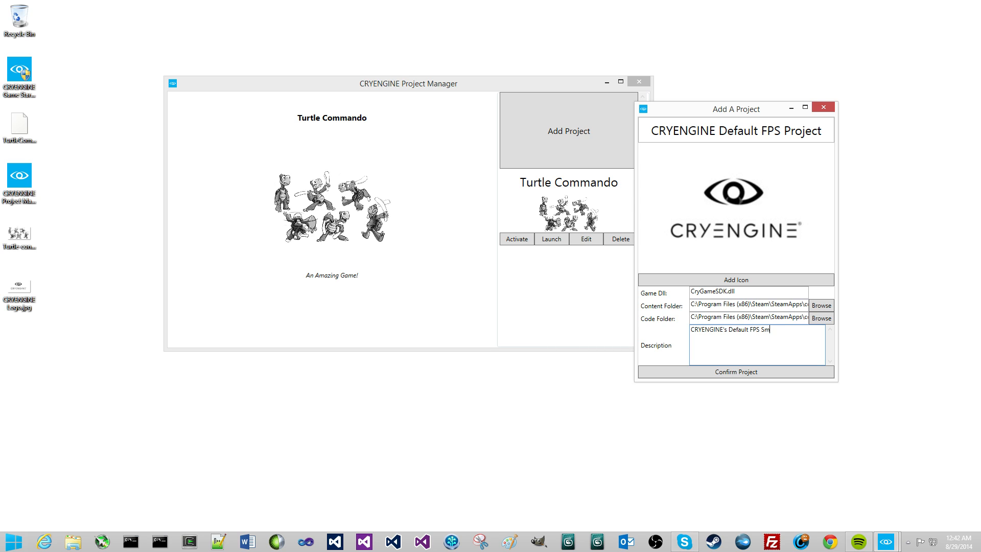
type("ample")
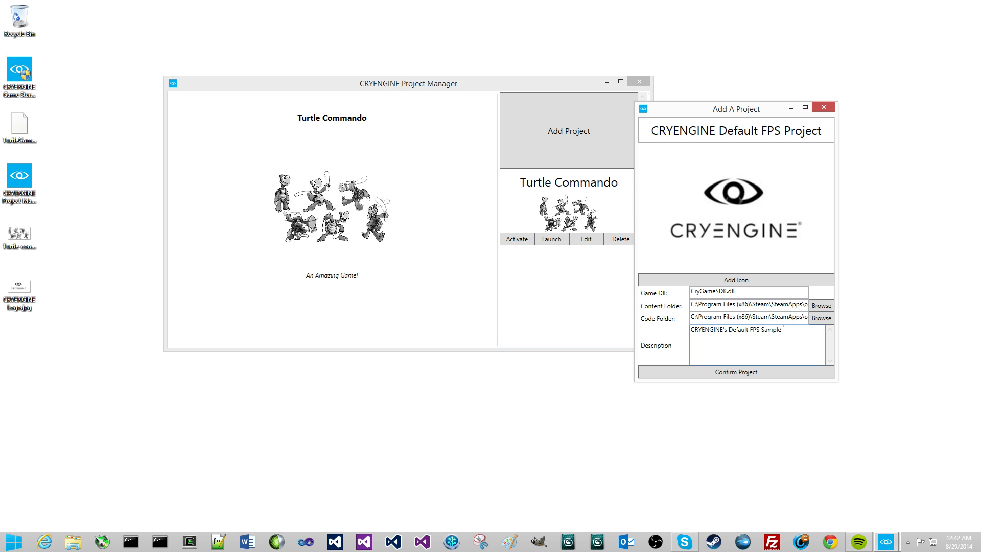
type("Game")
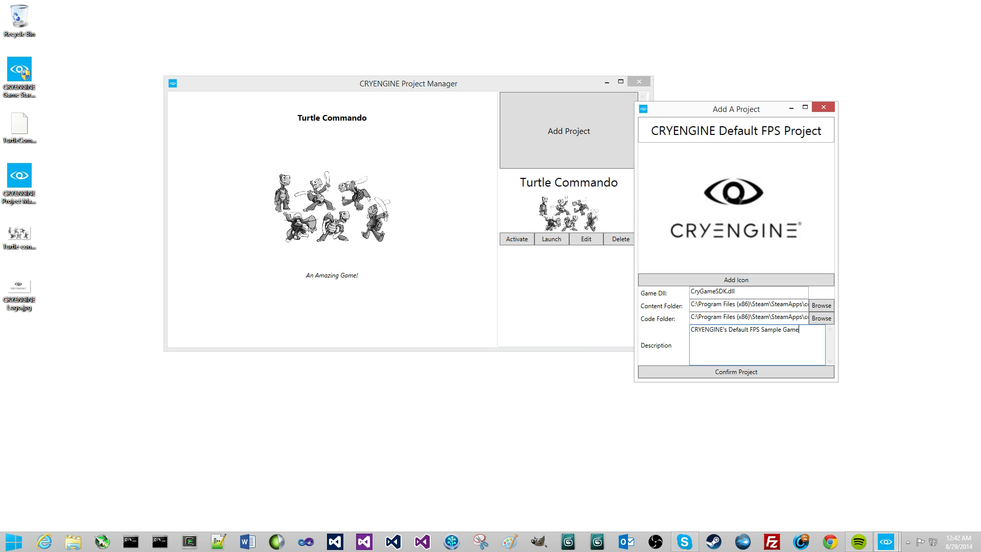
left_click(736, 371)
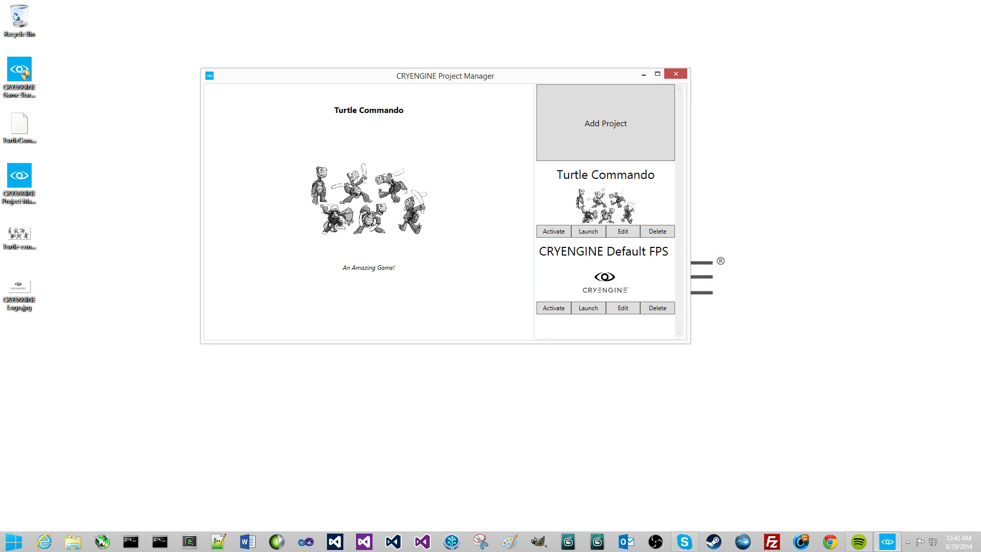
mouse_move(608, 284)
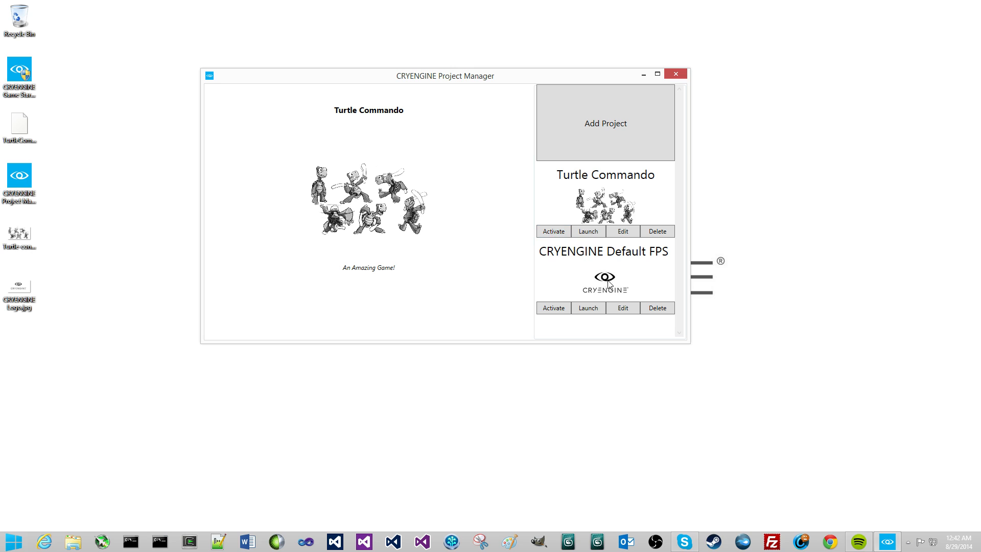
mouse_move(588, 307)
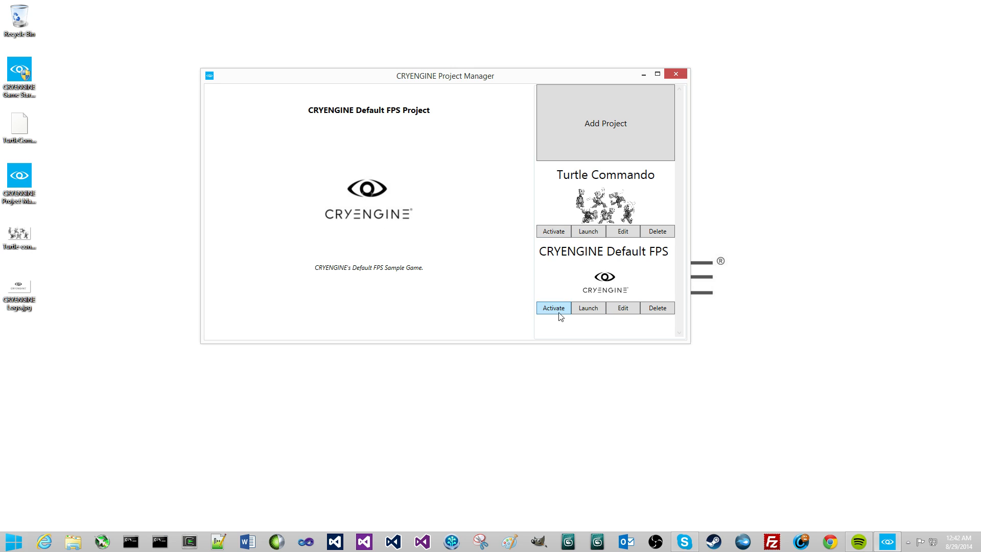
mouse_move(588, 308)
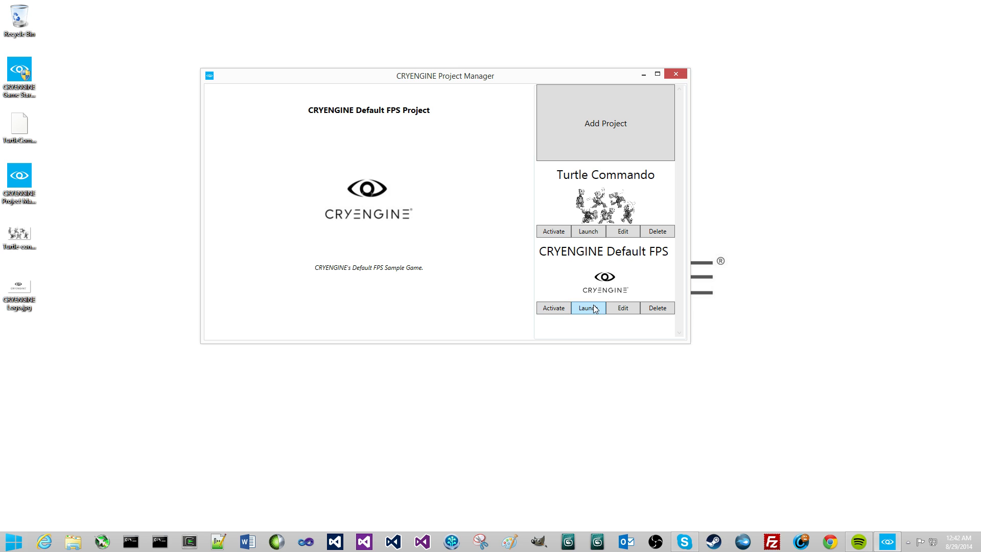
Launch CRYENGINE Default FPS and shift the Not Active Project prompt slightly.
left_click(588, 307)
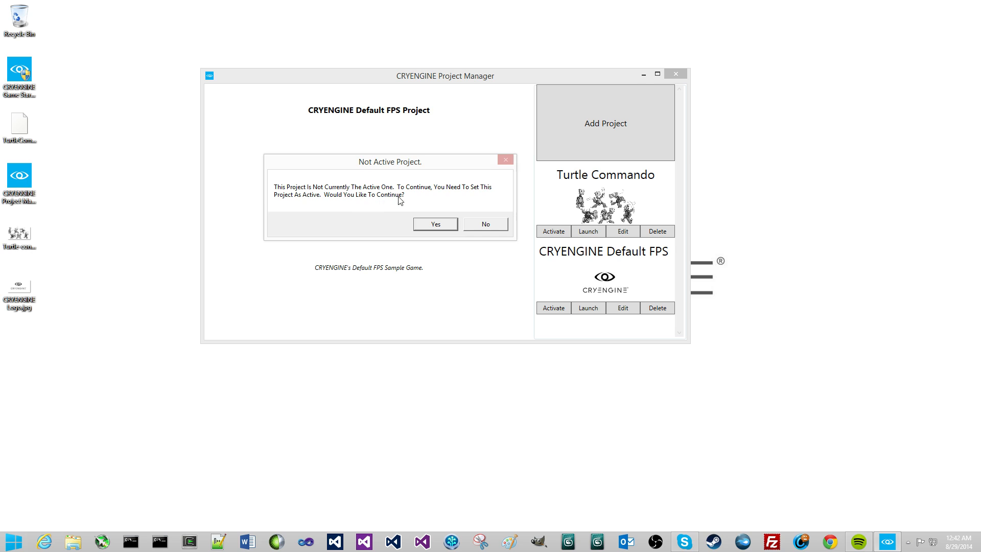
mouse_move(407, 202)
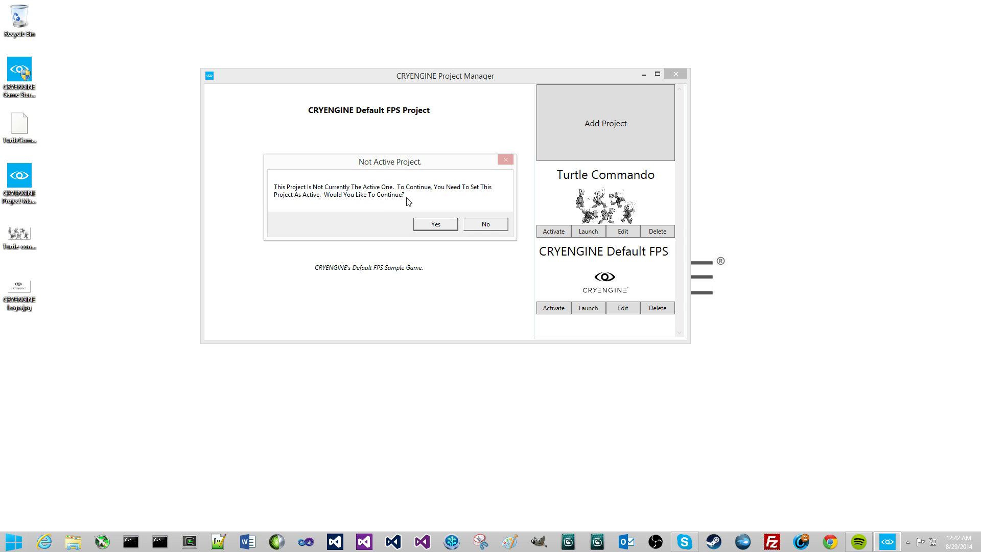
left_click_drag(388, 161, 399, 165)
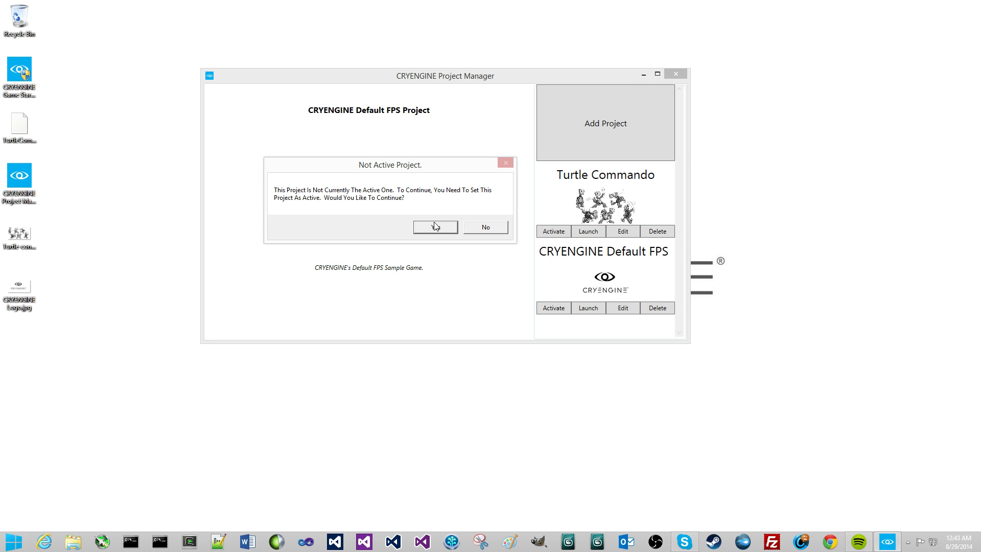
Launch the Default FPS game through to its main menu, then exit it.
left_click(435, 226)
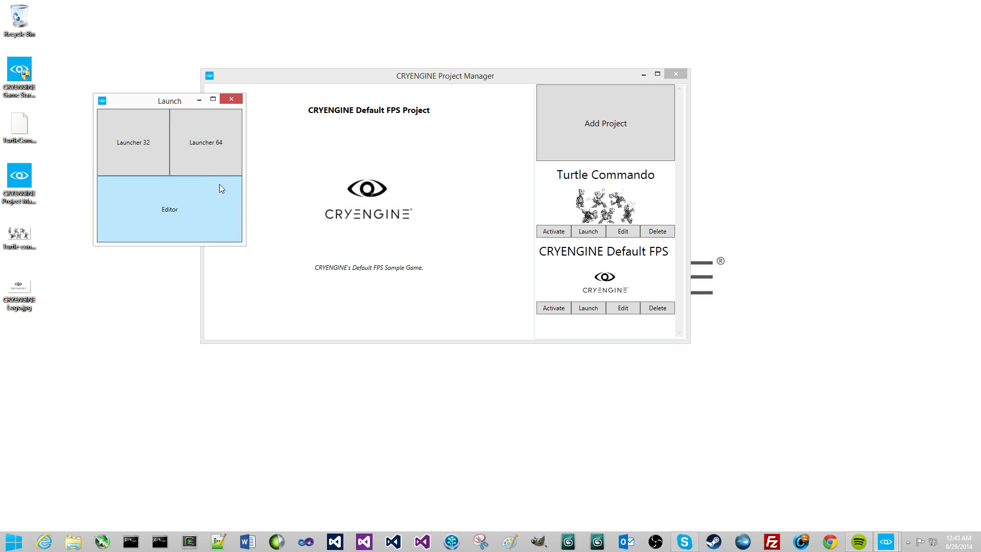
left_click_drag(169, 101, 370, 141)
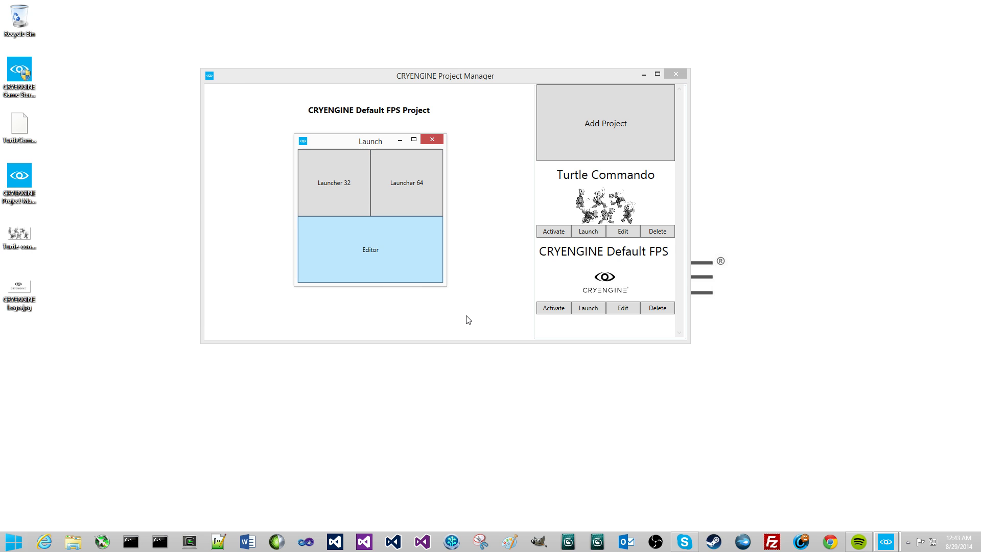
mouse_move(376, 233)
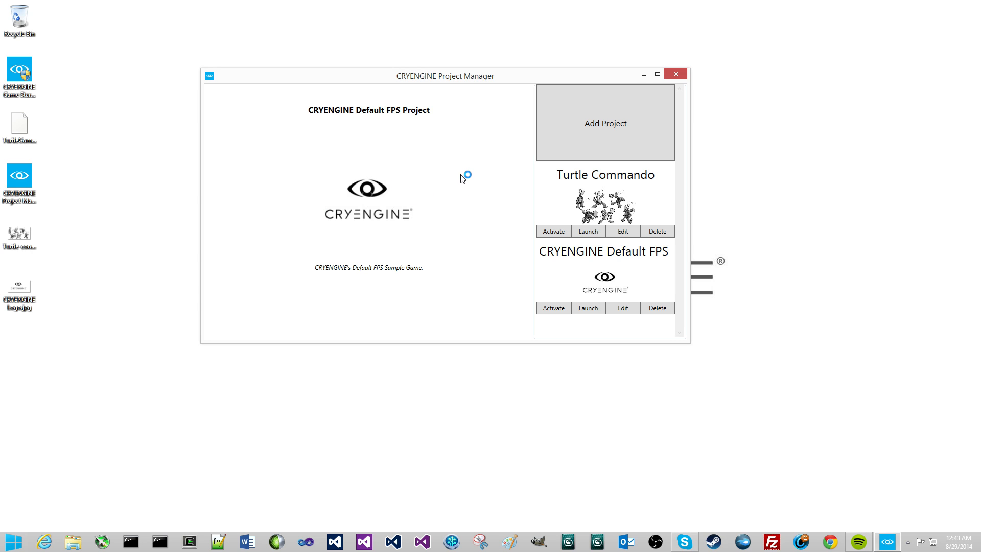
mouse_move(749, 187)
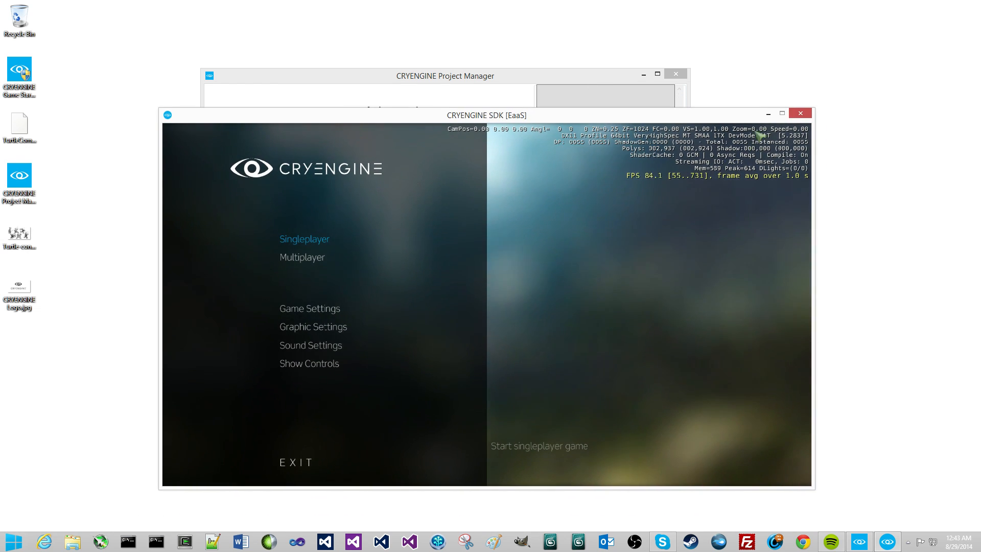
left_click(800, 114)
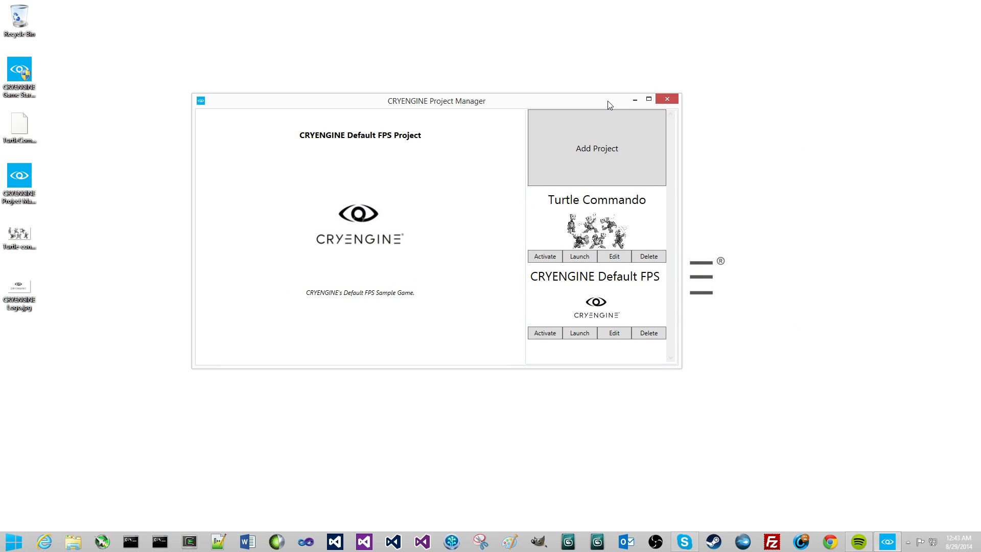
mouse_move(596, 219)
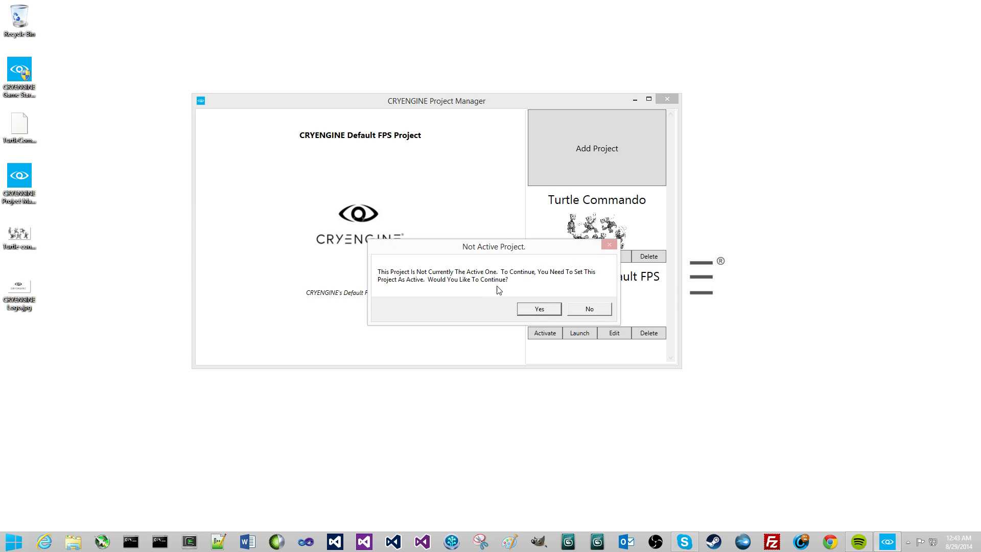
Make Turtle Commando the active project and start it with Launcher 64.
left_click(538, 309)
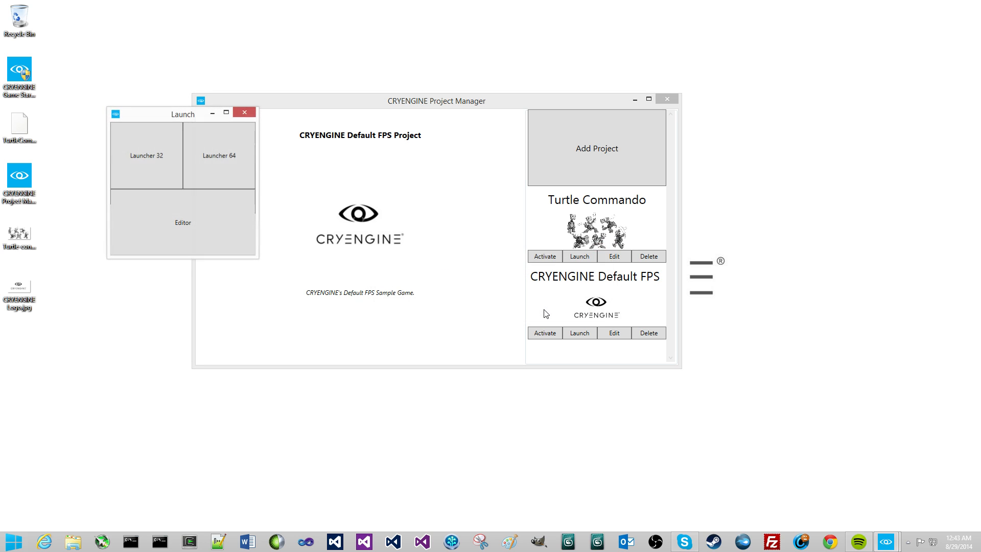
left_click(219, 155)
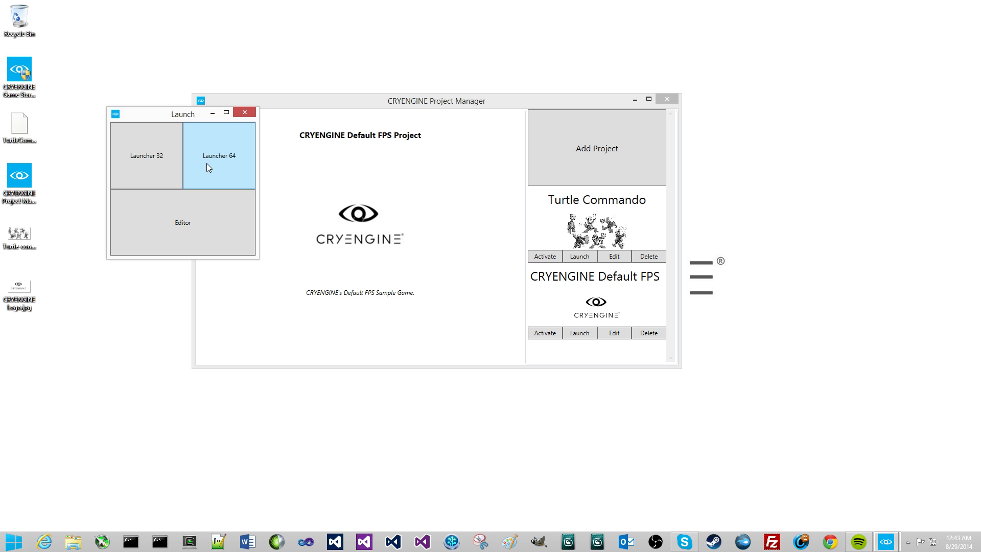
left_click(243, 112)
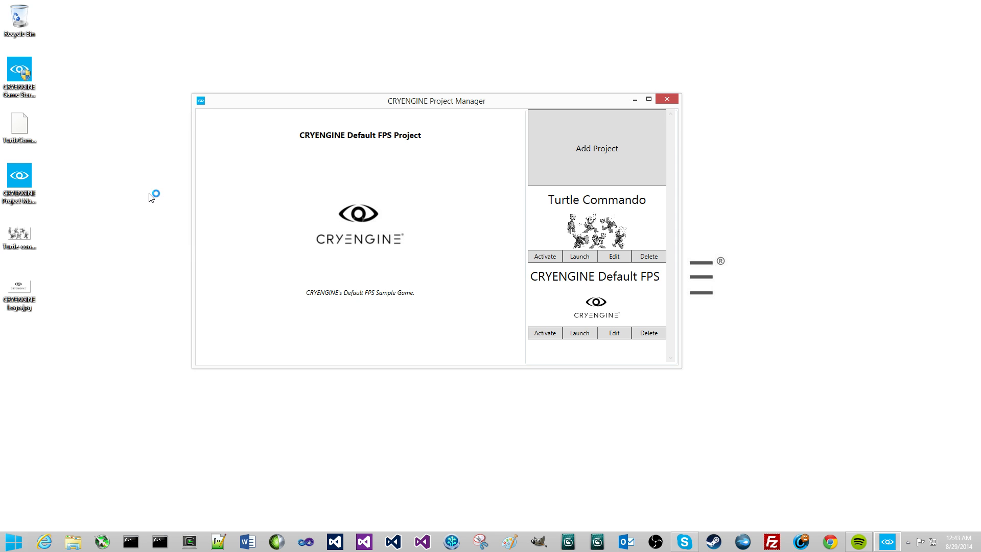
left_click(579, 257)
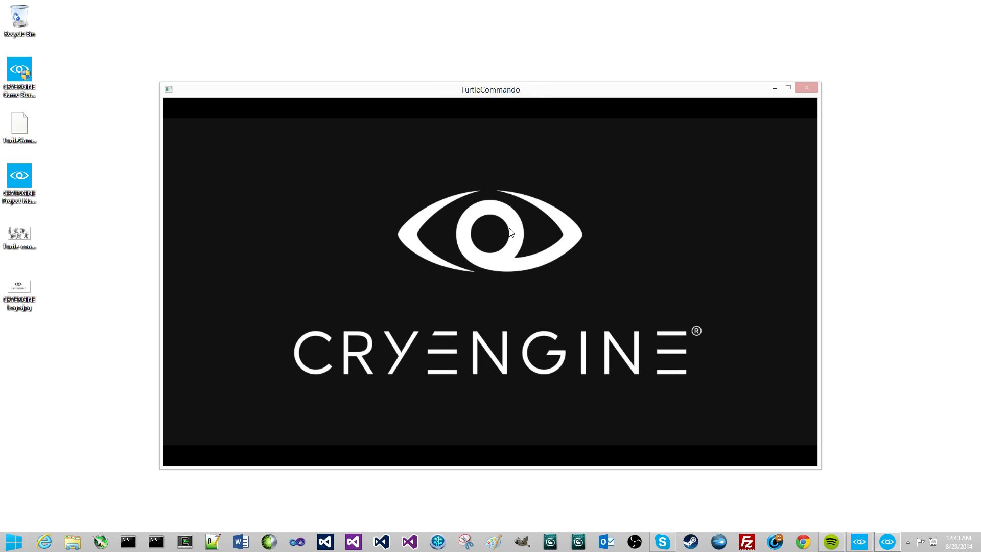
mouse_move(507, 269)
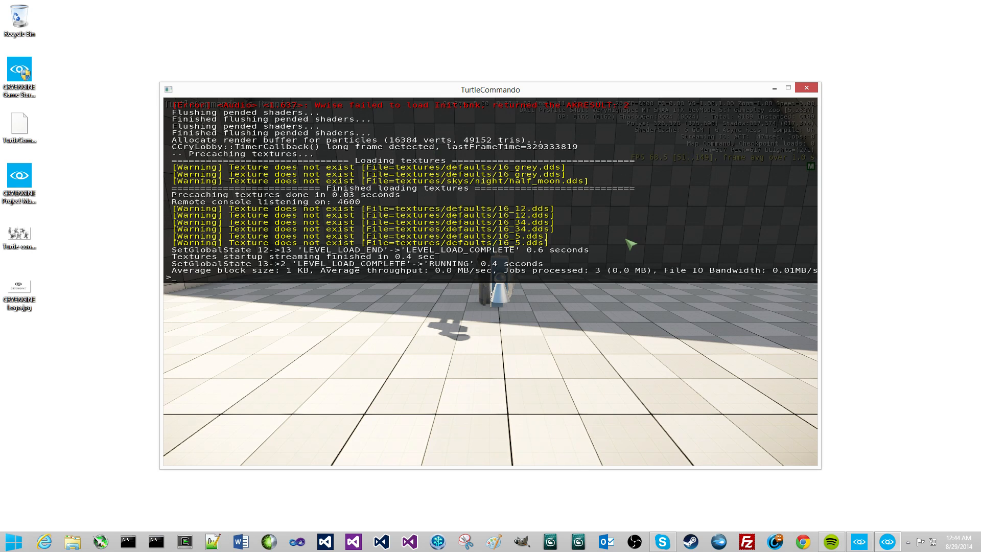
mouse_move(806, 87)
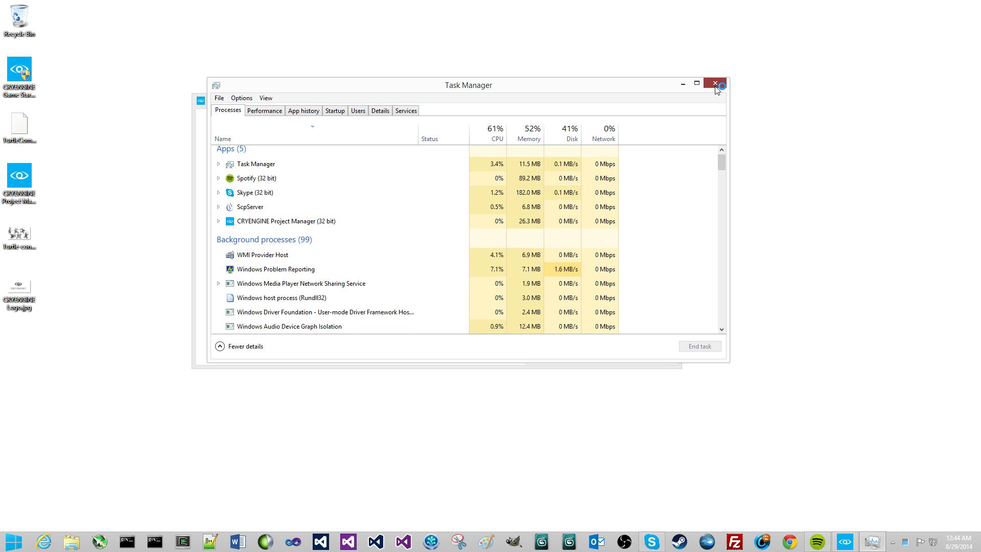
Close Task Manager, delete CRYENGINE Default FPS, and double-click the manager shortcut.
left_click(715, 83)
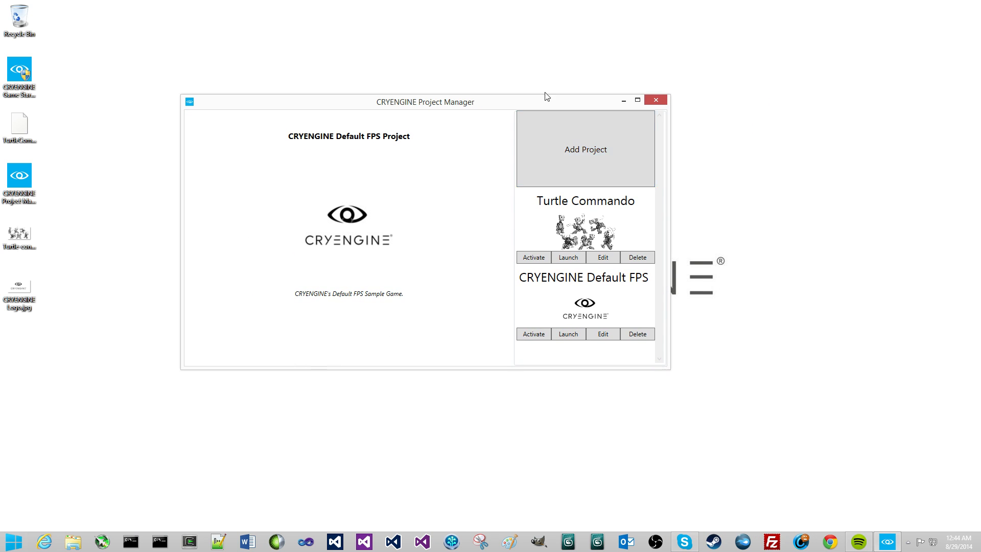
mouse_move(585, 227)
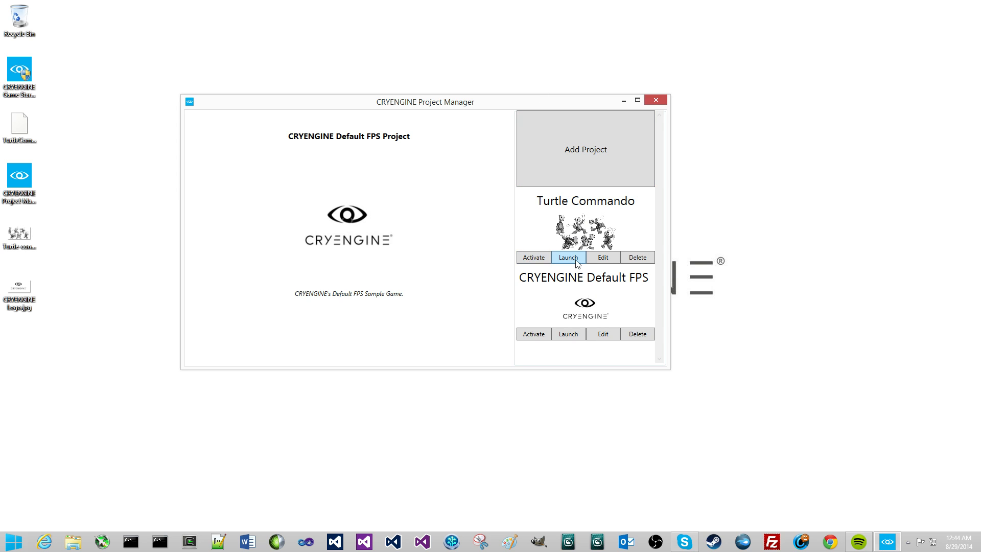
mouse_move(547, 288)
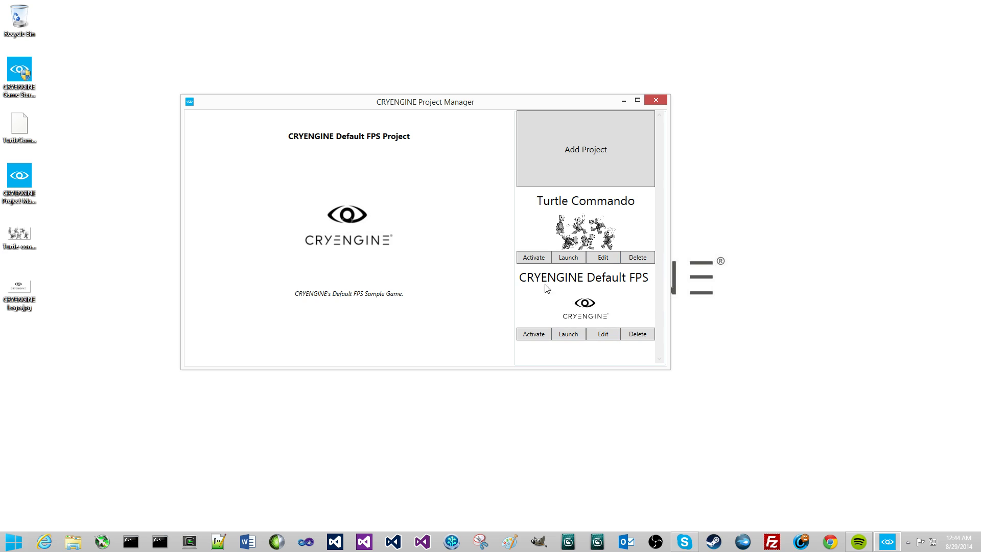
mouse_move(573, 292)
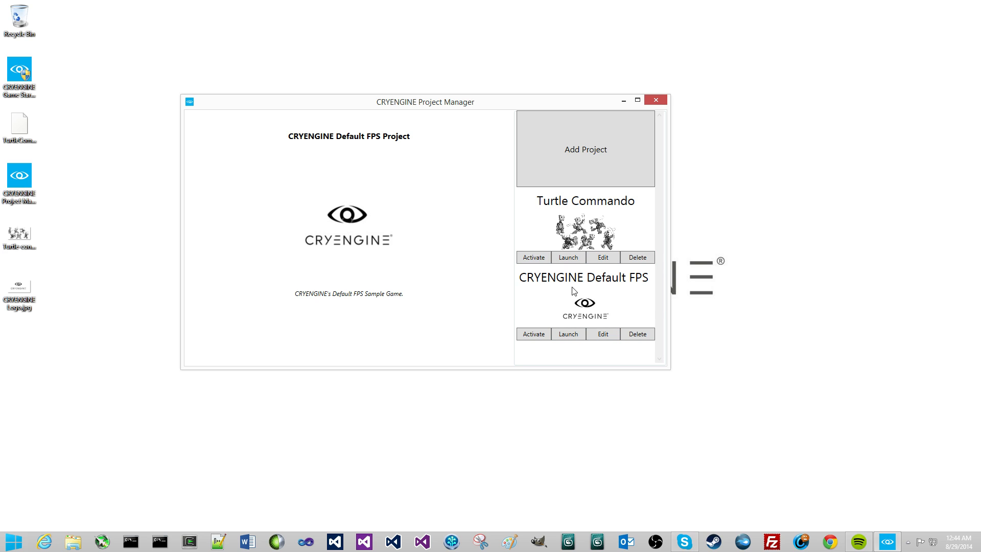
mouse_move(581, 237)
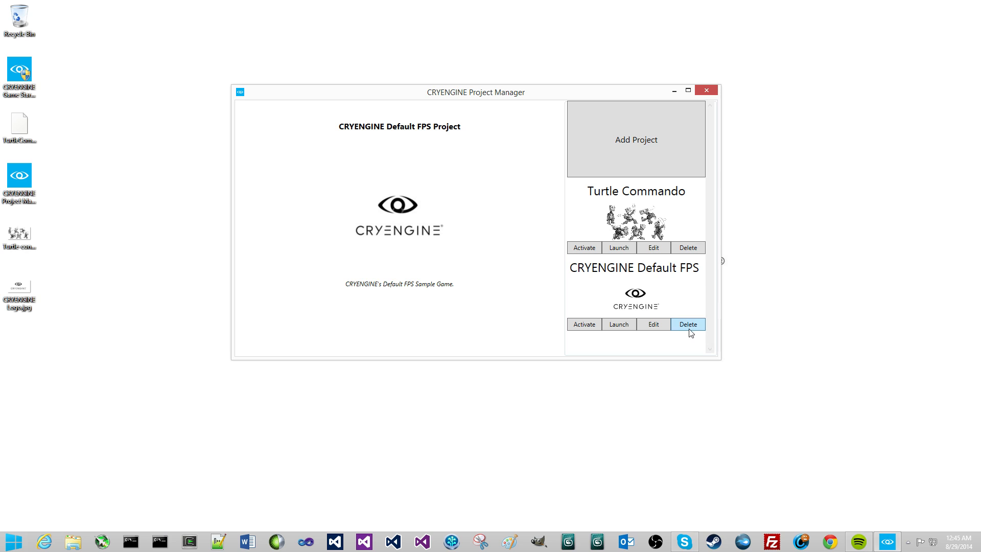
left_click(688, 324)
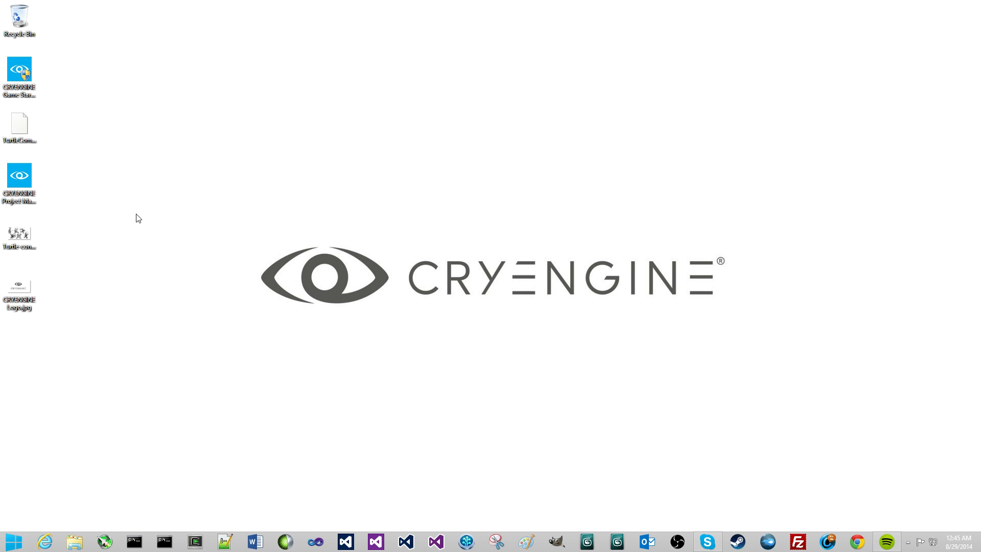
double_click(19, 176)
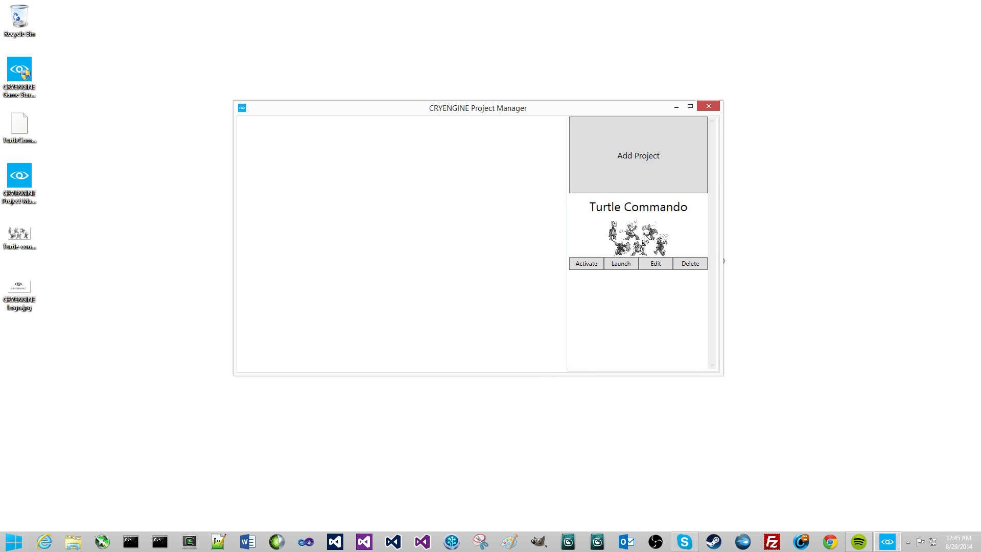
Show Turtle Commando's details with its turtle artwork and "An Amazing Game!" description.
left_click(638, 239)
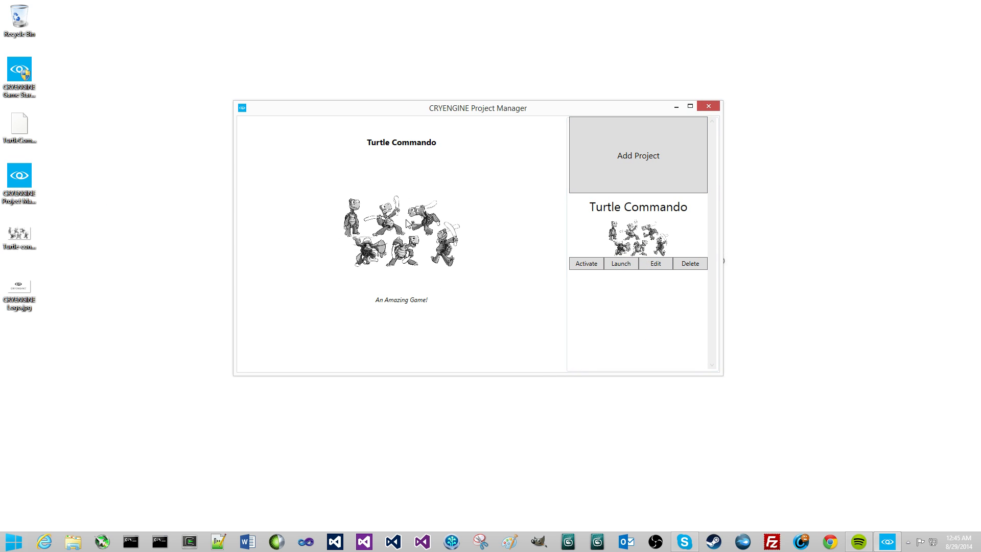
mouse_move(521, 198)
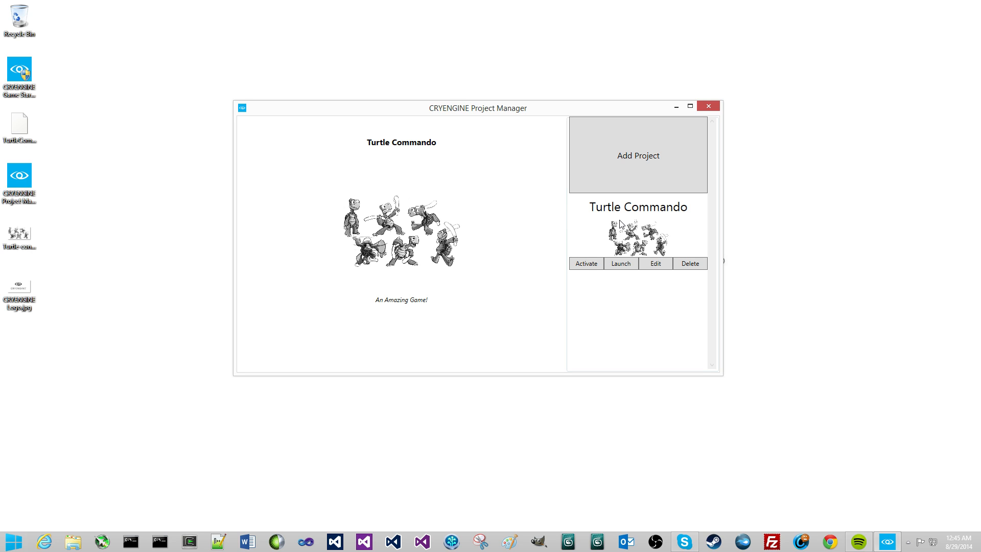
mouse_move(693, 257)
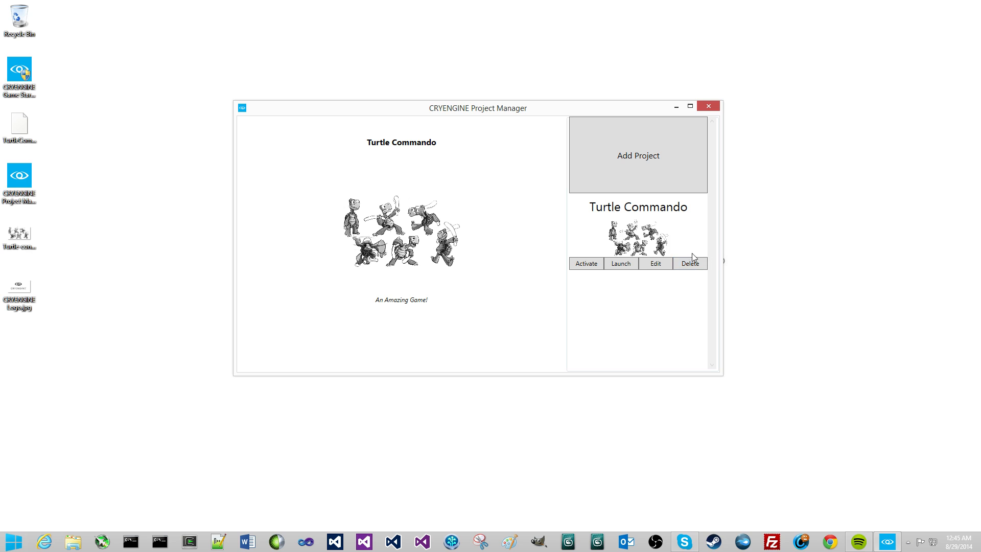
mouse_move(695, 238)
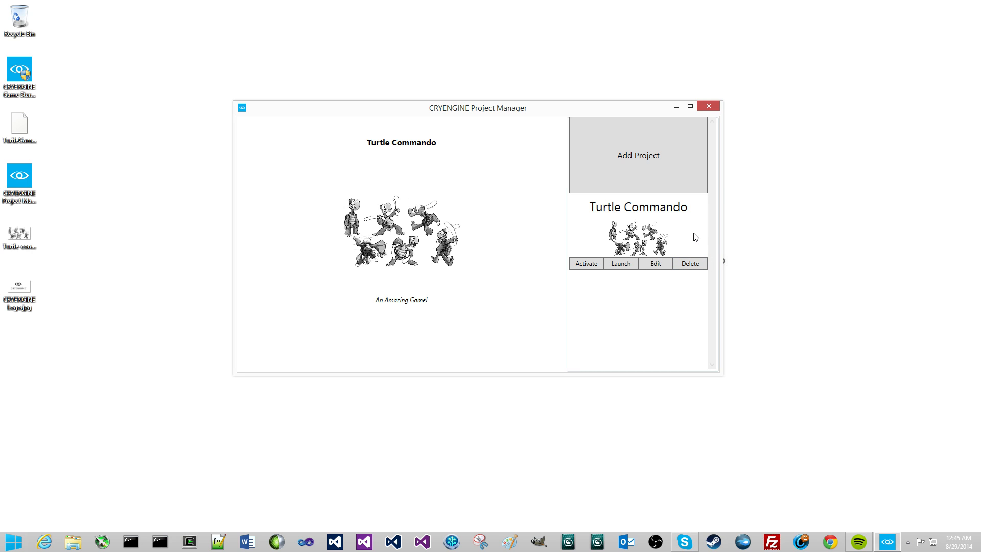